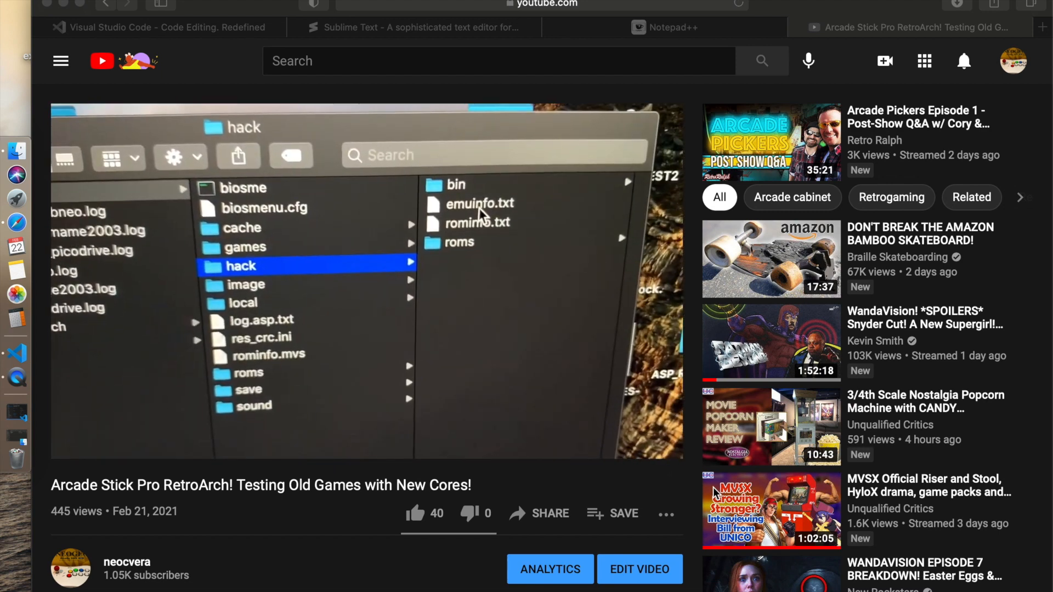
- Switch to the Visual Studio Code site and preview its other-platform download options
left_click(479, 204)
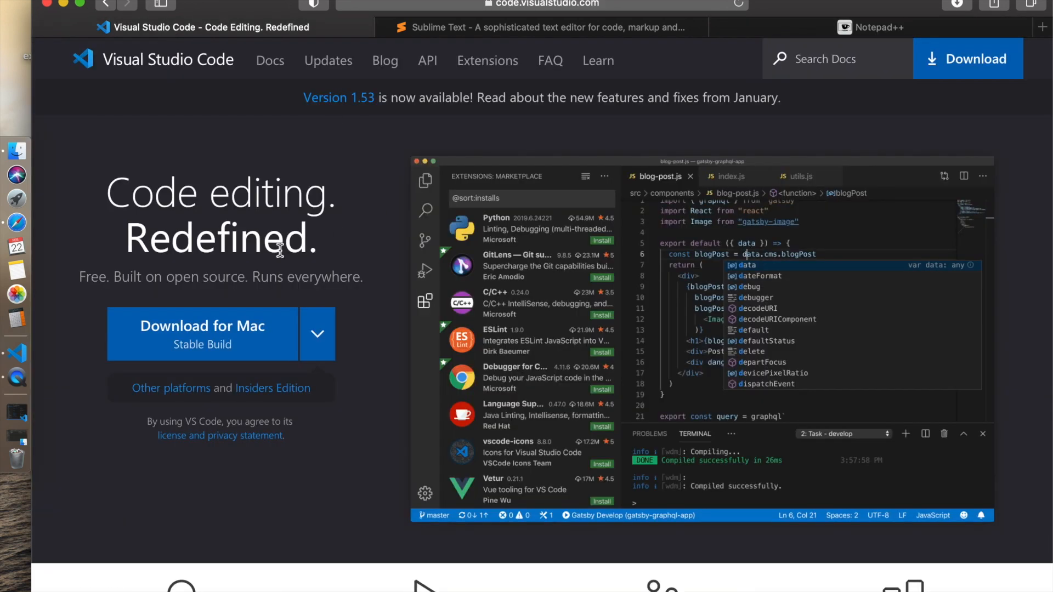
mouse_move(434, 322)
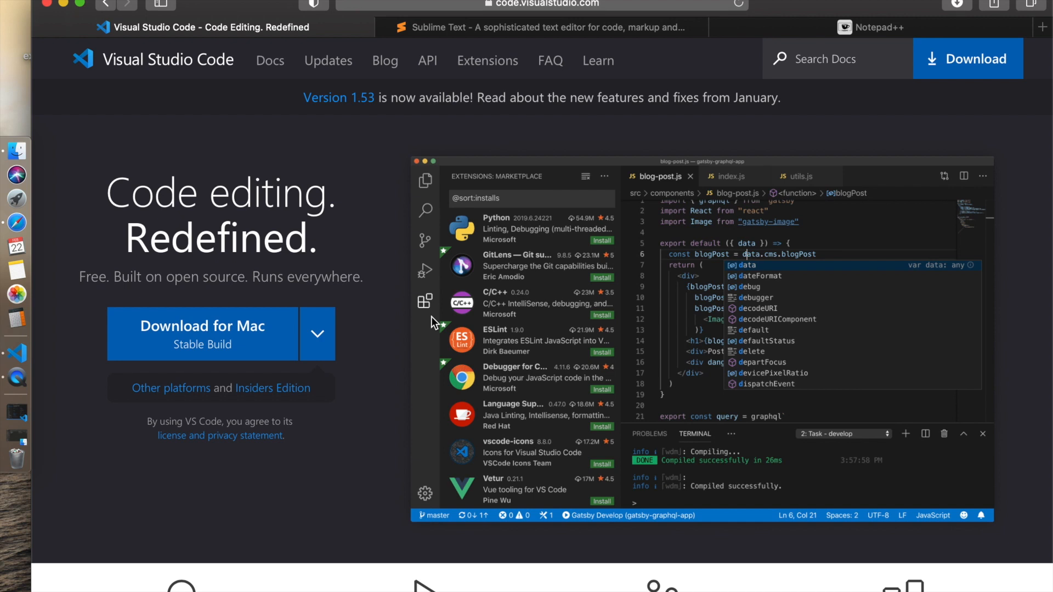
mouse_move(181, 54)
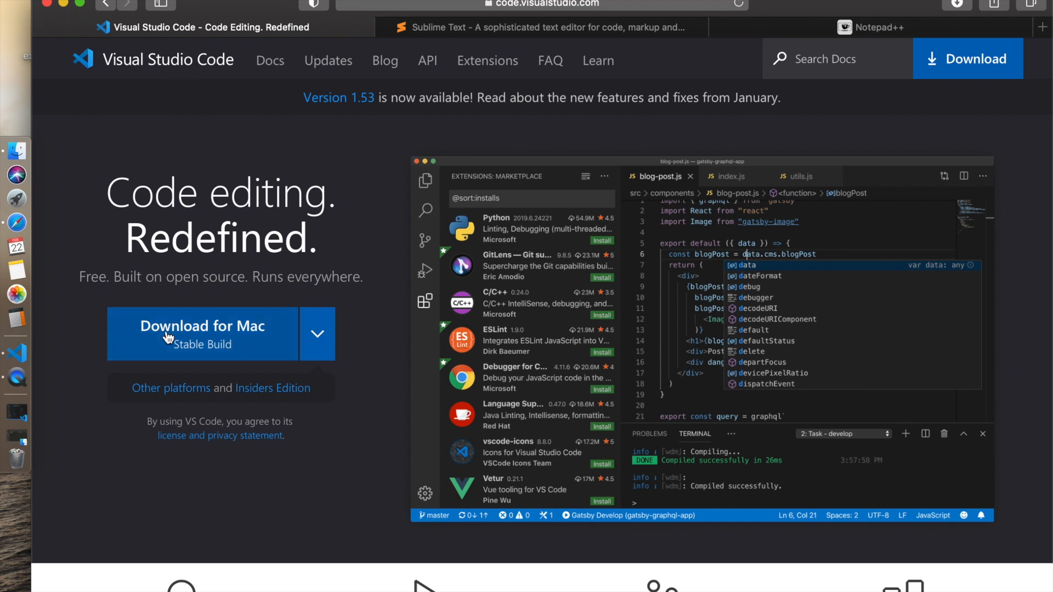
left_click(317, 334)
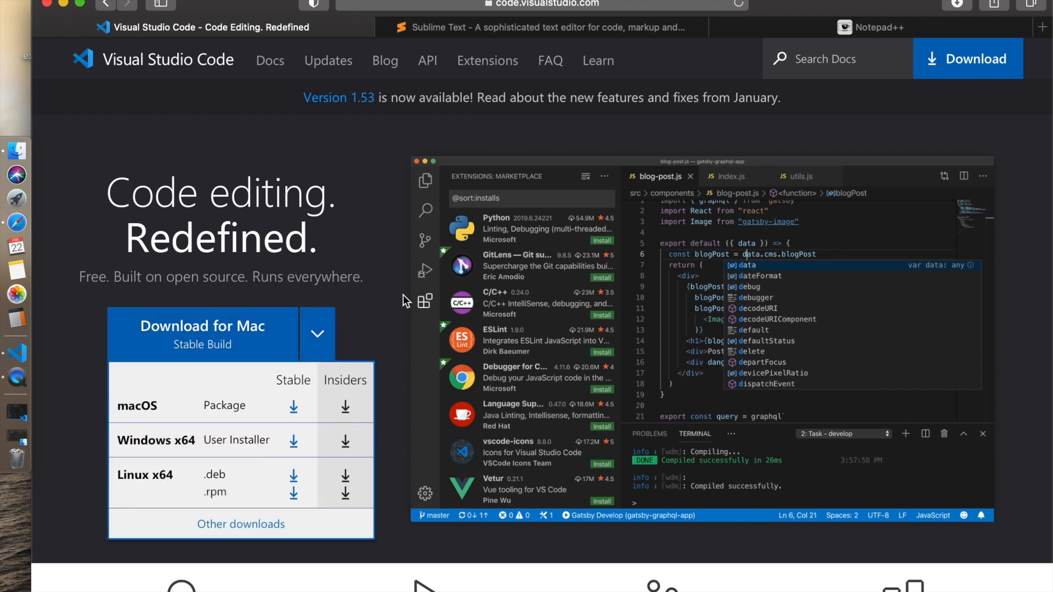
mouse_move(403, 302)
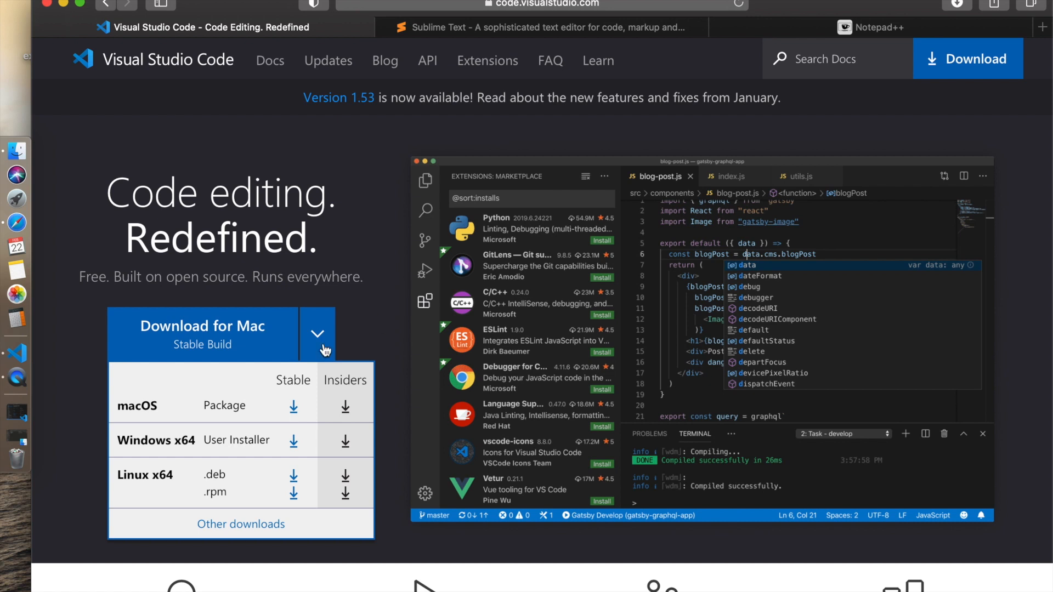
mouse_move(236, 521)
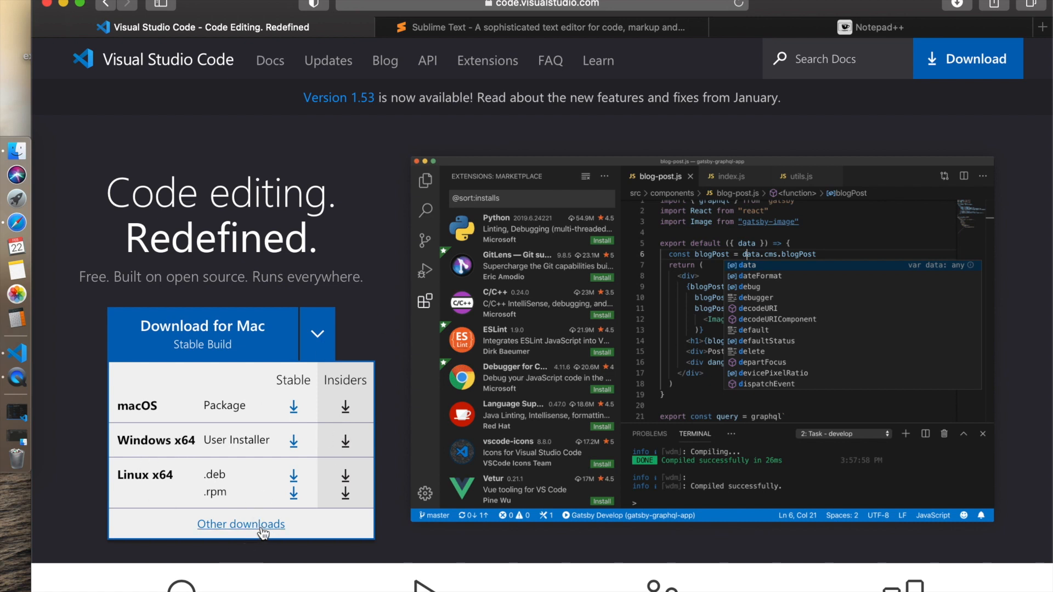
mouse_move(346, 260)
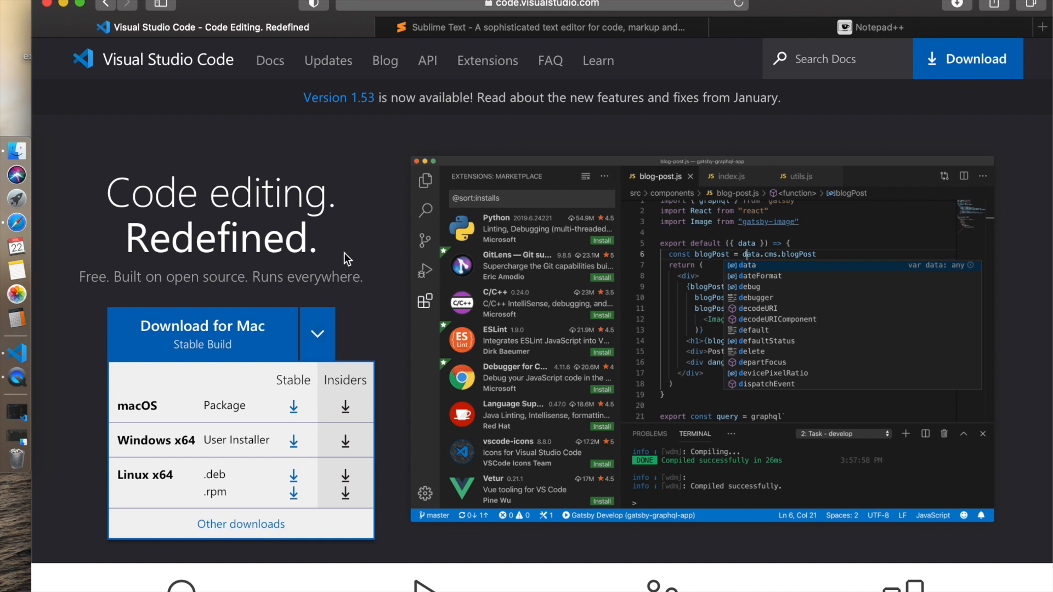
left_click(317, 334)
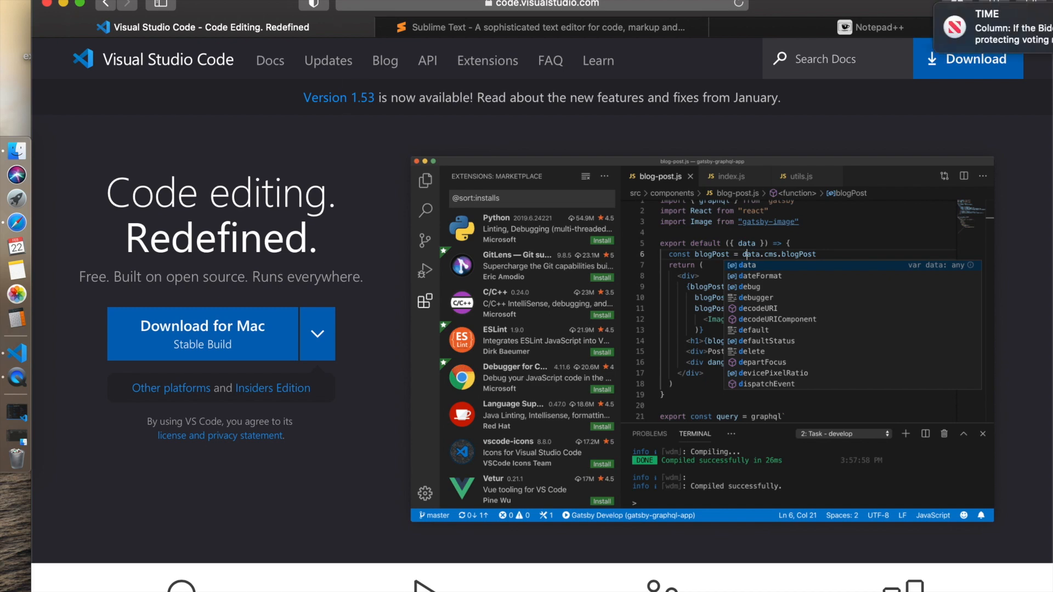
- View the Sublime Text tab, then the Notepad++ tab
left_click(538, 27)
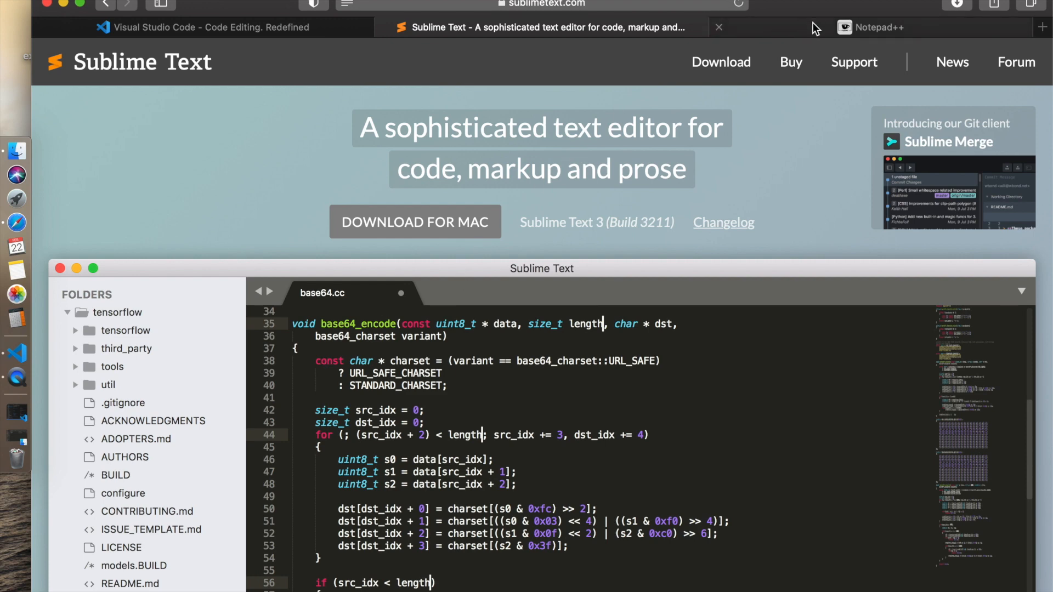
left_click(879, 27)
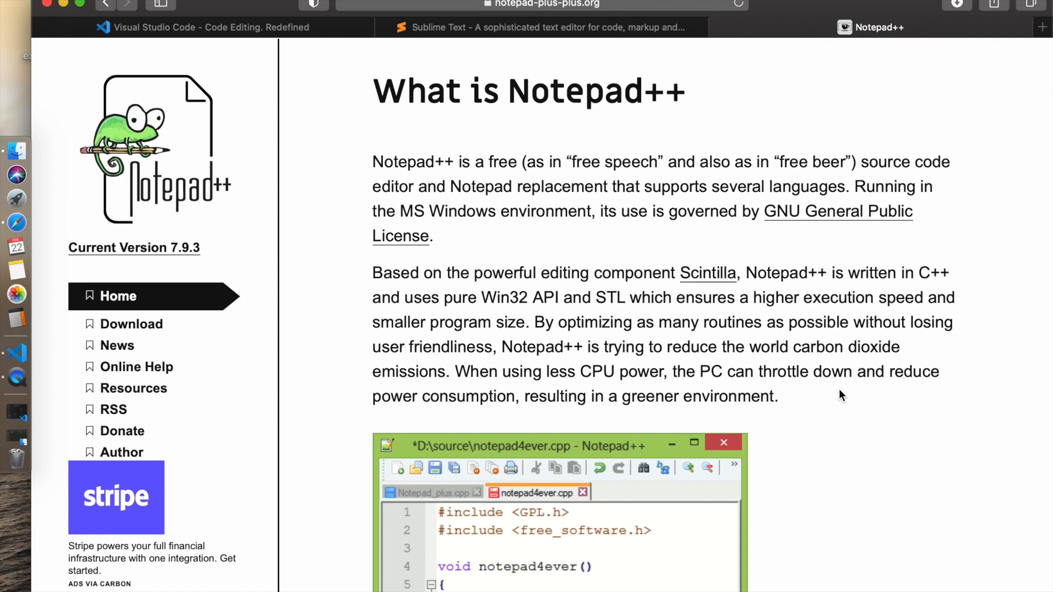
mouse_move(849, 330)
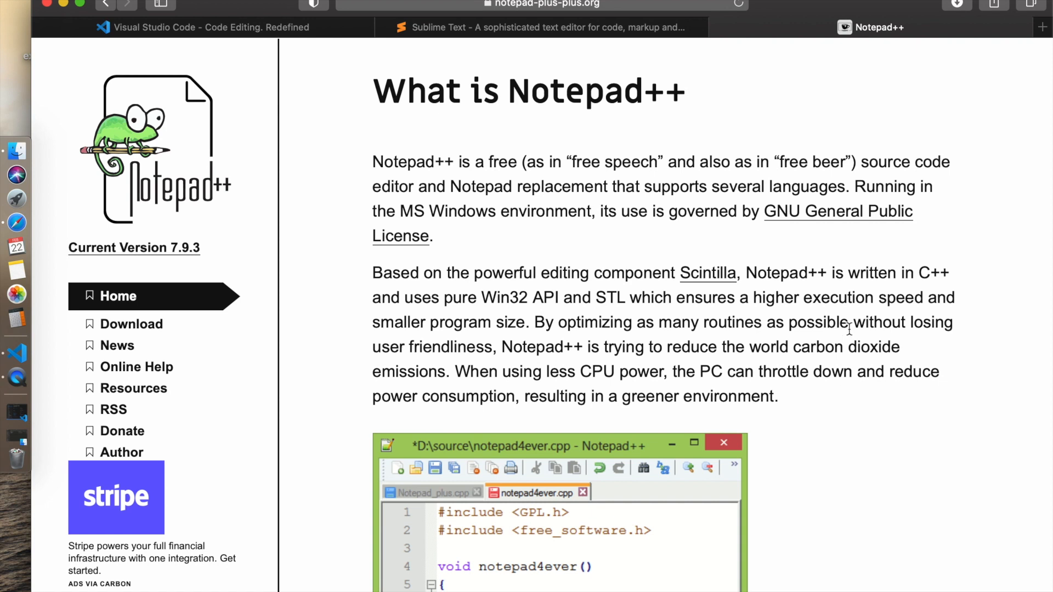
mouse_move(722, 115)
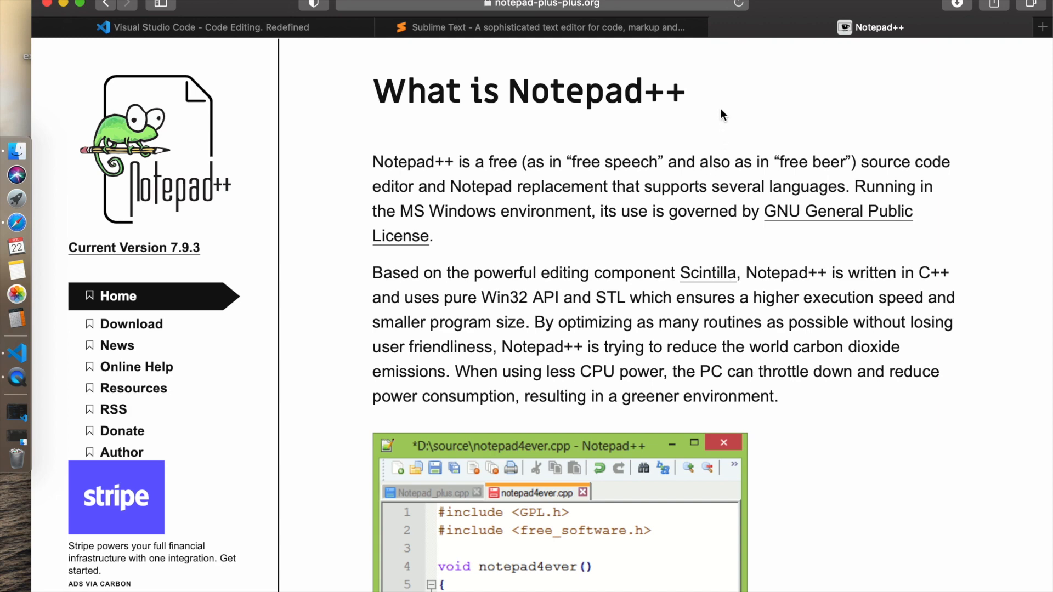
mouse_move(207, 48)
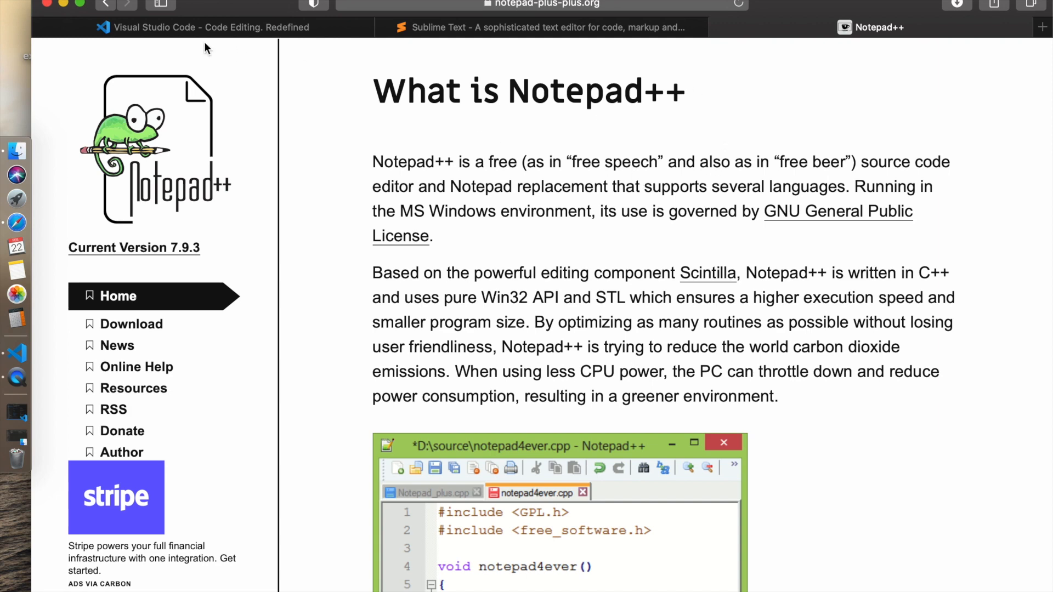
- Return to the VS Code tab and browse Finder into retroarch > bin
left_click(202, 28)
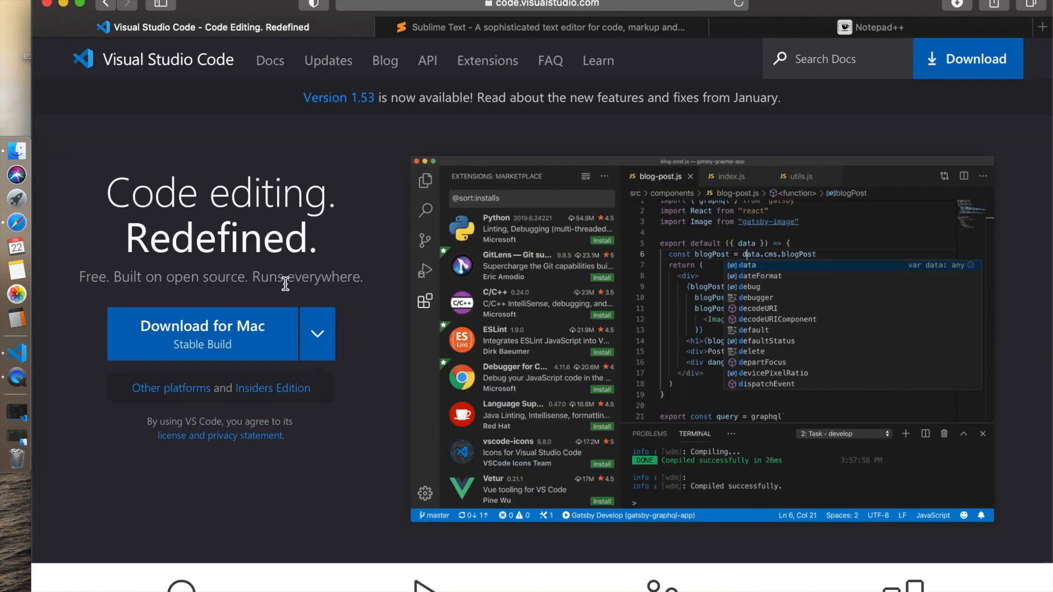
mouse_move(15, 378)
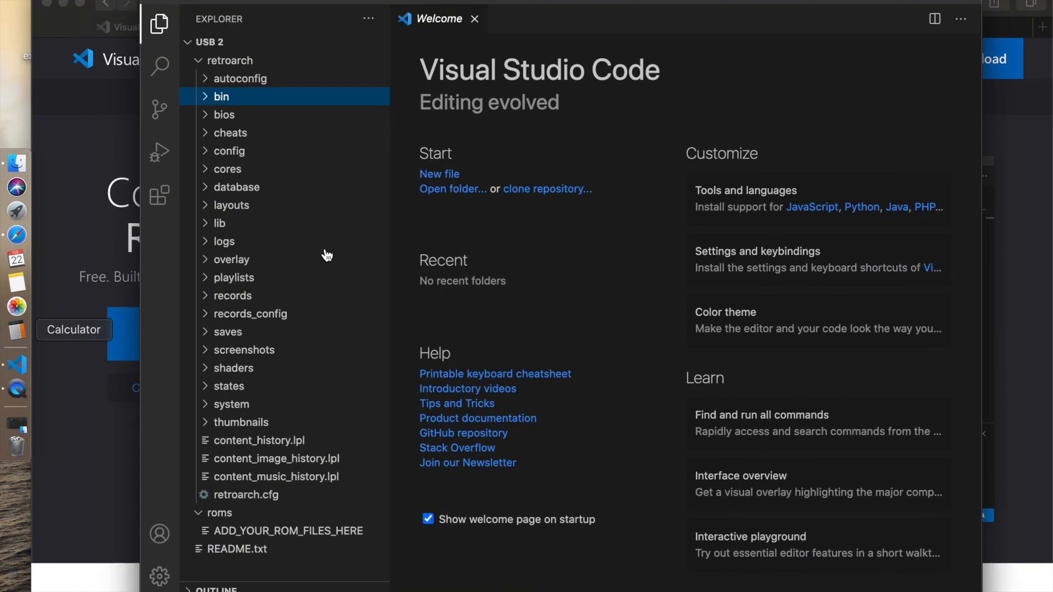
mouse_move(611, 257)
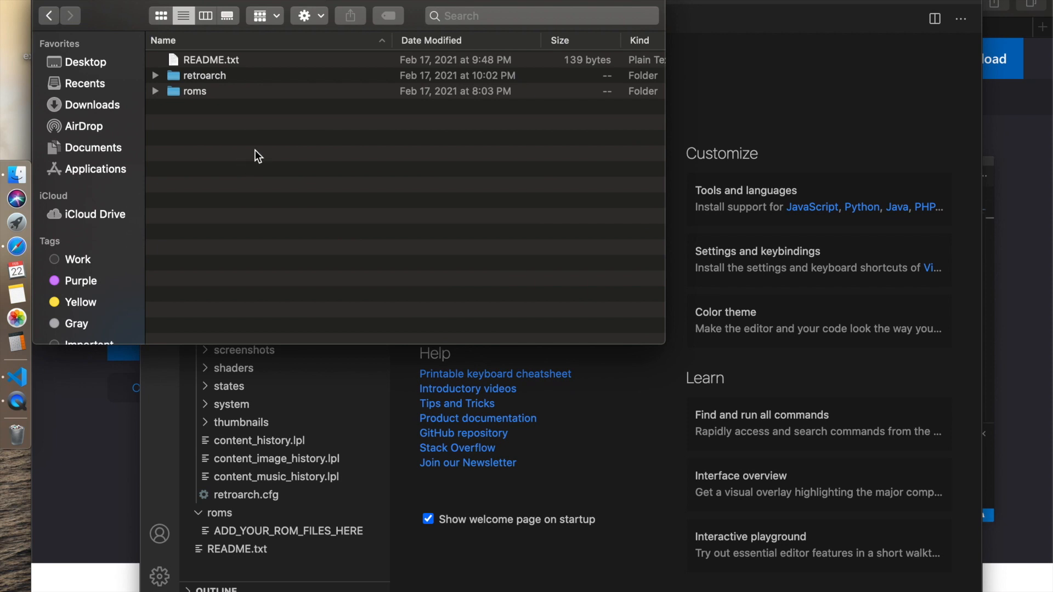
mouse_move(215, 83)
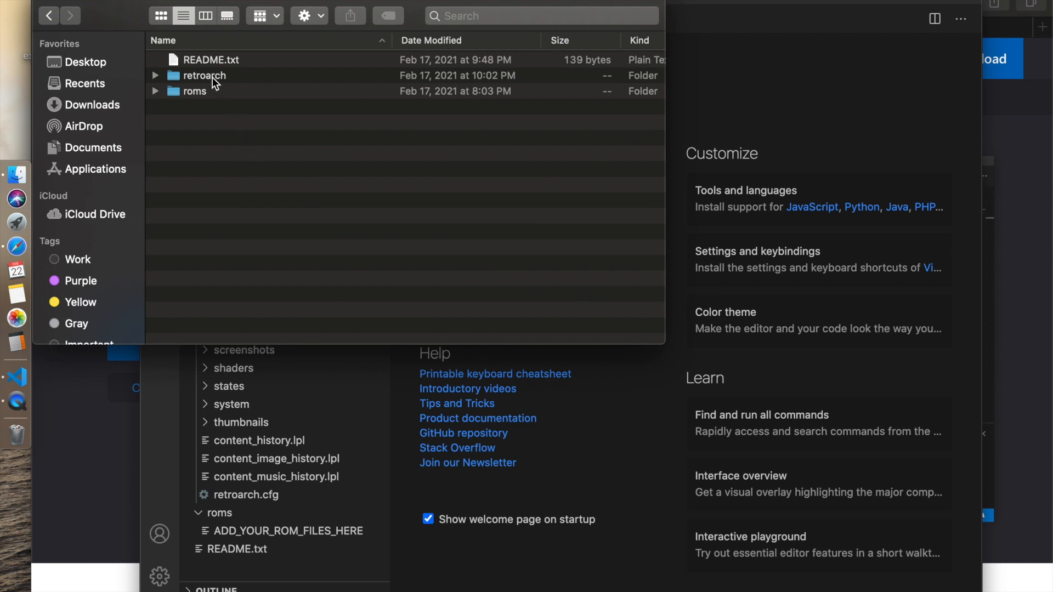
double_click(205, 75)
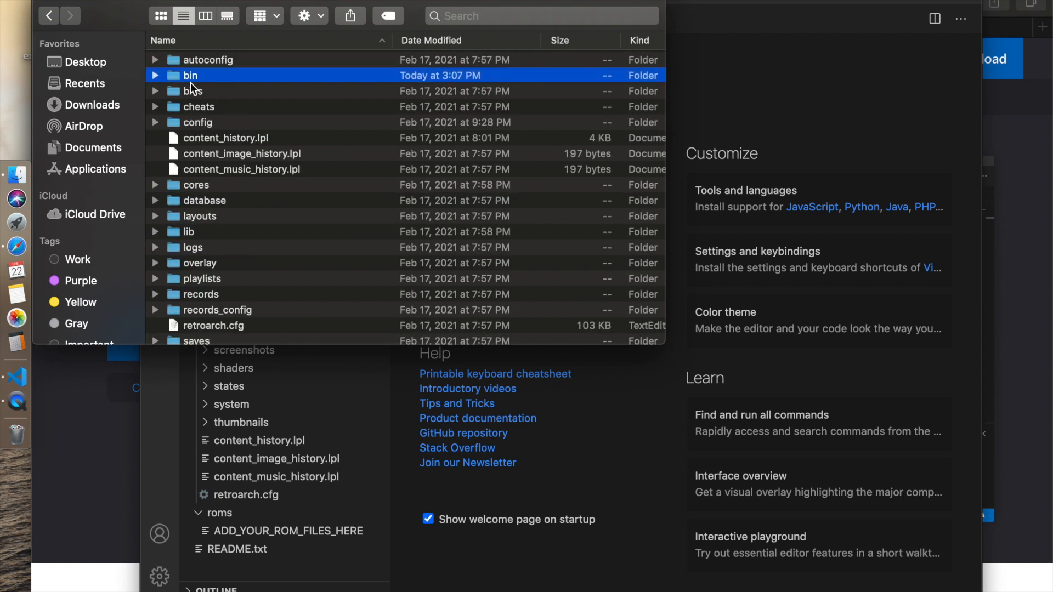
double_click(191, 75)
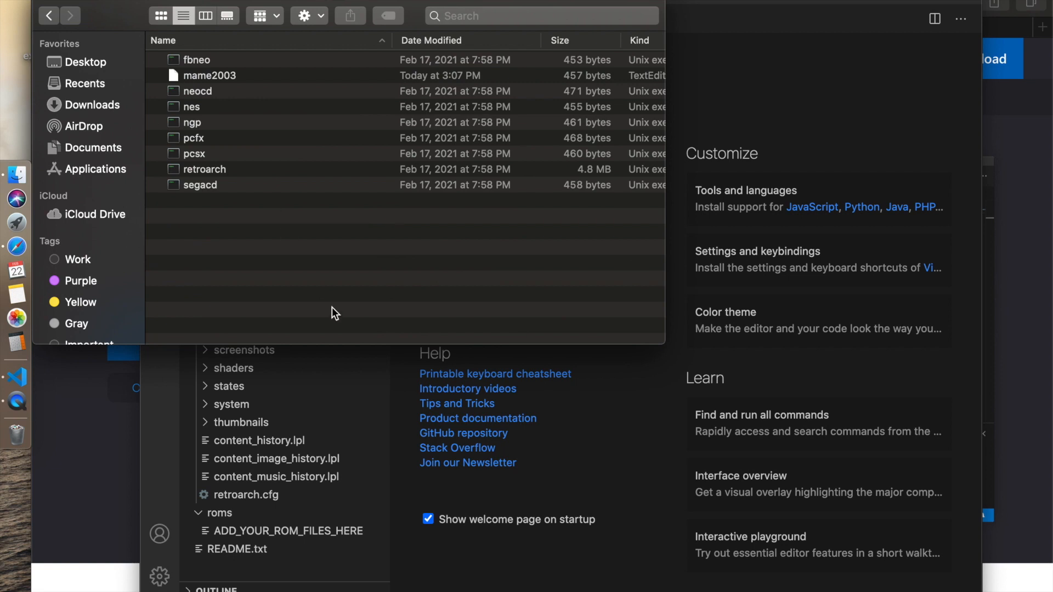
mouse_move(322, 280)
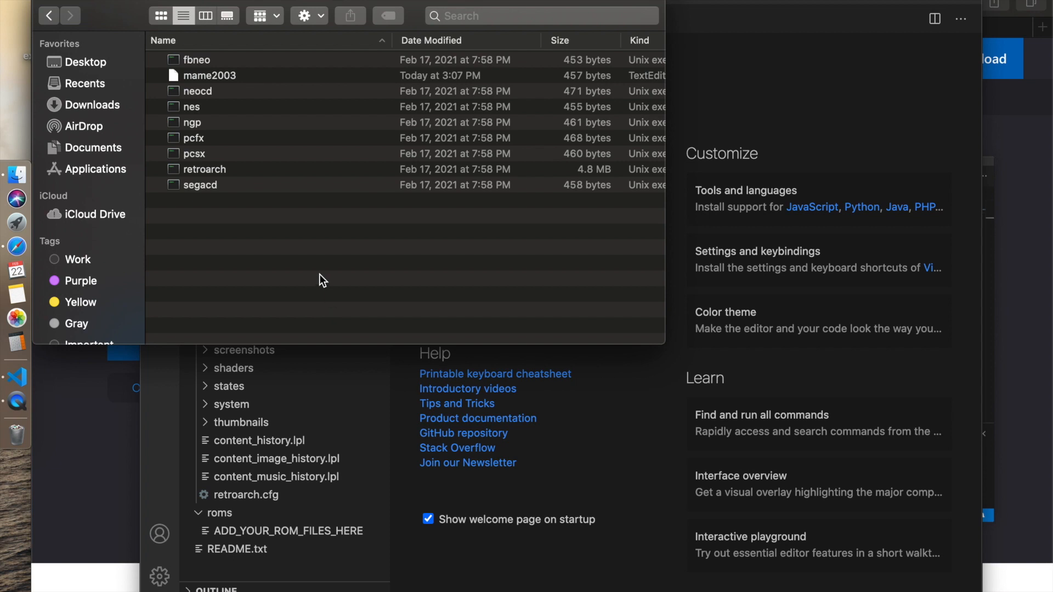
mouse_move(204, 194)
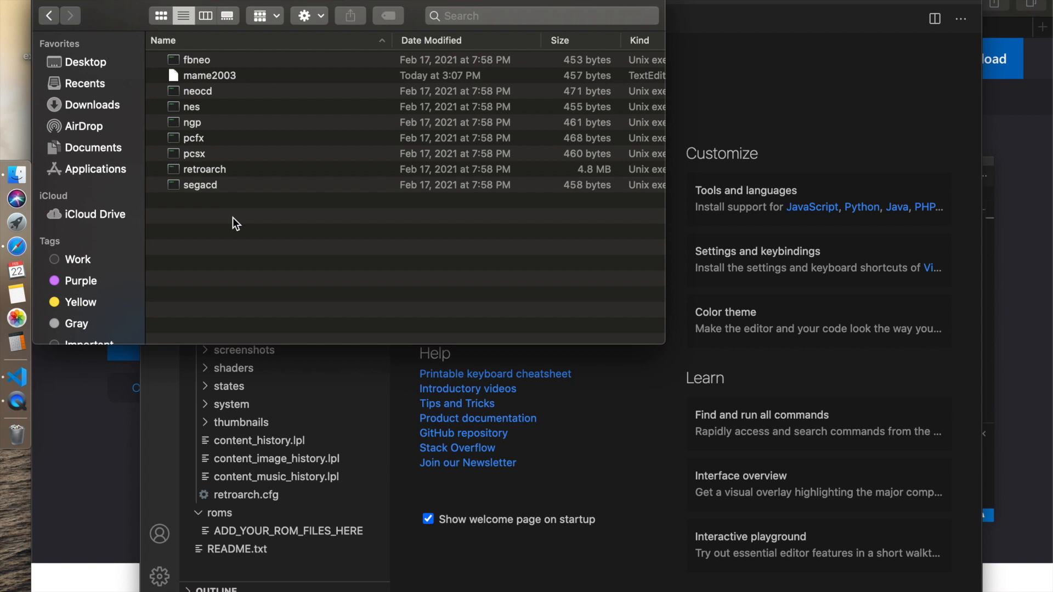
mouse_move(225, 94)
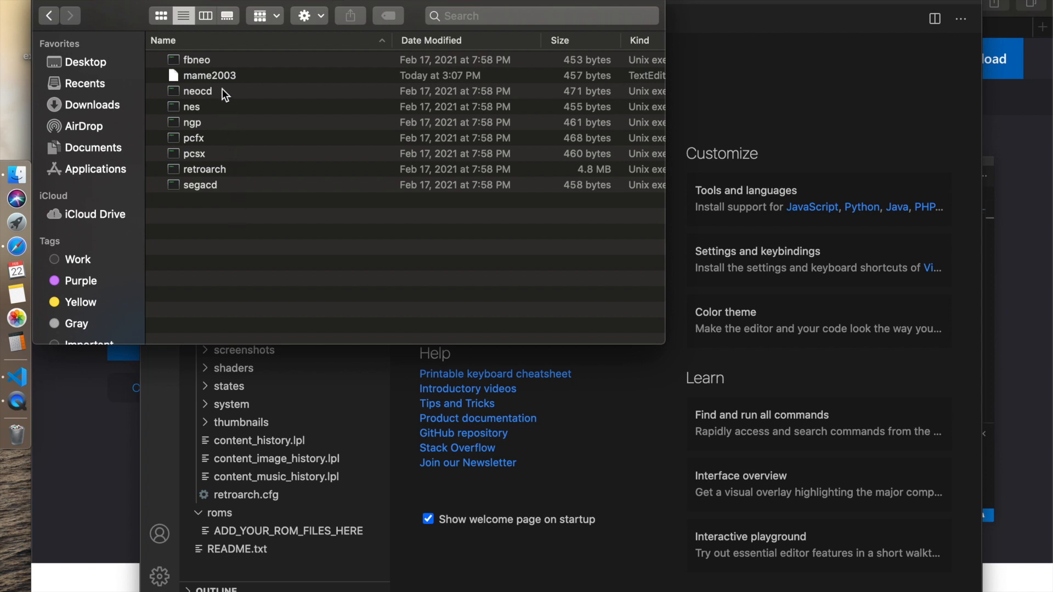
mouse_move(236, 99)
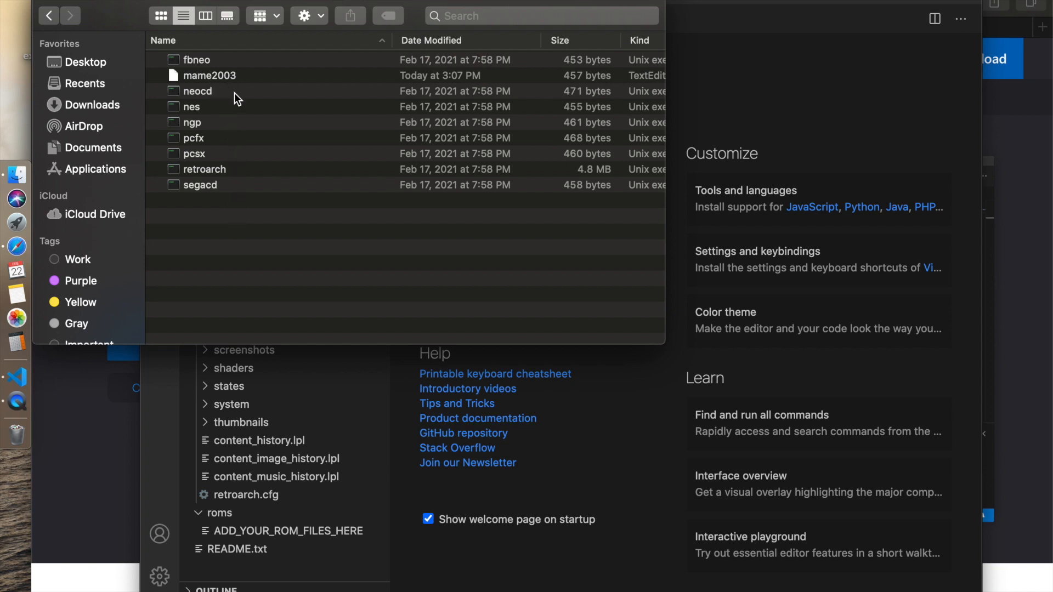
mouse_move(186, 97)
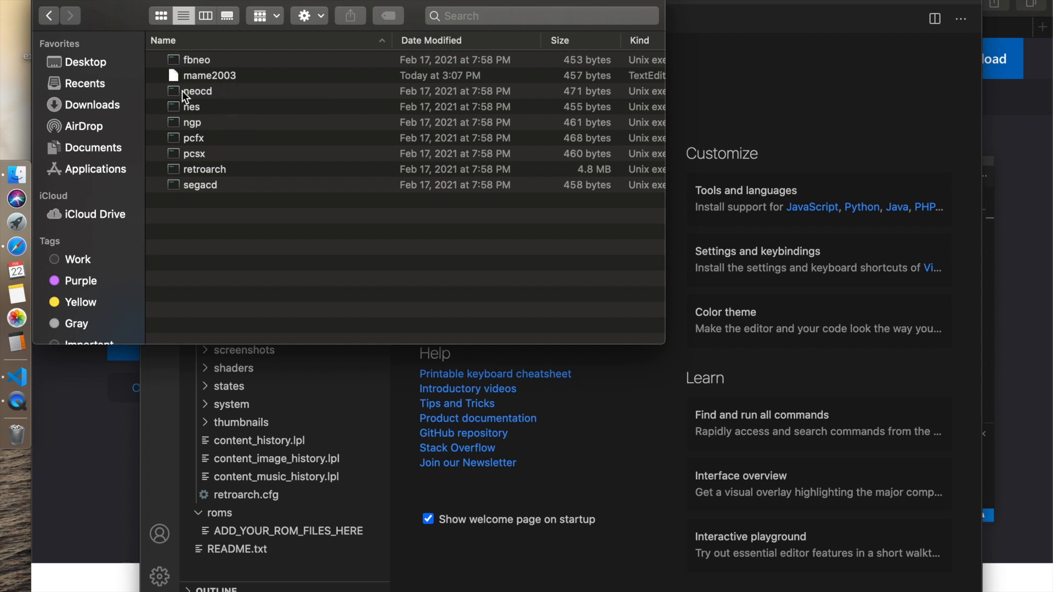
mouse_move(244, 111)
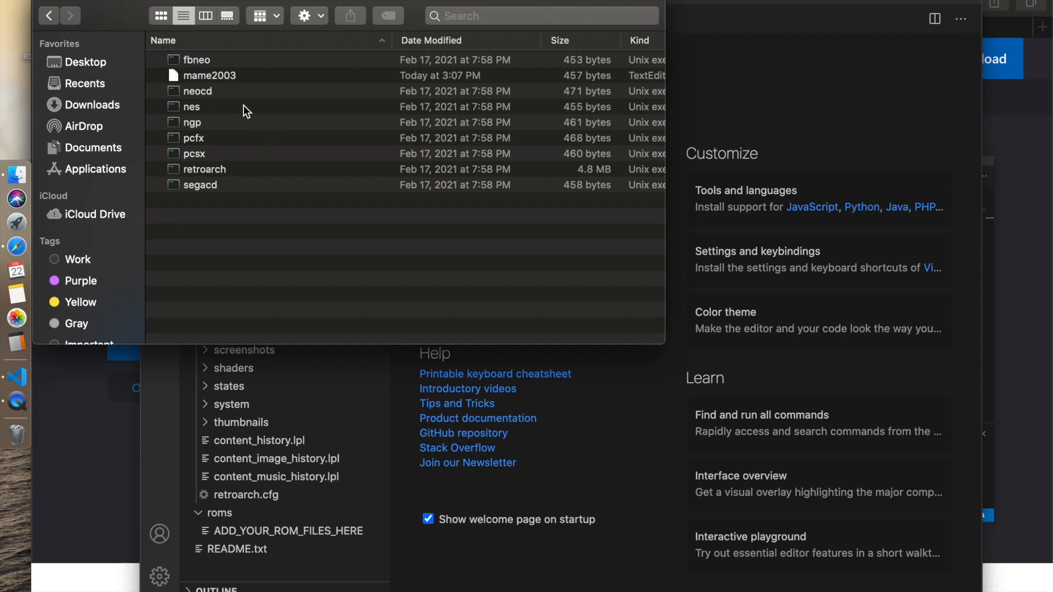
mouse_move(310, 246)
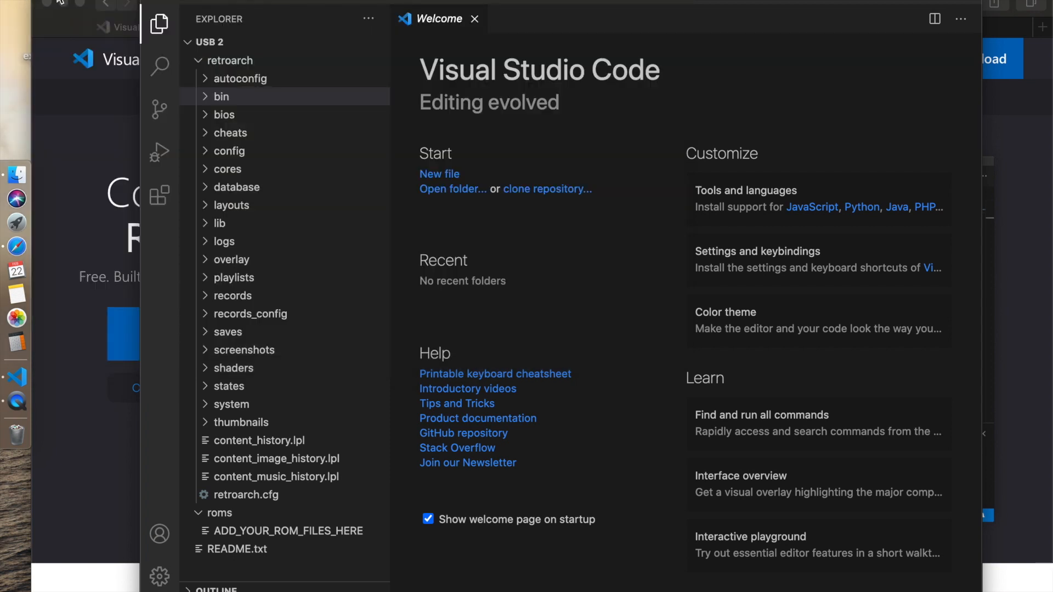
mouse_move(410, 202)
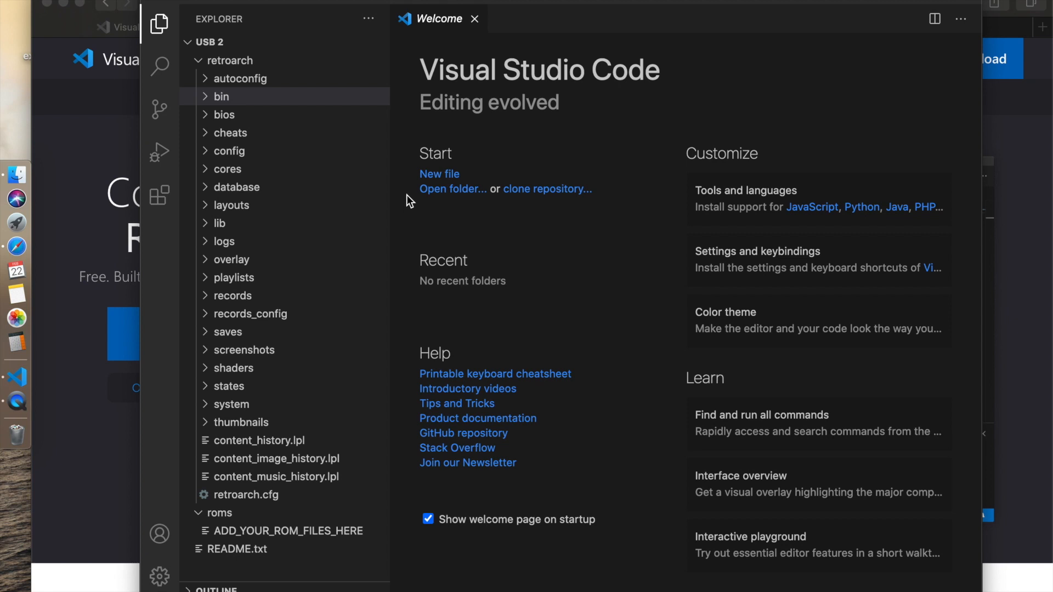
mouse_move(234, 104)
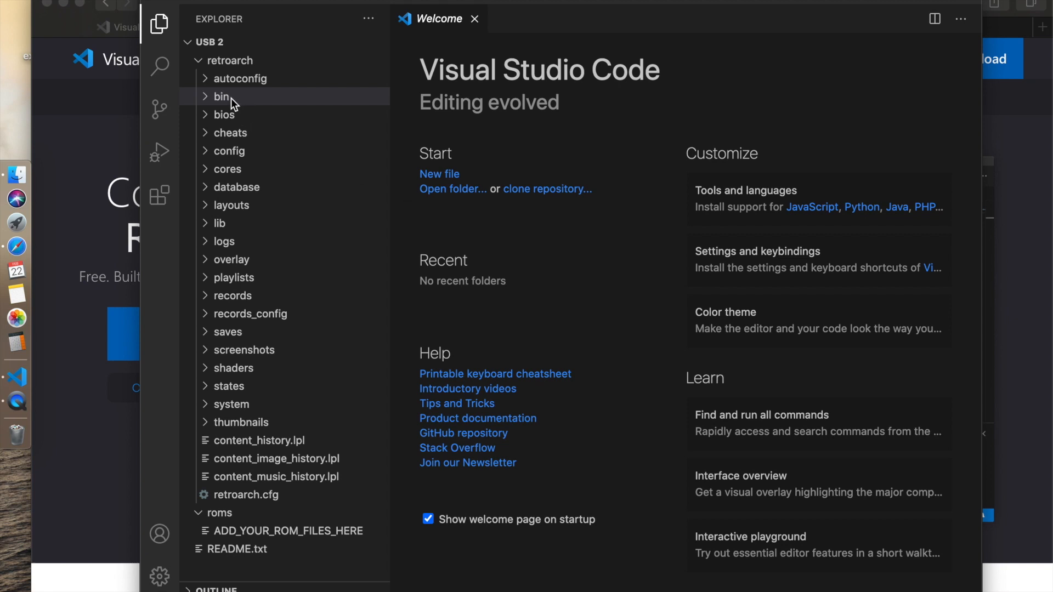
- Expand bin in the Explorer and open the segacd script
left_click(222, 96)
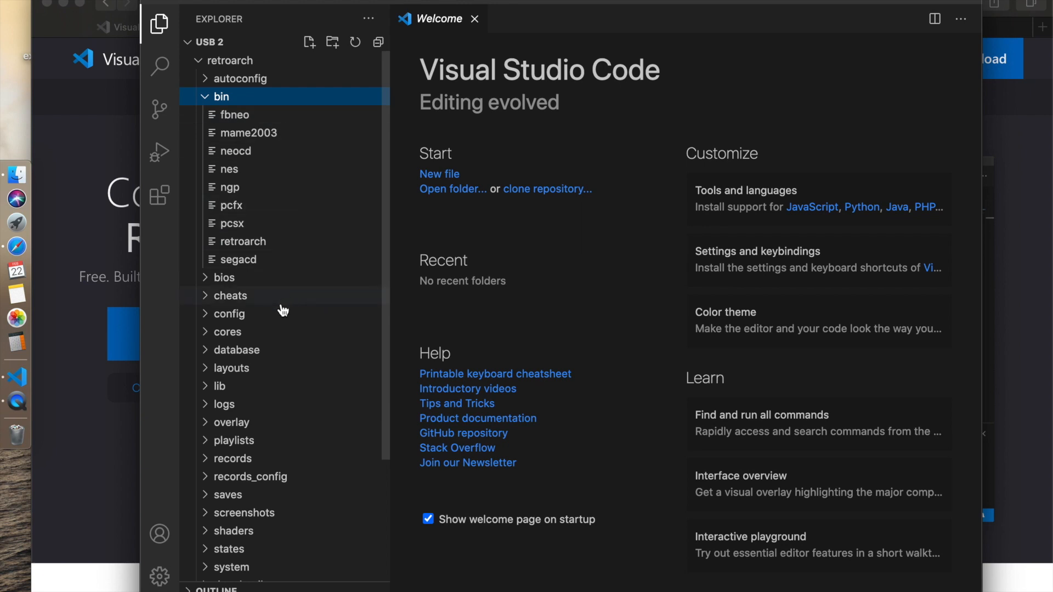
mouse_move(239, 260)
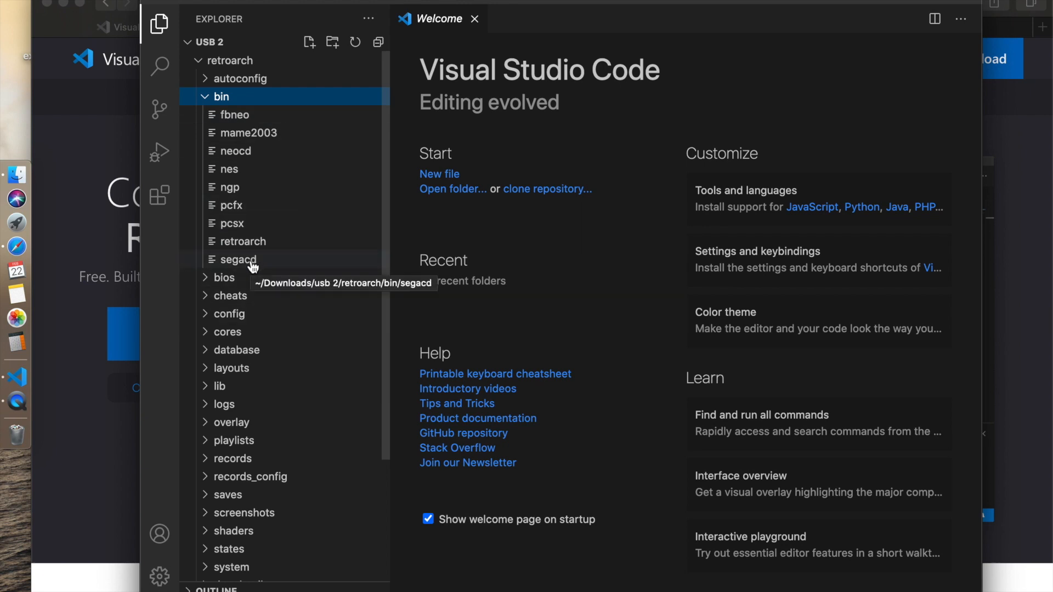
double_click(237, 260)
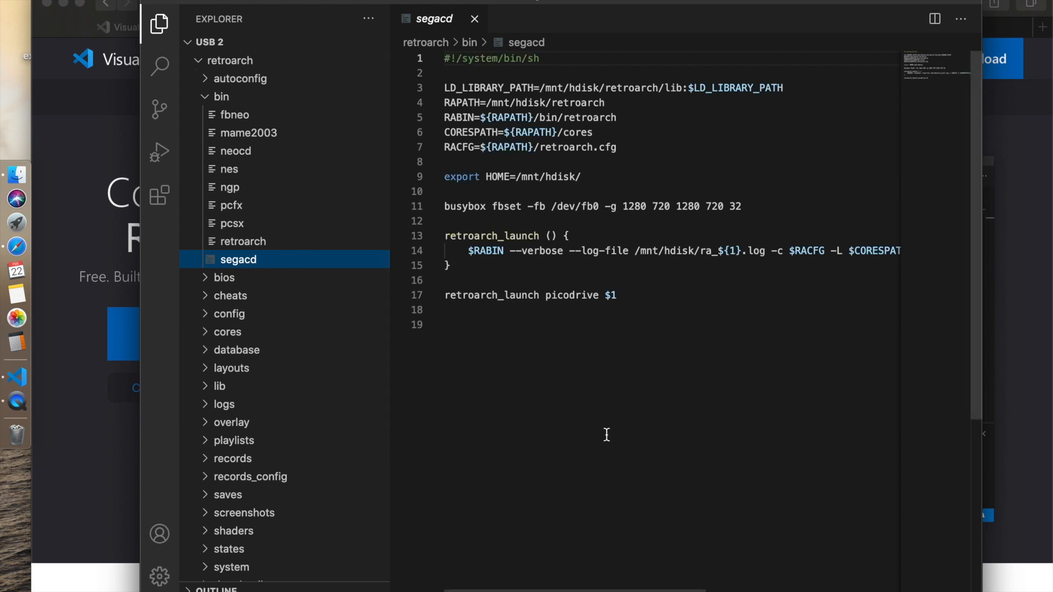
mouse_move(606, 434)
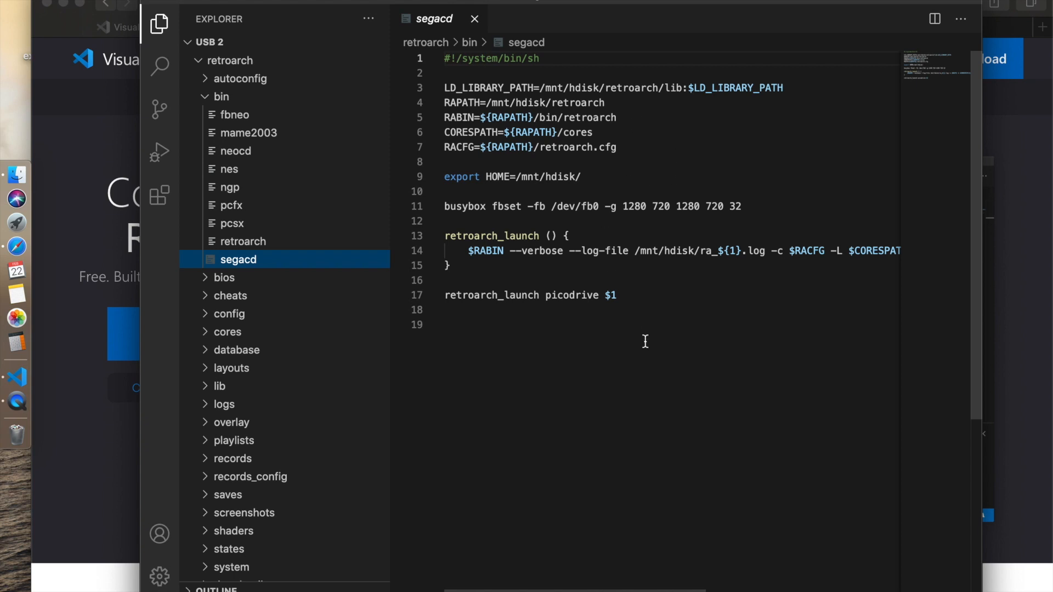
mouse_move(739, 424)
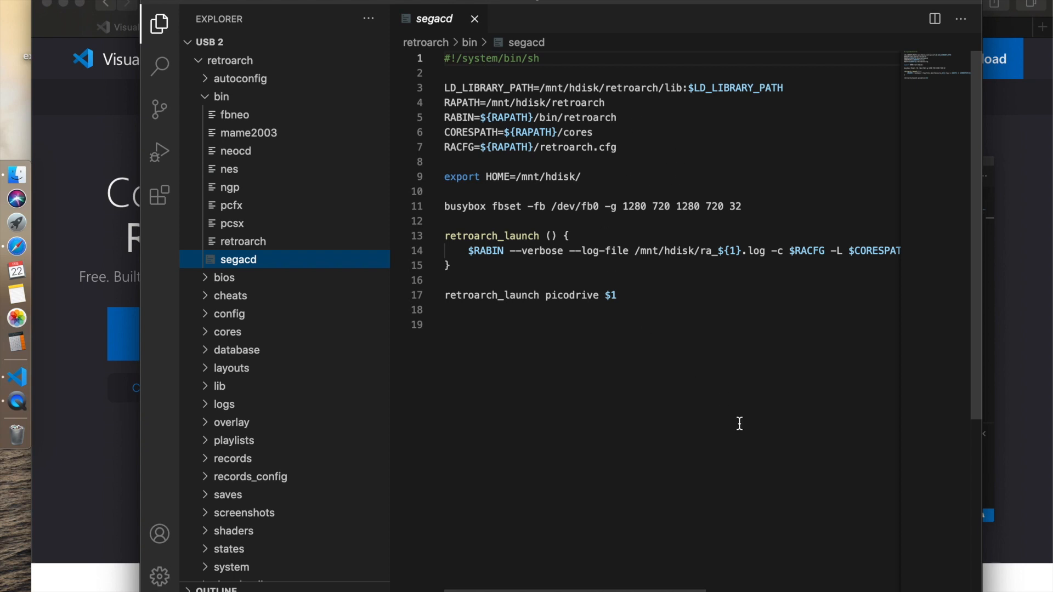
mouse_move(680, 223)
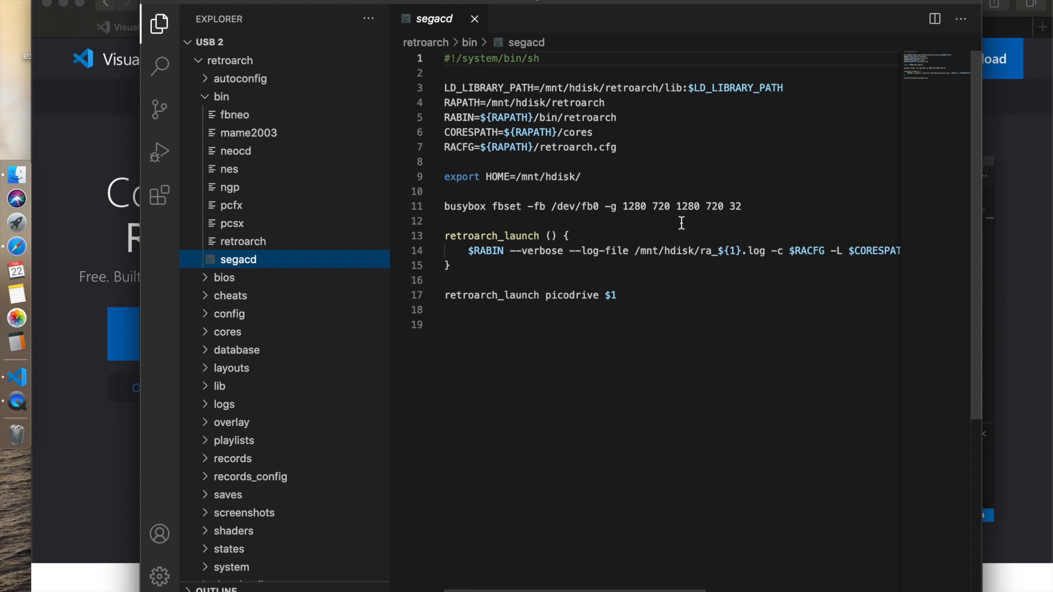
mouse_move(608, 152)
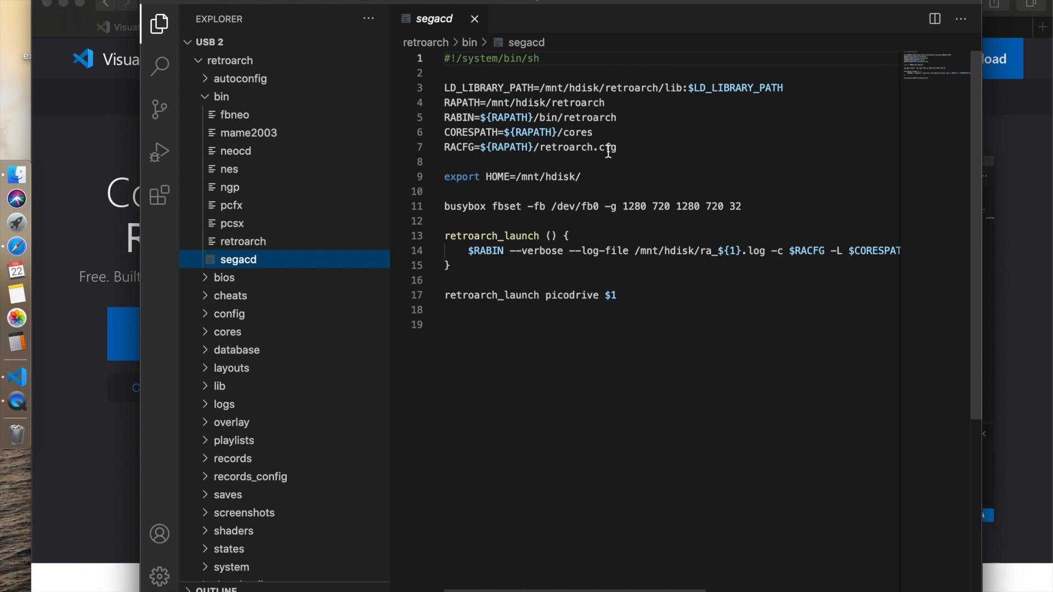
mouse_move(522, 286)
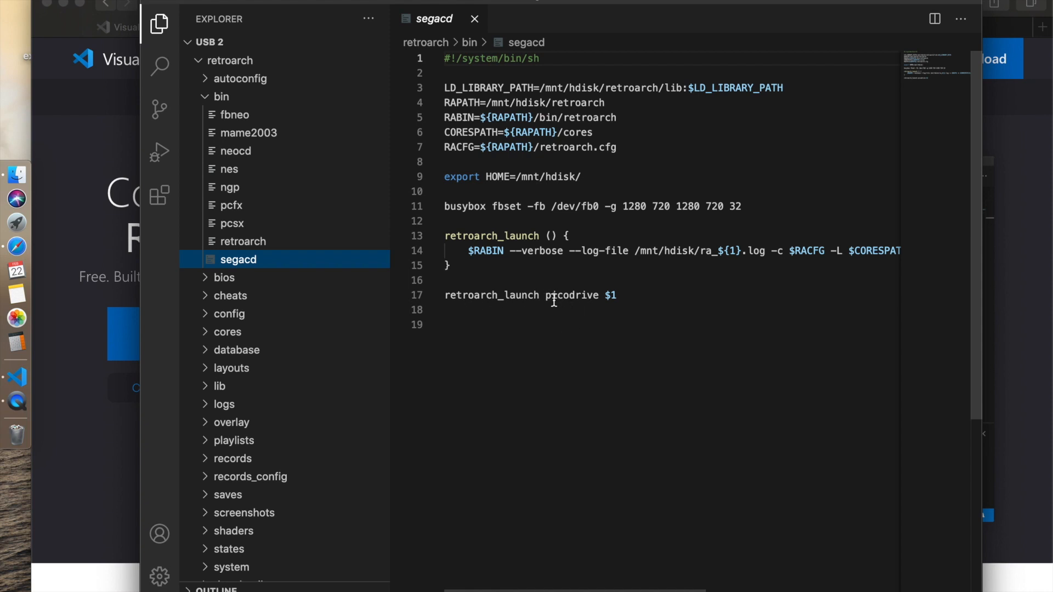
mouse_move(594, 309)
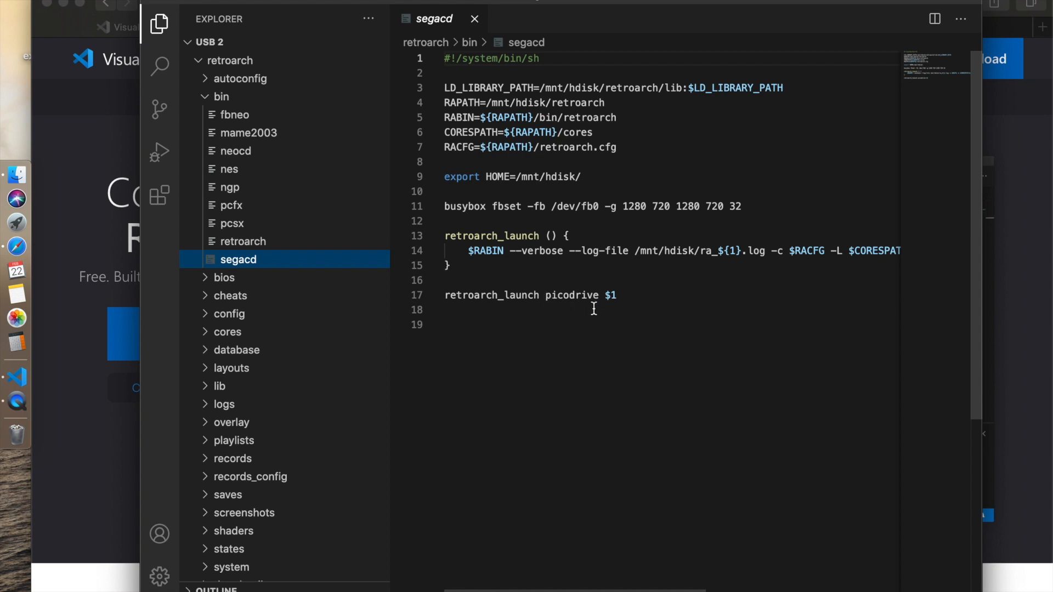
mouse_move(15, 174)
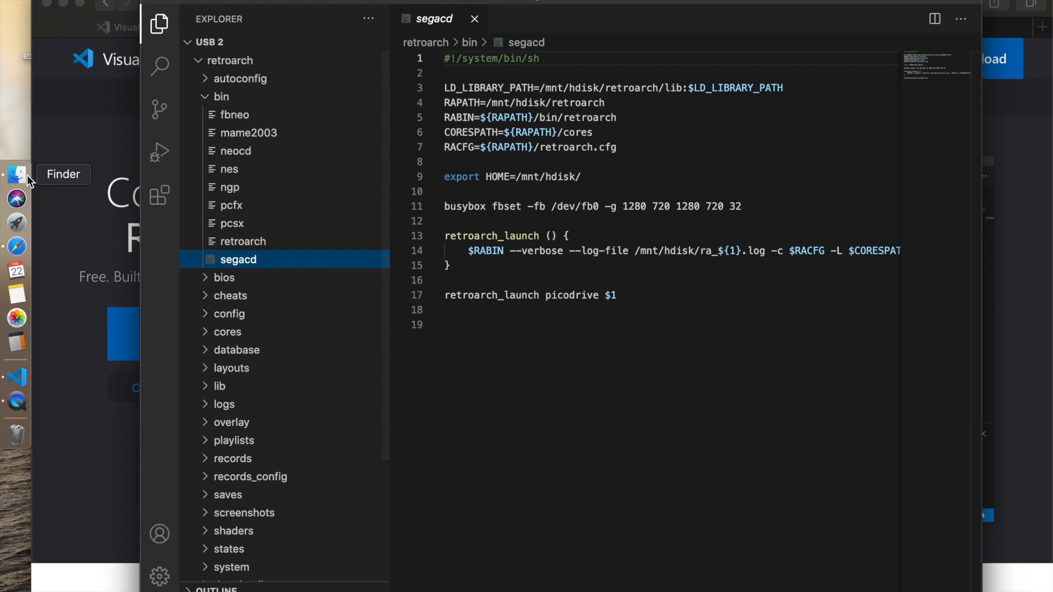
- Browse Finder through Downloads > usb 2 > retroarch > cores
left_click(16, 174)
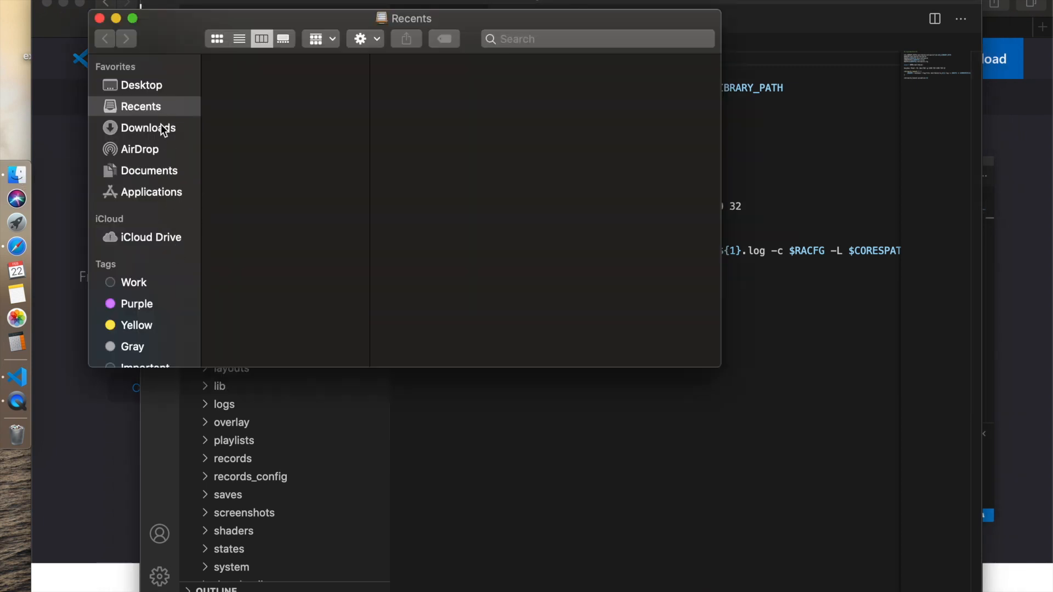
left_click(149, 128)
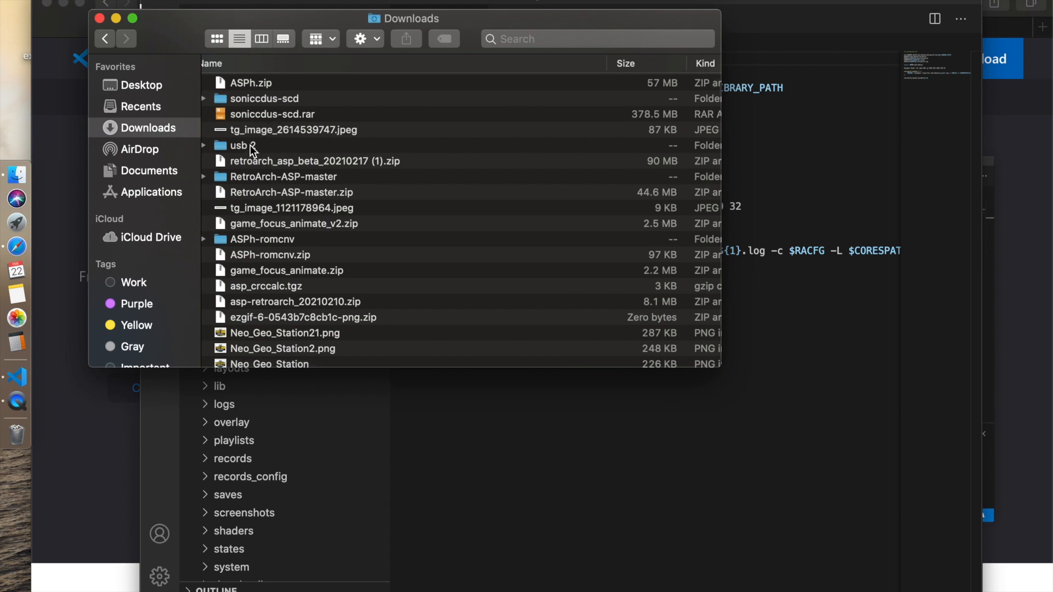
double_click(240, 144)
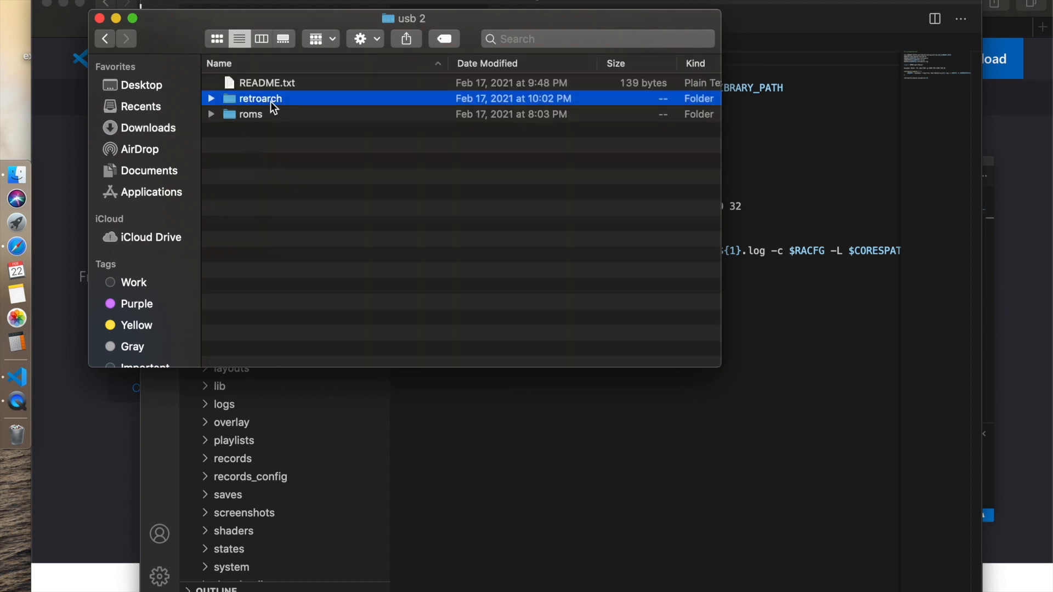
double_click(260, 99)
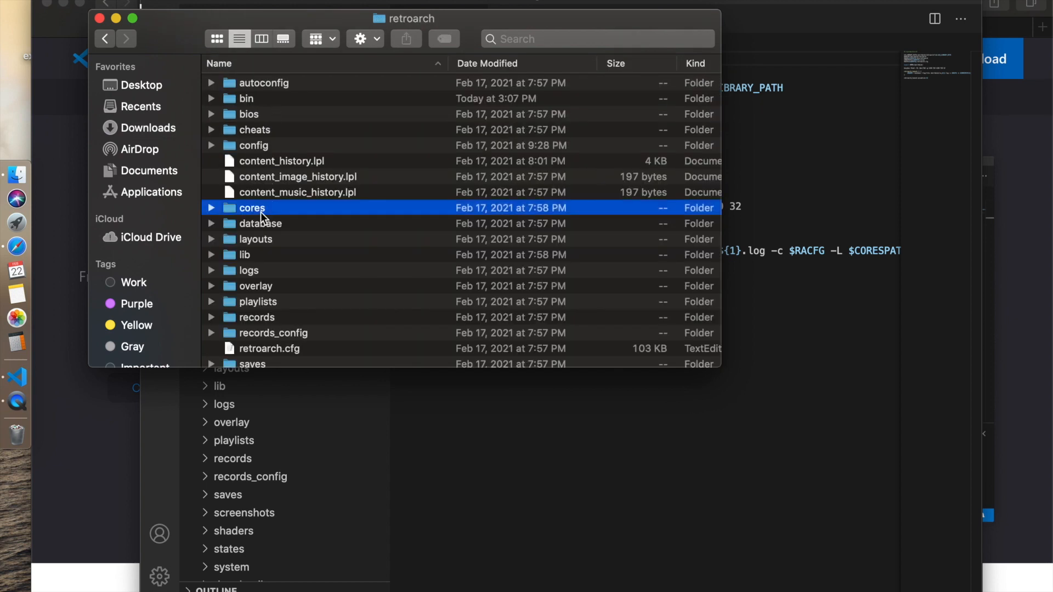
double_click(252, 207)
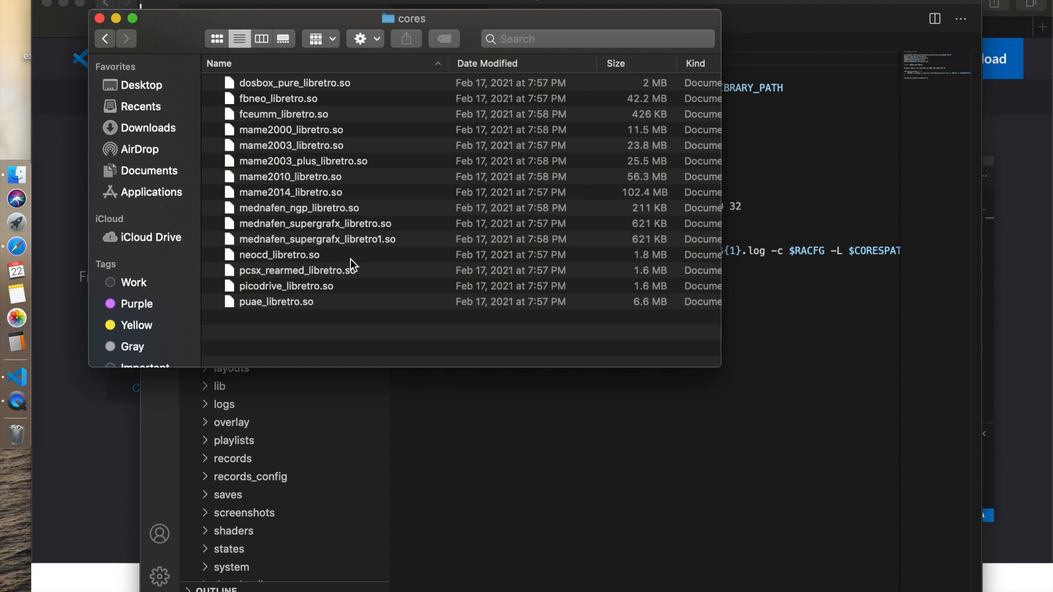
mouse_move(306, 321)
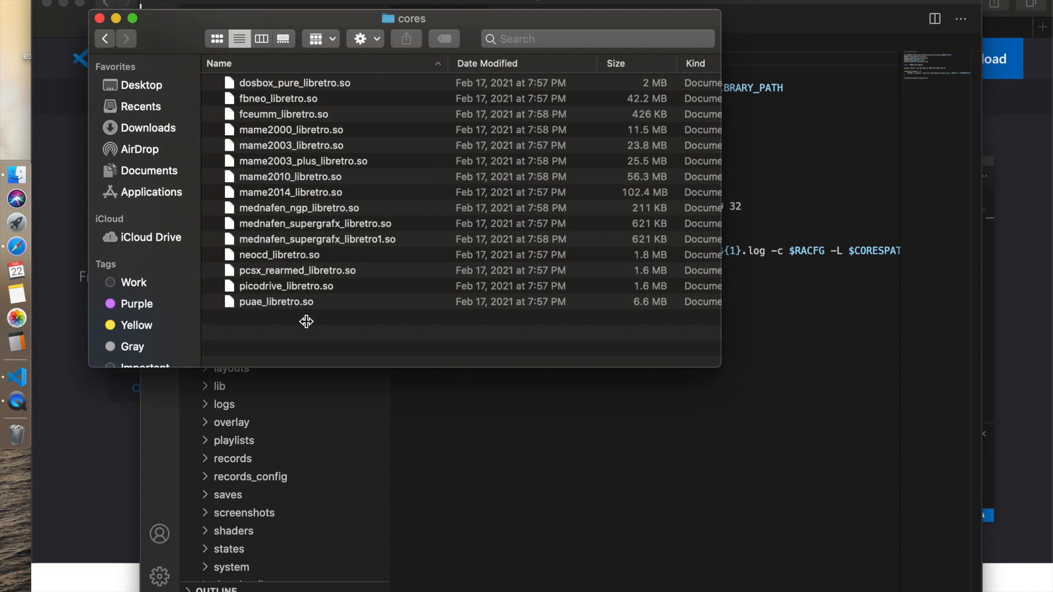
mouse_move(401, 252)
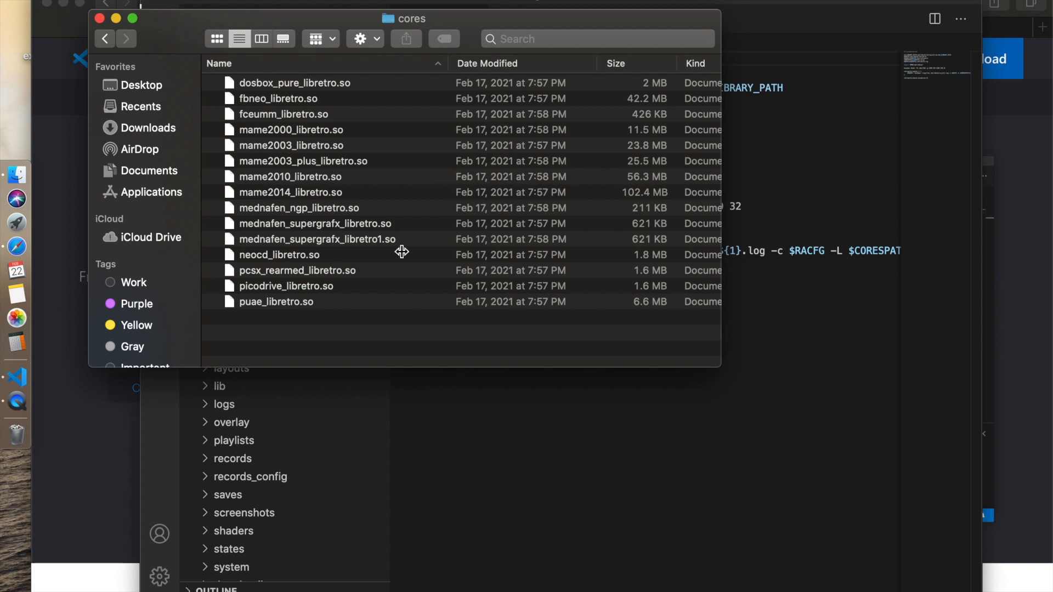
mouse_move(259, 147)
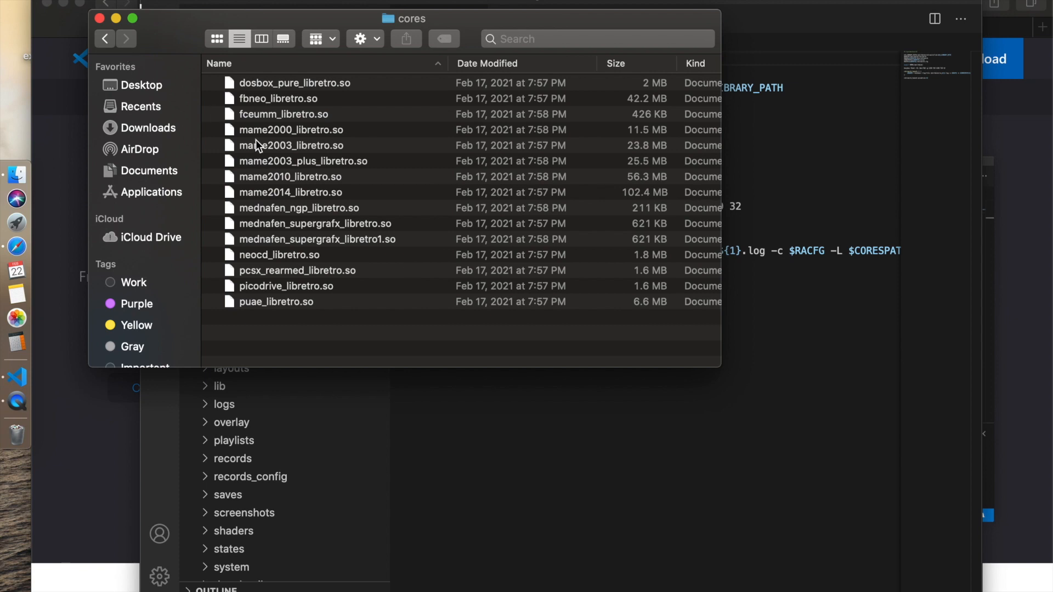
mouse_move(293, 164)
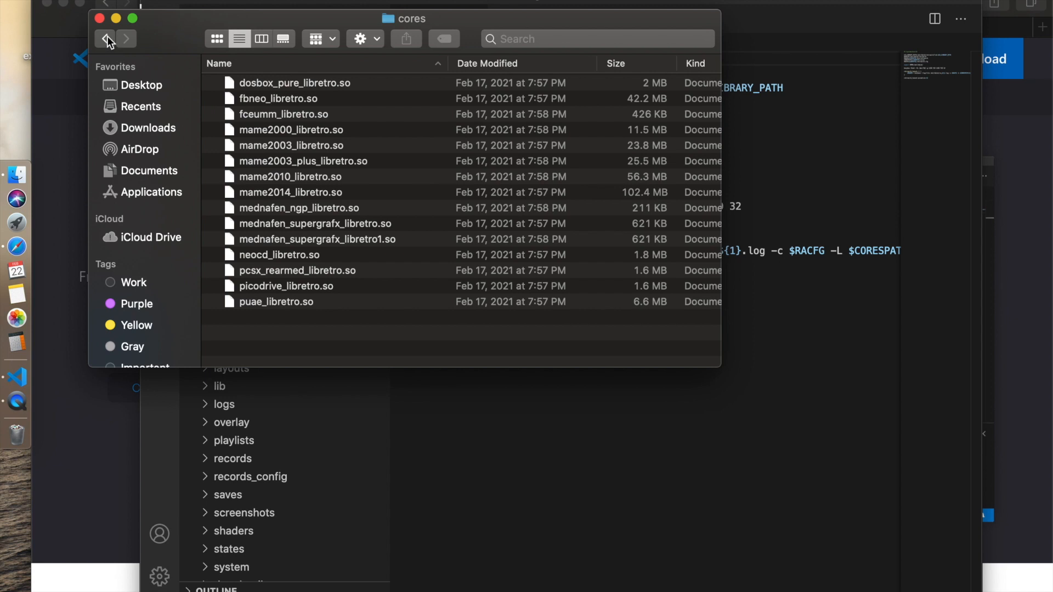
left_click(105, 38)
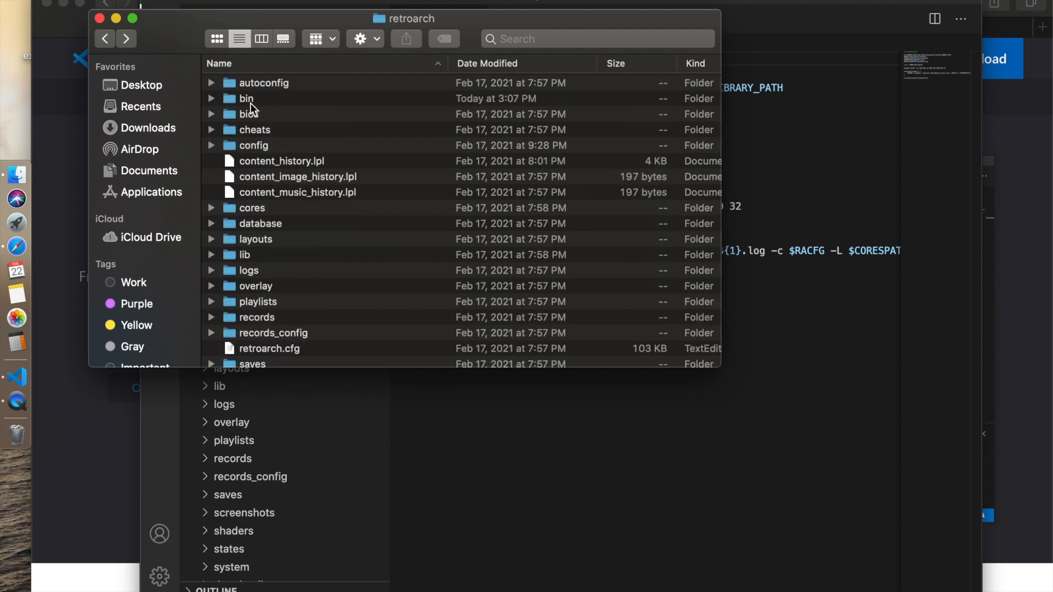
double_click(246, 99)
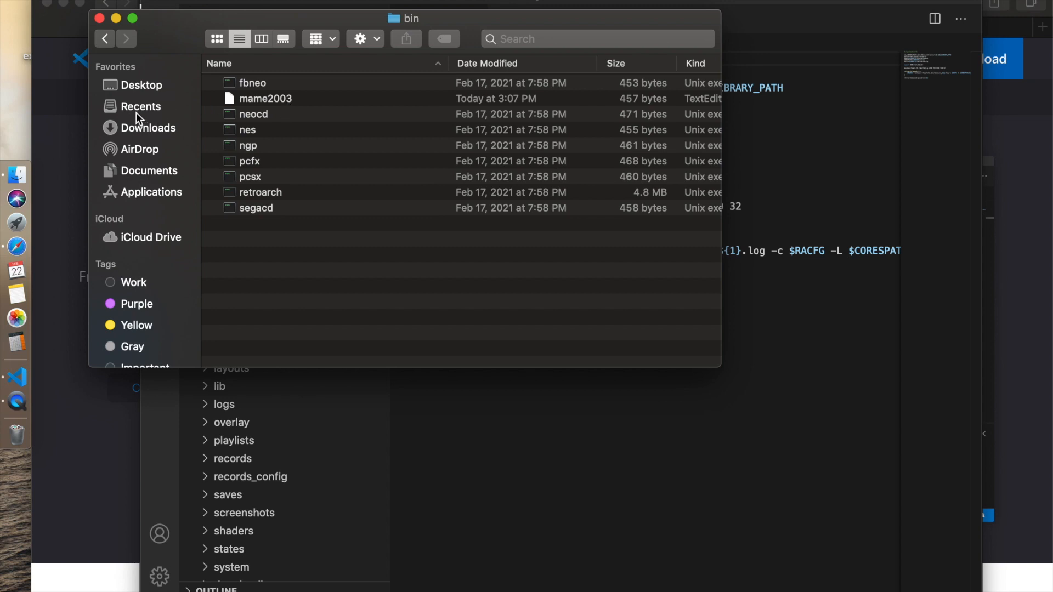
mouse_move(164, 138)
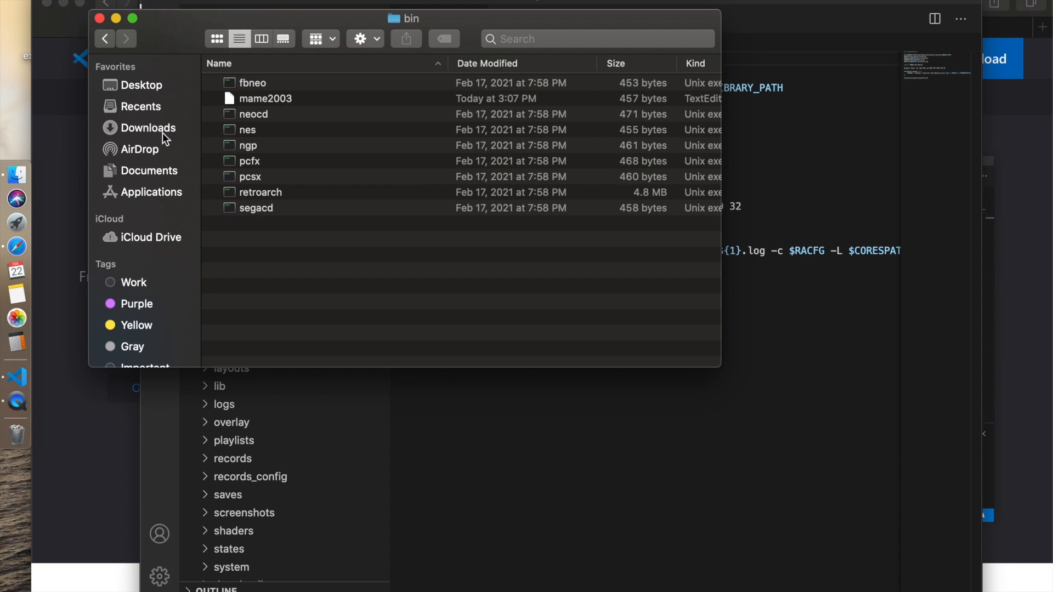
left_click(148, 128)
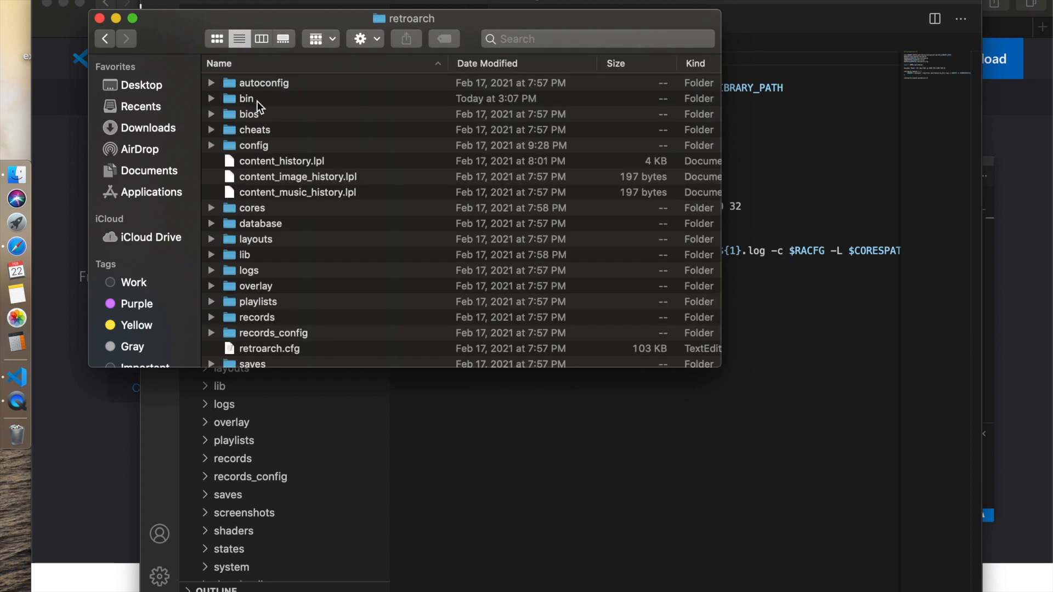
left_click(249, 114)
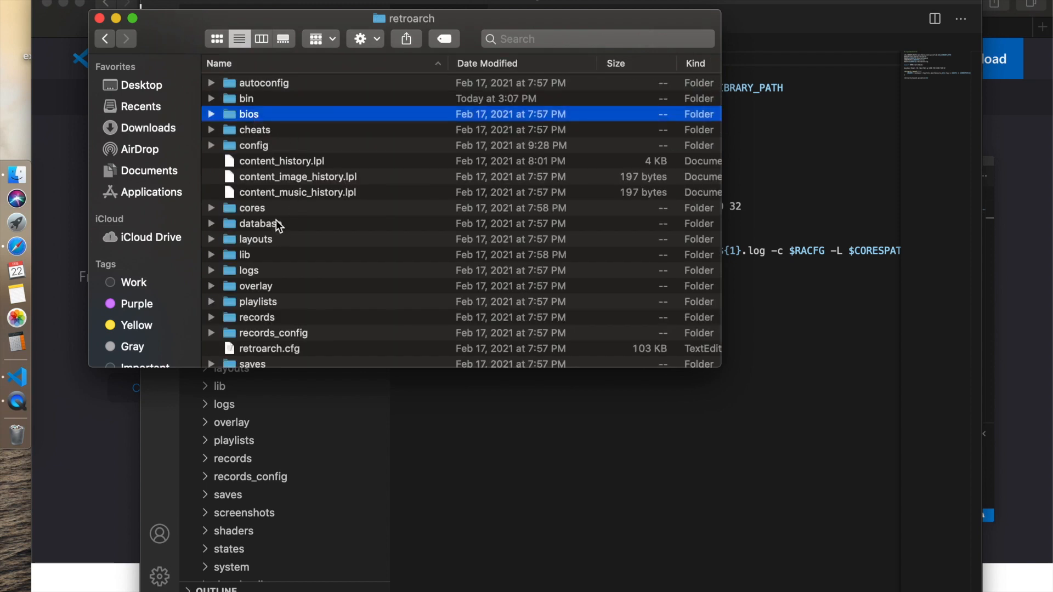
double_click(252, 208)
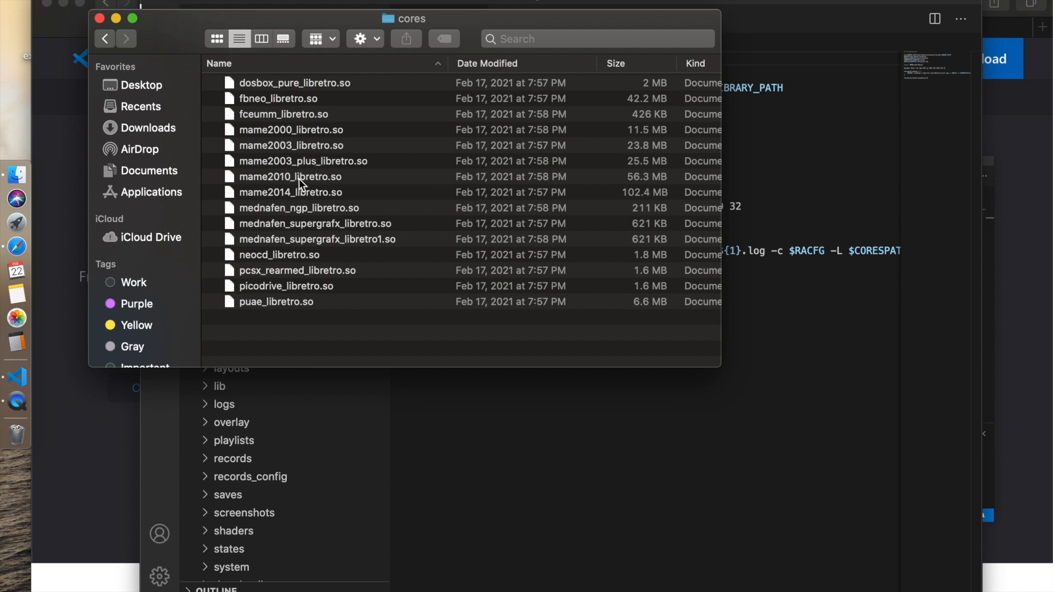
mouse_move(348, 221)
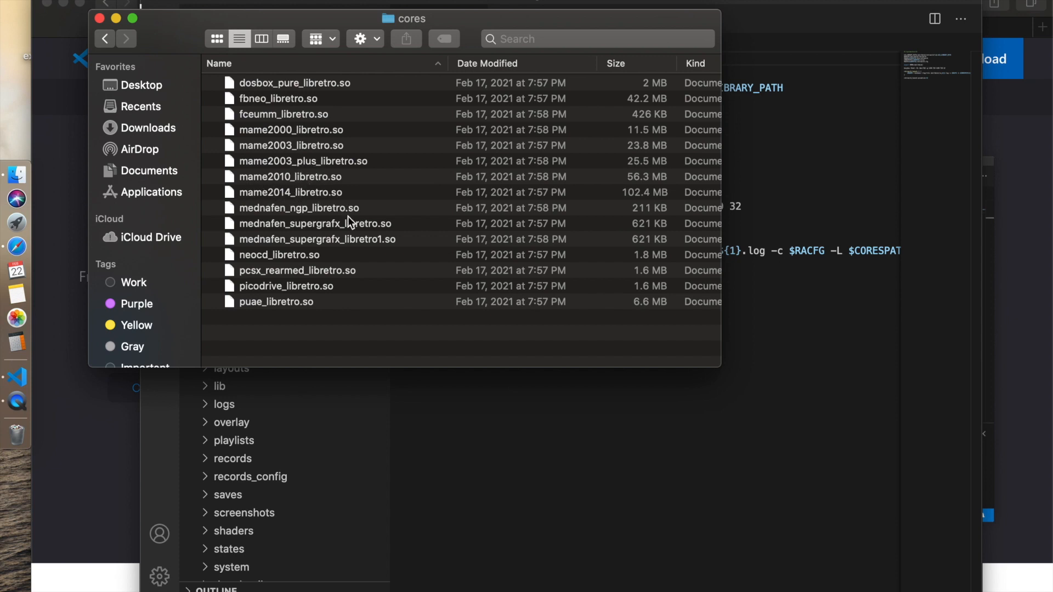
mouse_move(378, 304)
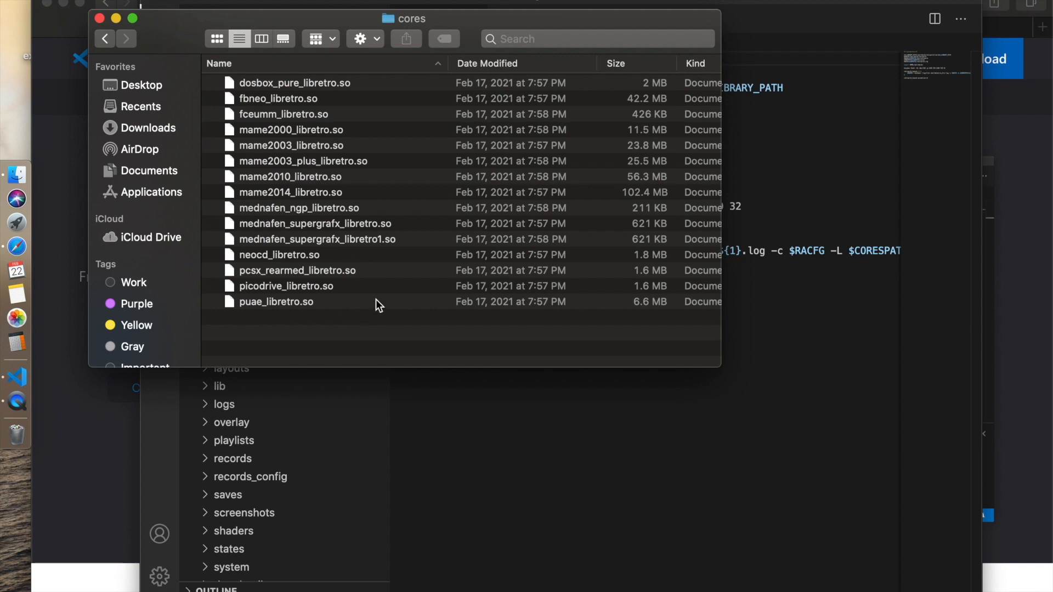
mouse_move(201, 93)
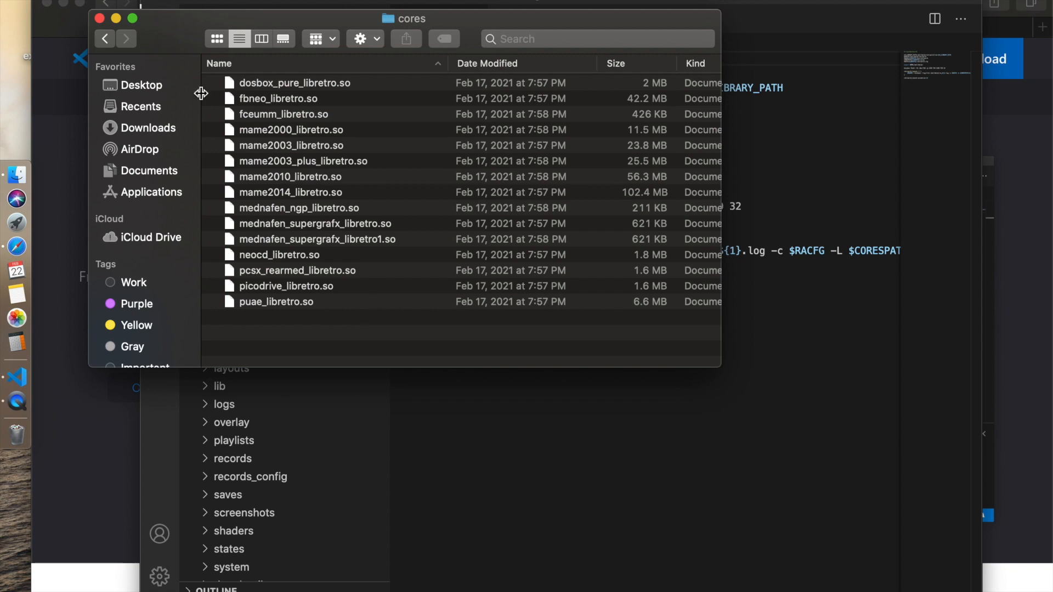
mouse_move(237, 58)
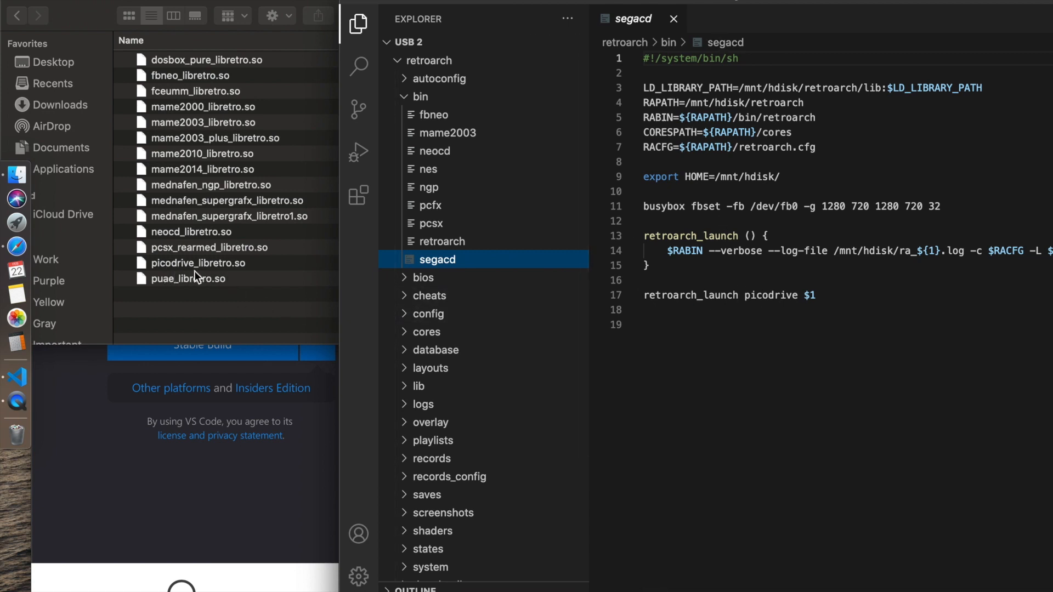
mouse_move(237, 269)
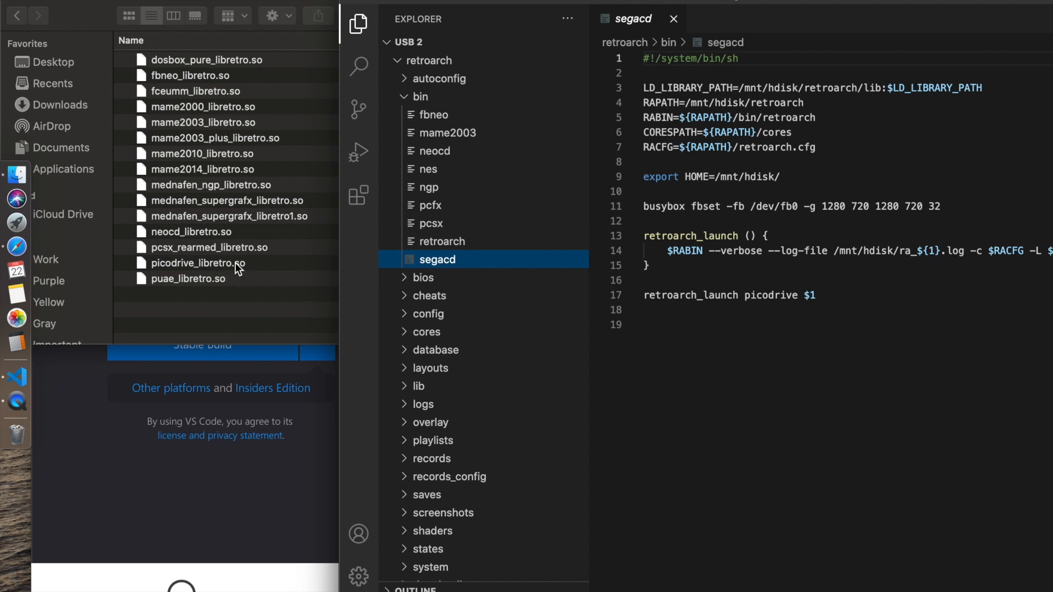
mouse_move(655, 38)
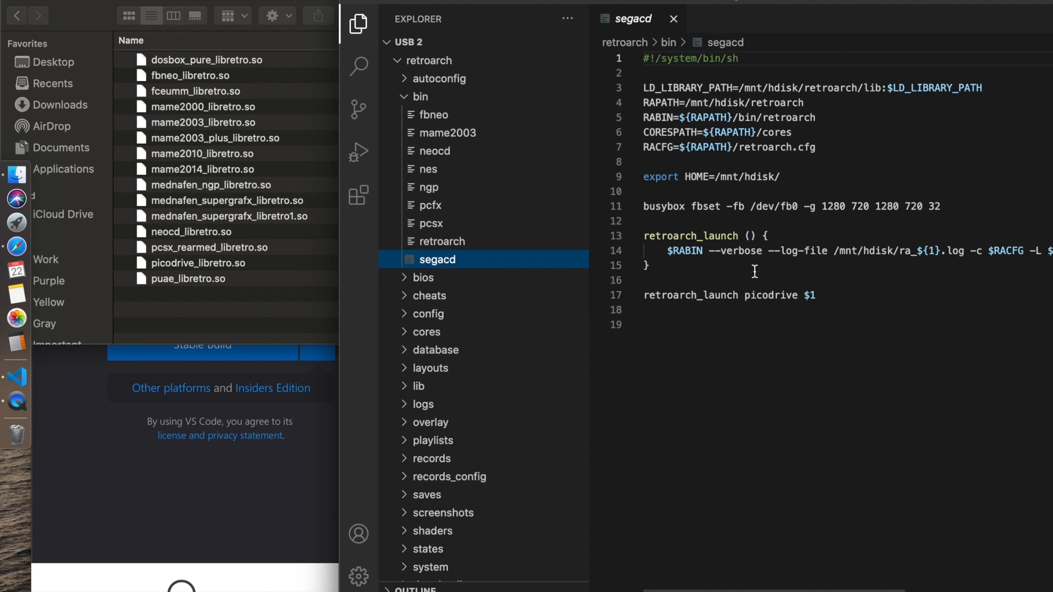
mouse_move(744, 302)
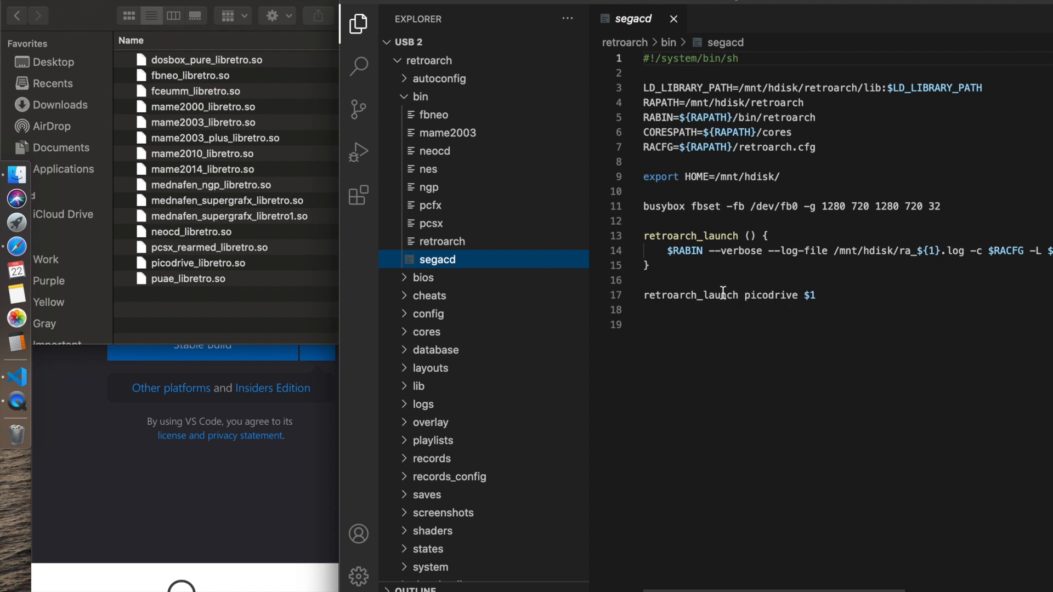
mouse_move(786, 306)
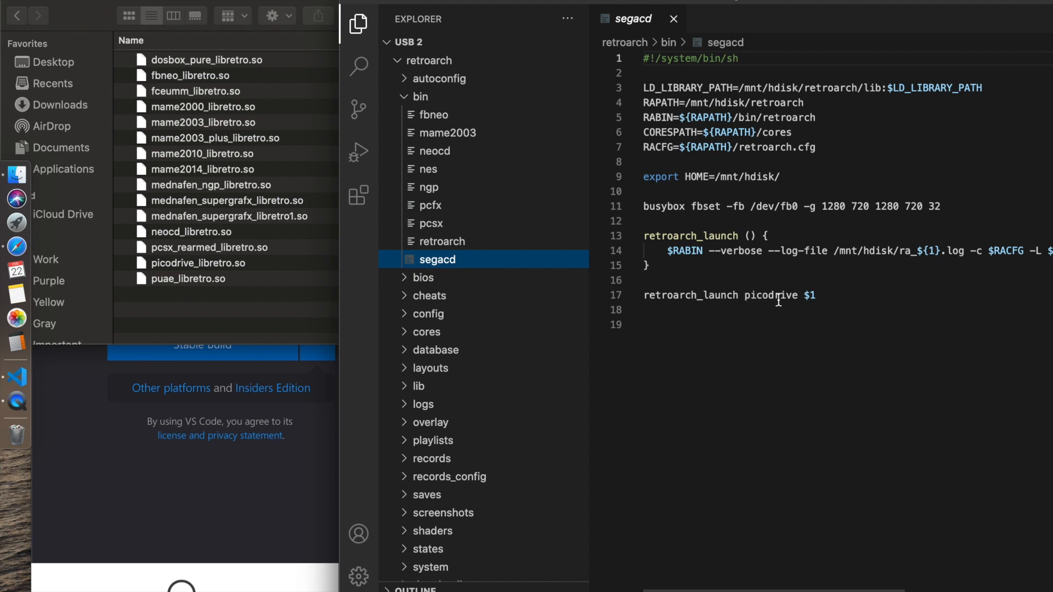
mouse_move(224, 277)
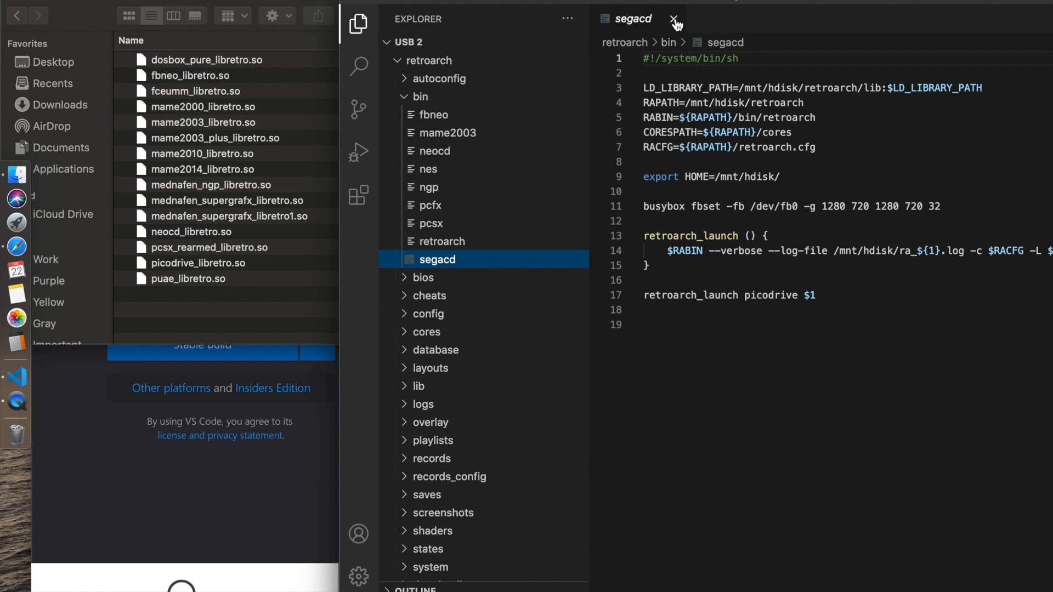
- Close the segacd script's editor tab
left_click(674, 18)
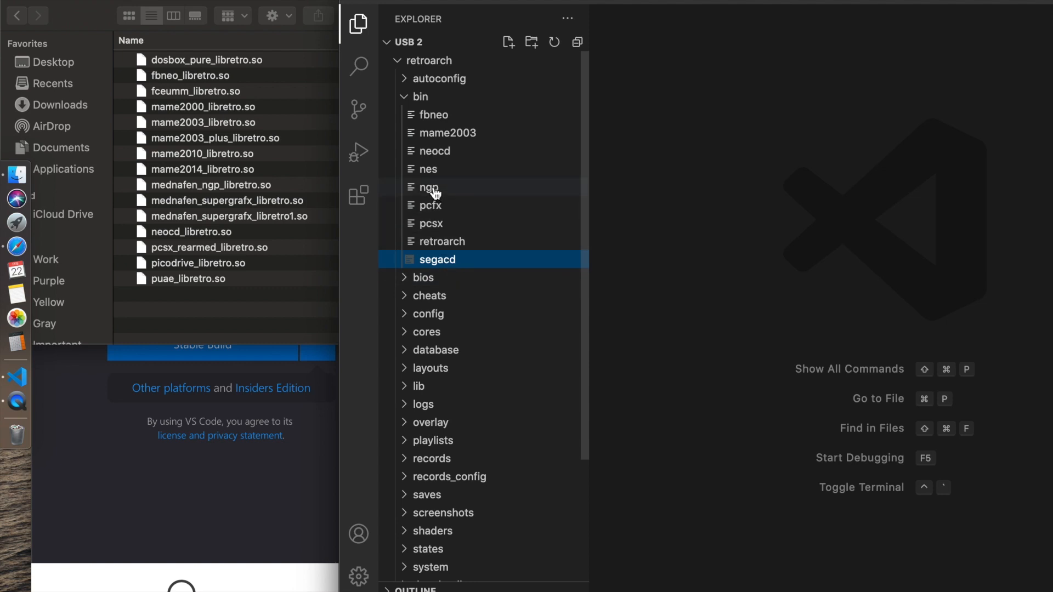
- View the ngp script, then open the mame2003 script from bin
left_click(428, 187)
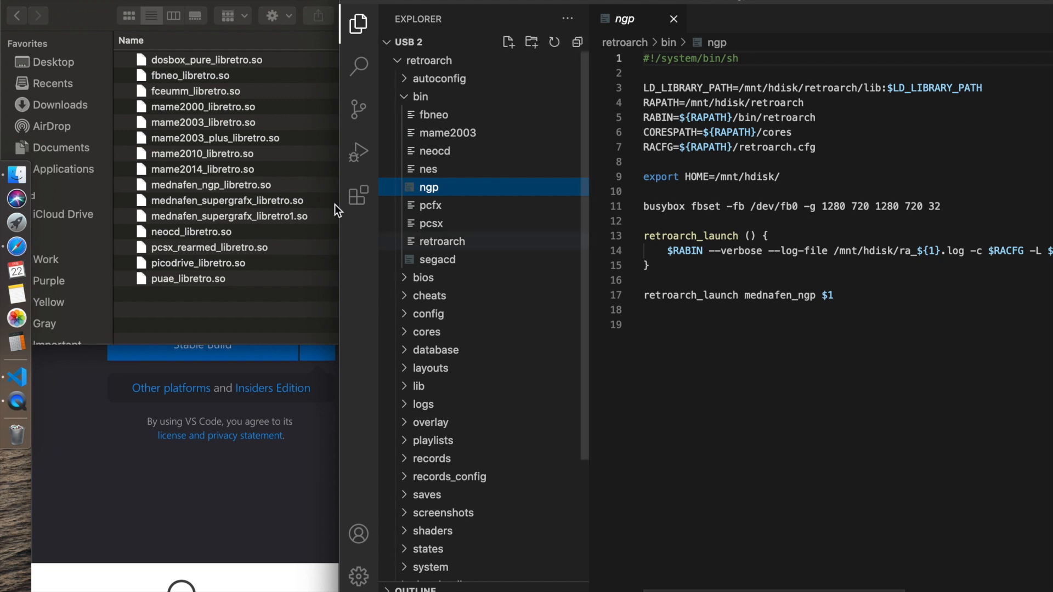
mouse_move(176, 201)
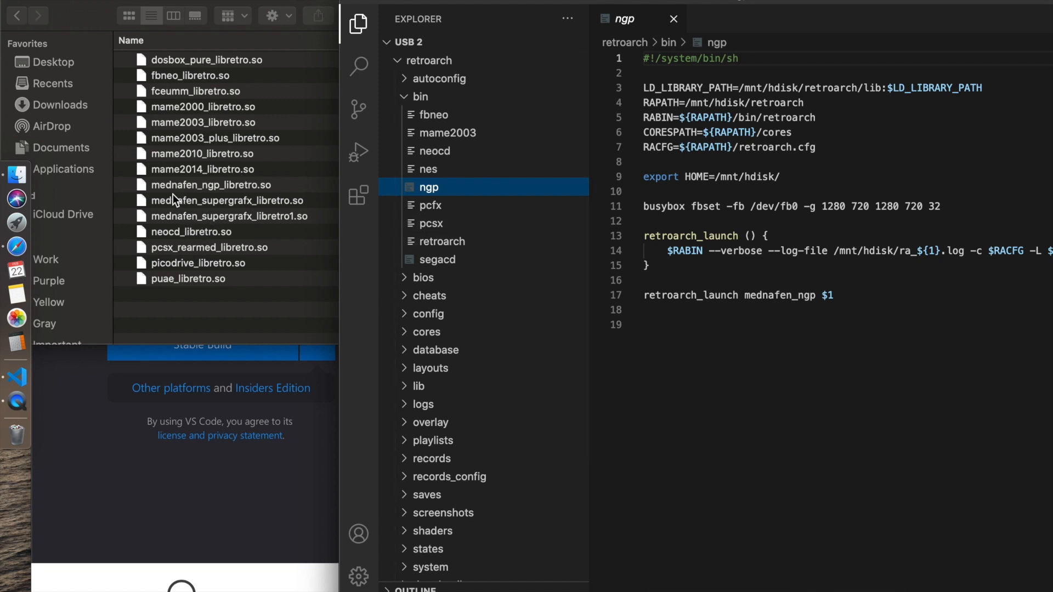
mouse_move(220, 197)
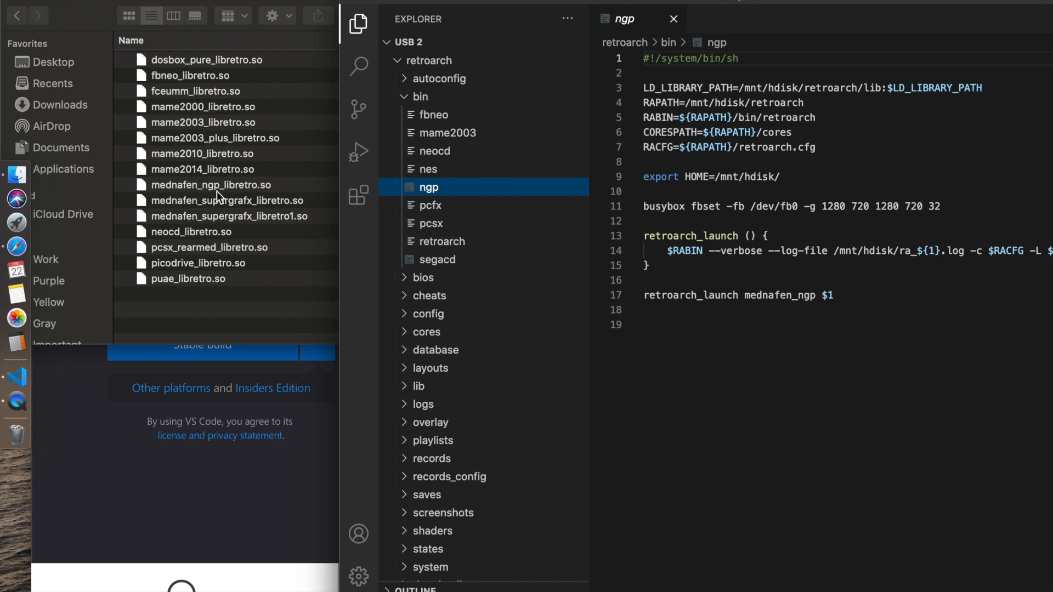
mouse_move(227, 196)
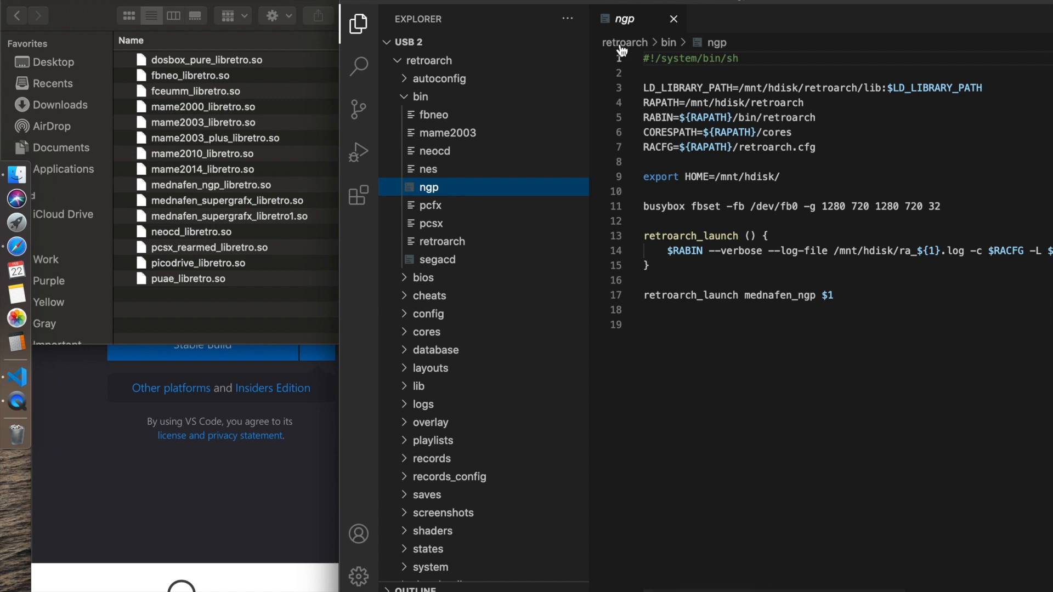
mouse_move(665, 47)
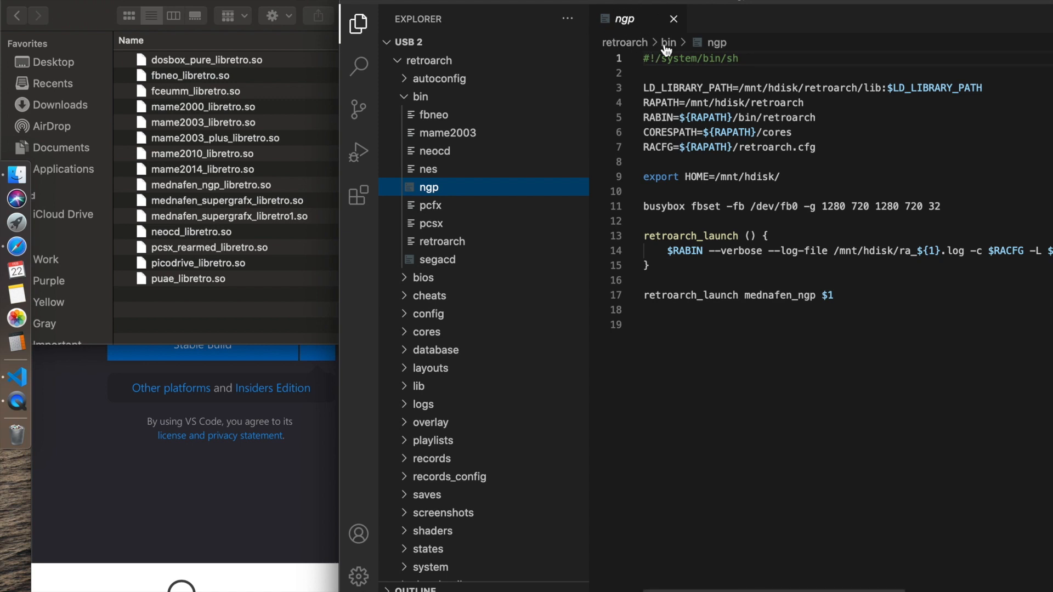
mouse_move(631, 27)
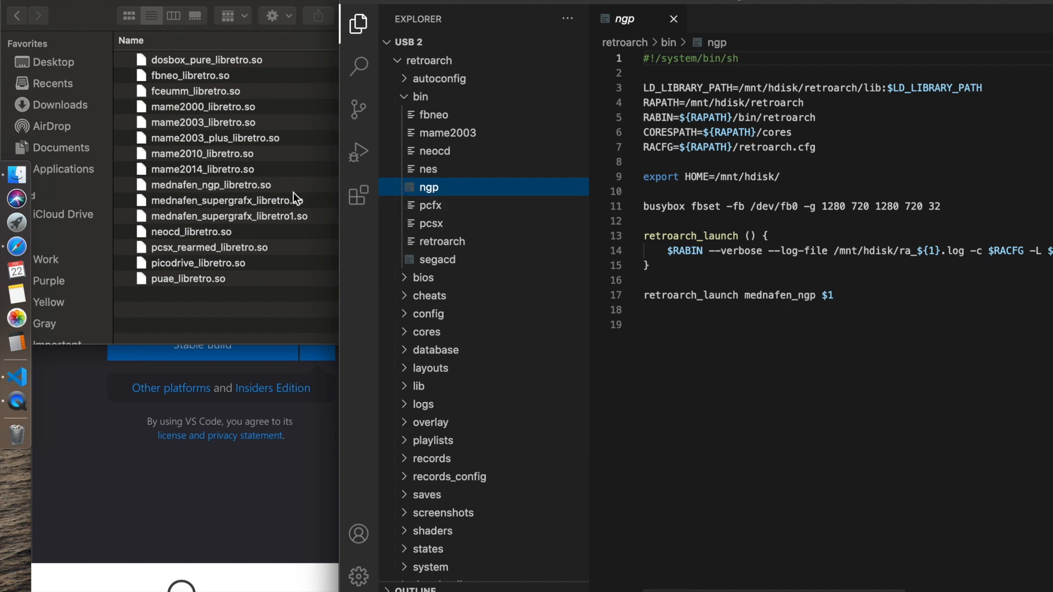
mouse_move(227, 193)
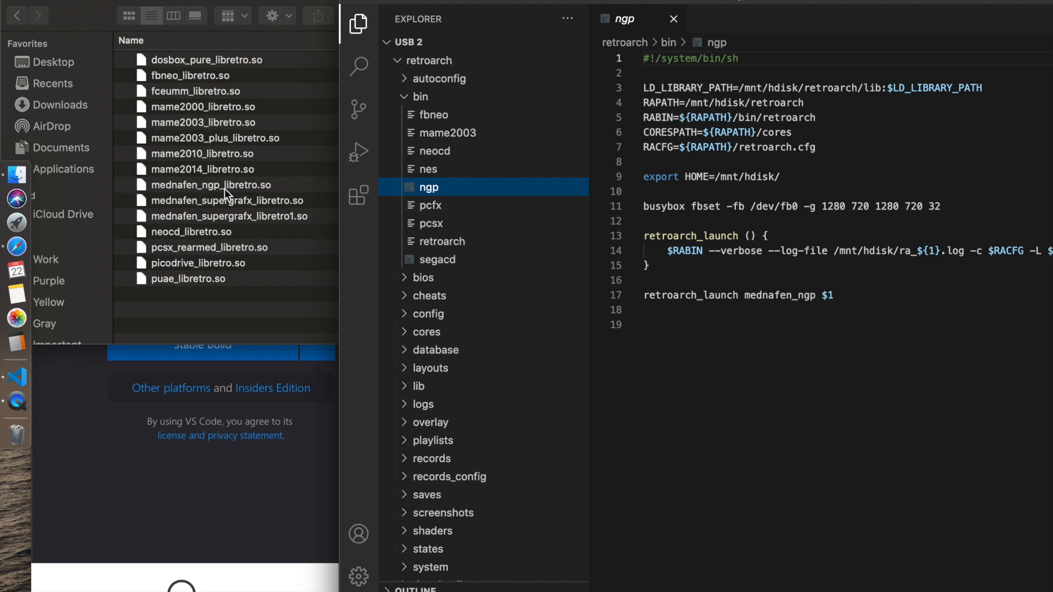
mouse_move(224, 197)
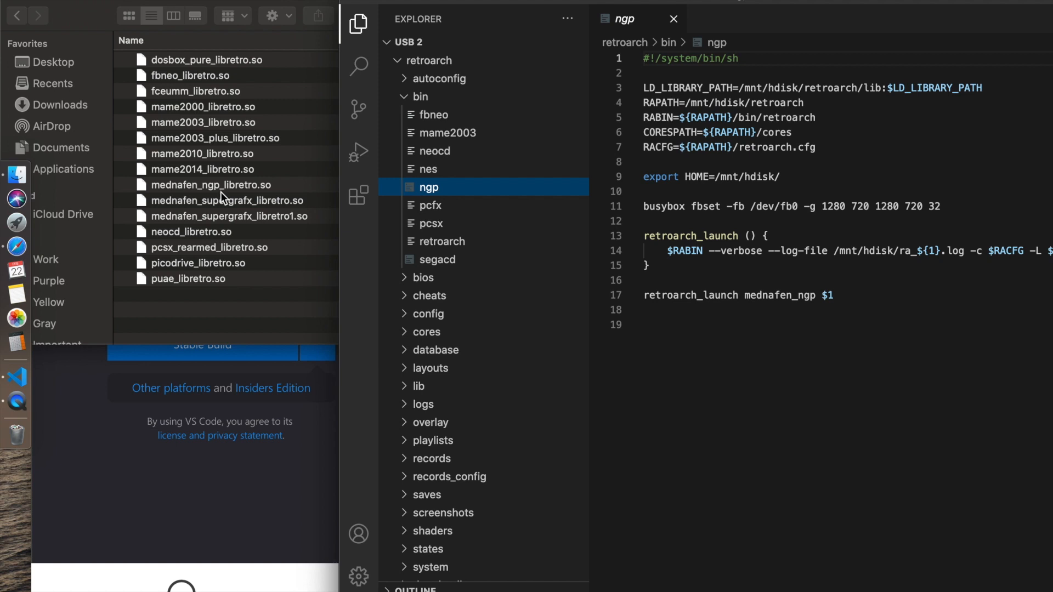
mouse_move(261, 197)
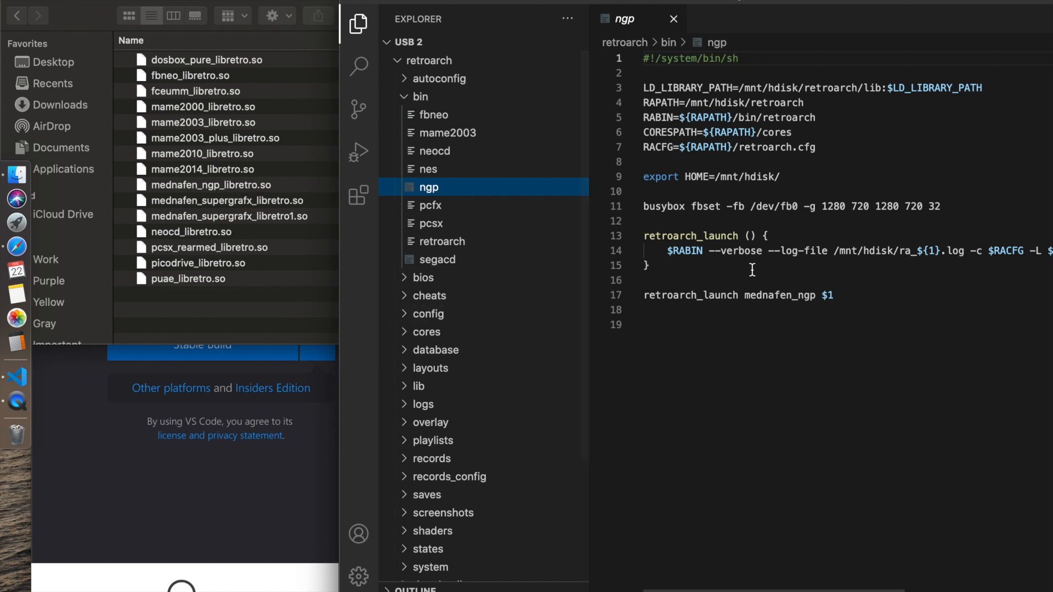
mouse_move(796, 329)
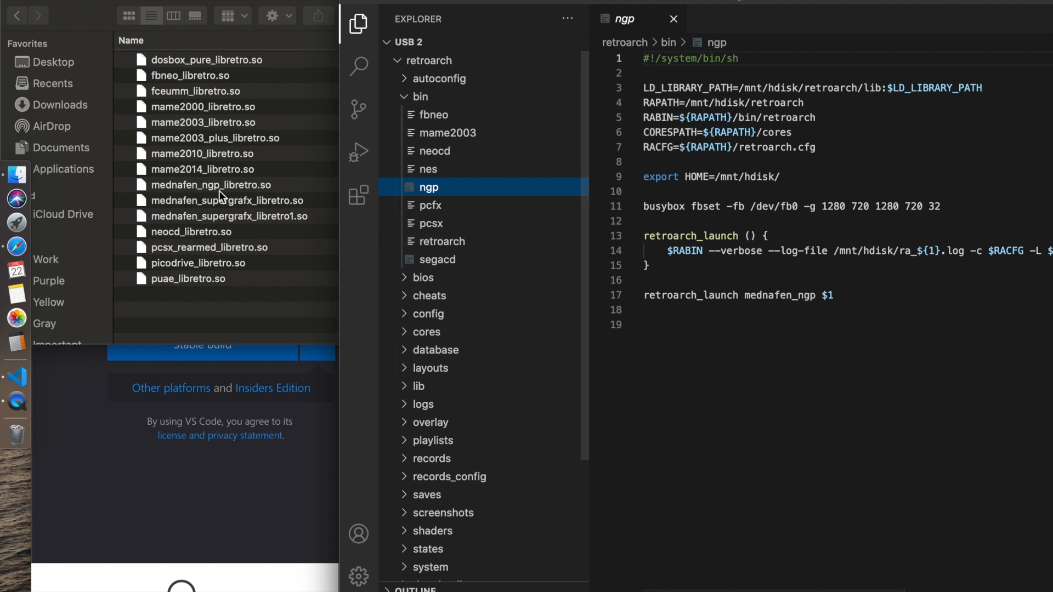
mouse_move(192, 195)
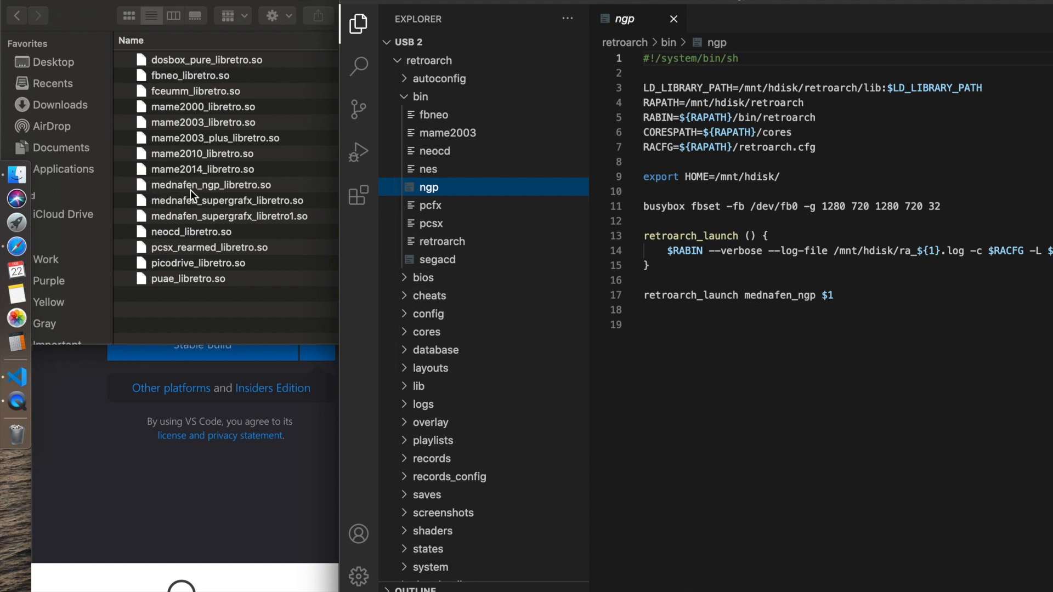
mouse_move(222, 195)
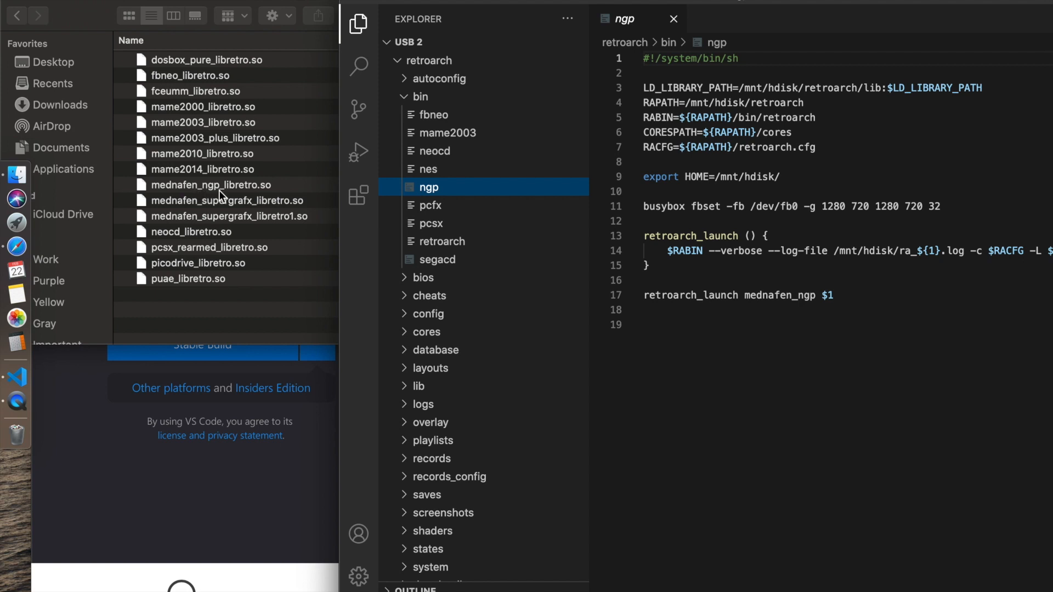
mouse_move(228, 198)
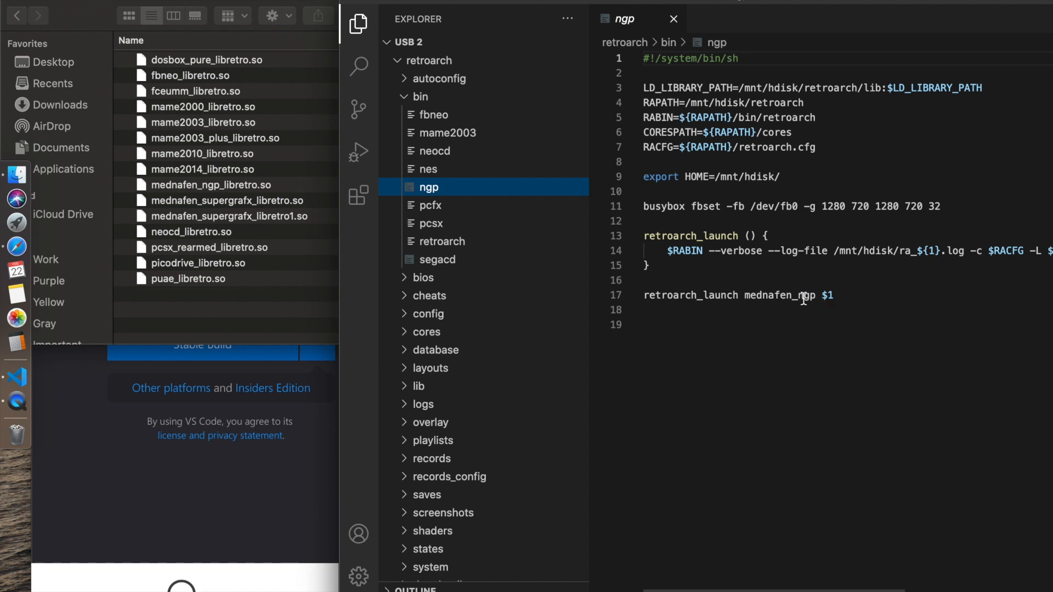
mouse_move(764, 296)
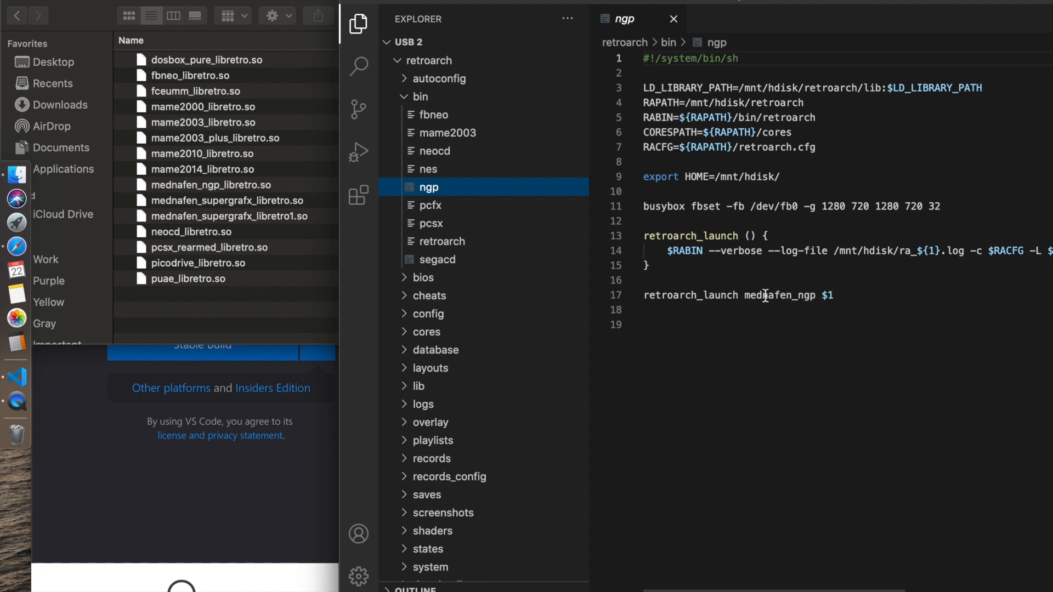
mouse_move(744, 295)
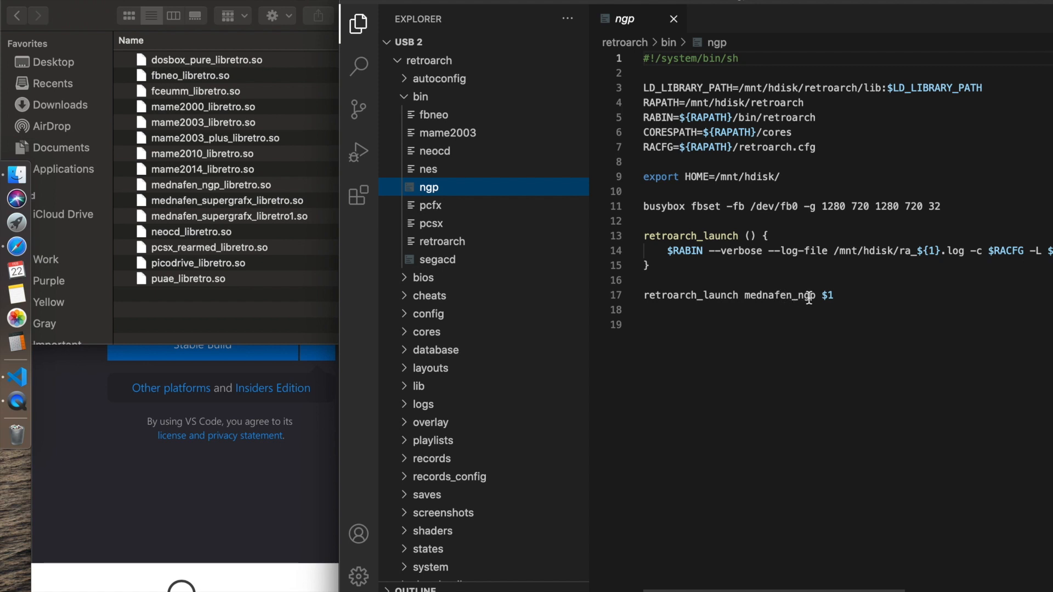
mouse_move(845, 308)
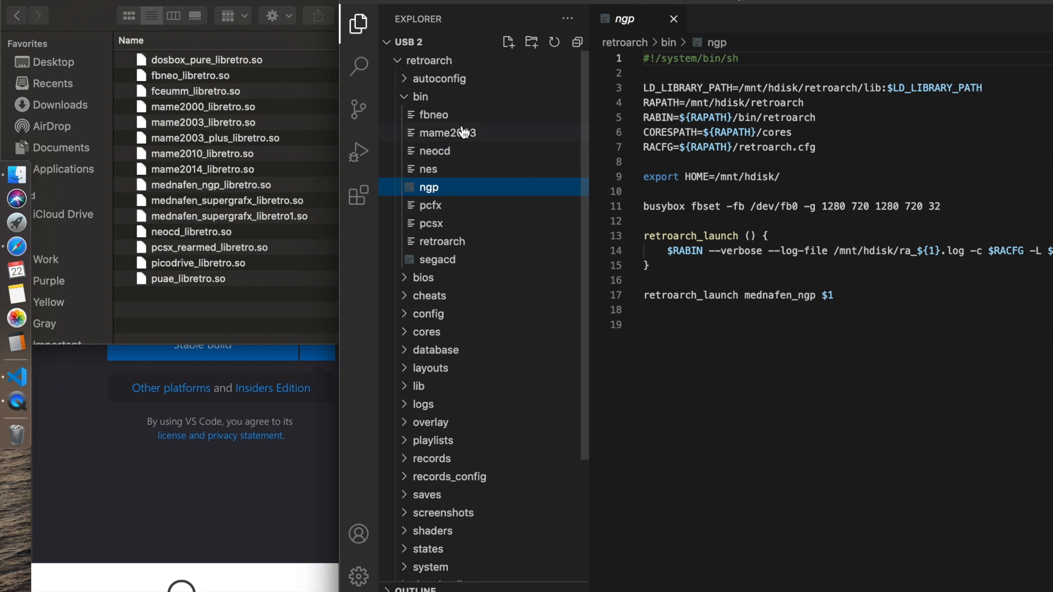
left_click(448, 132)
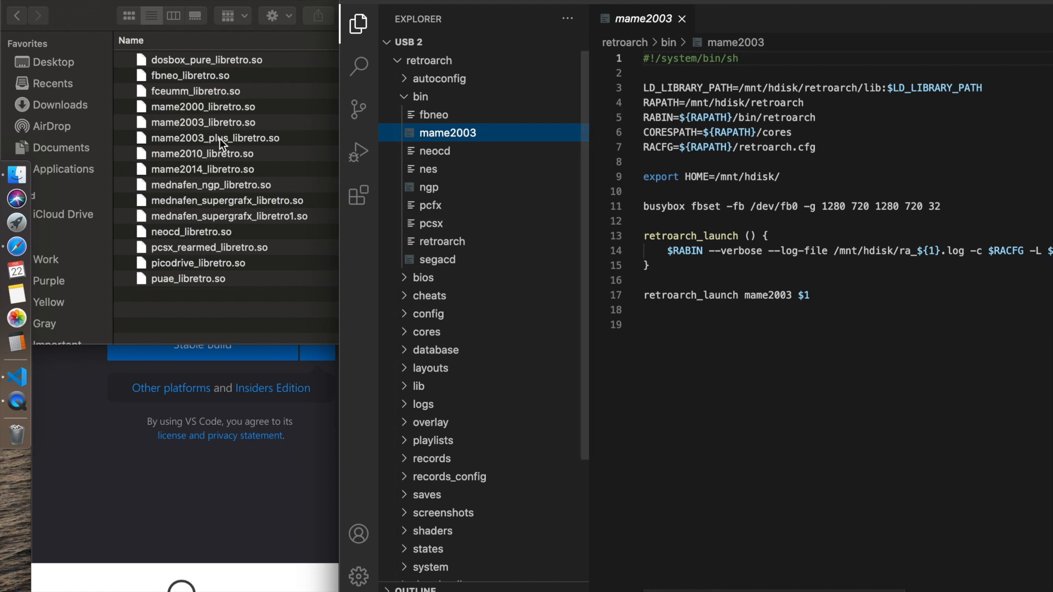
mouse_move(374, 5)
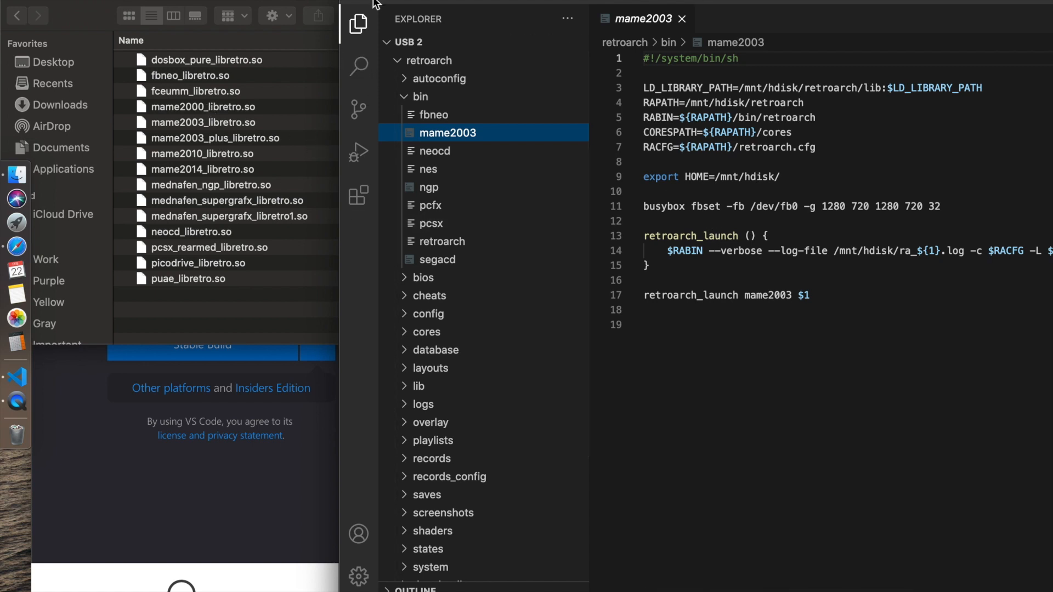
mouse_move(430, 158)
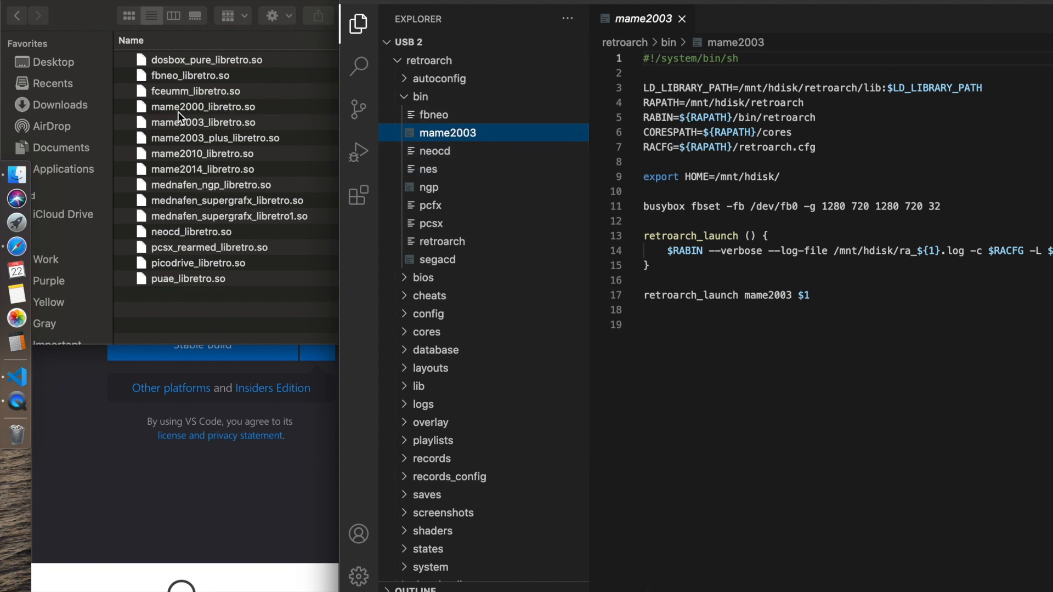
mouse_move(205, 113)
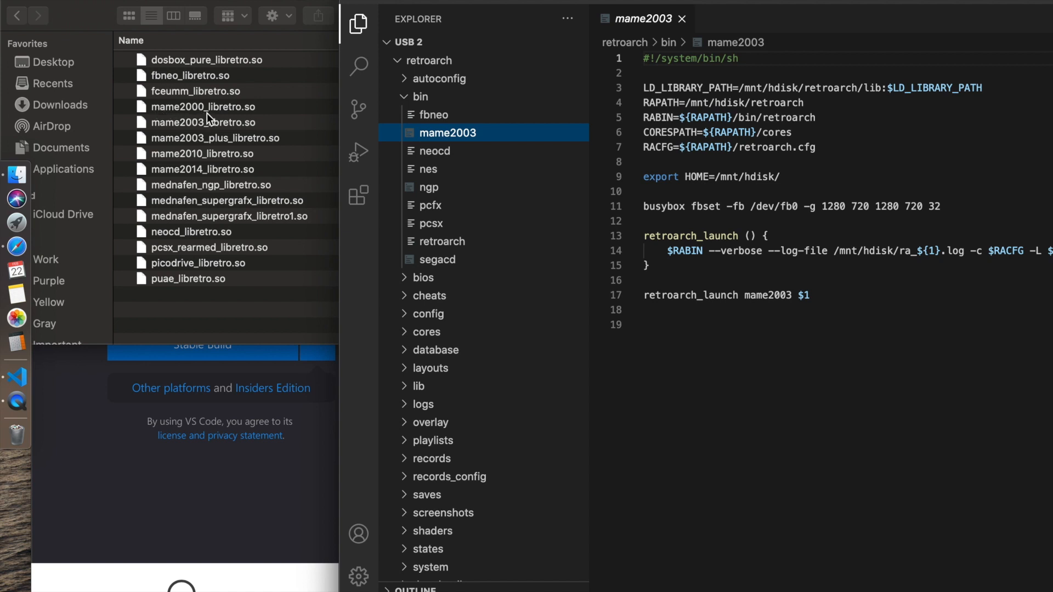
mouse_move(209, 119)
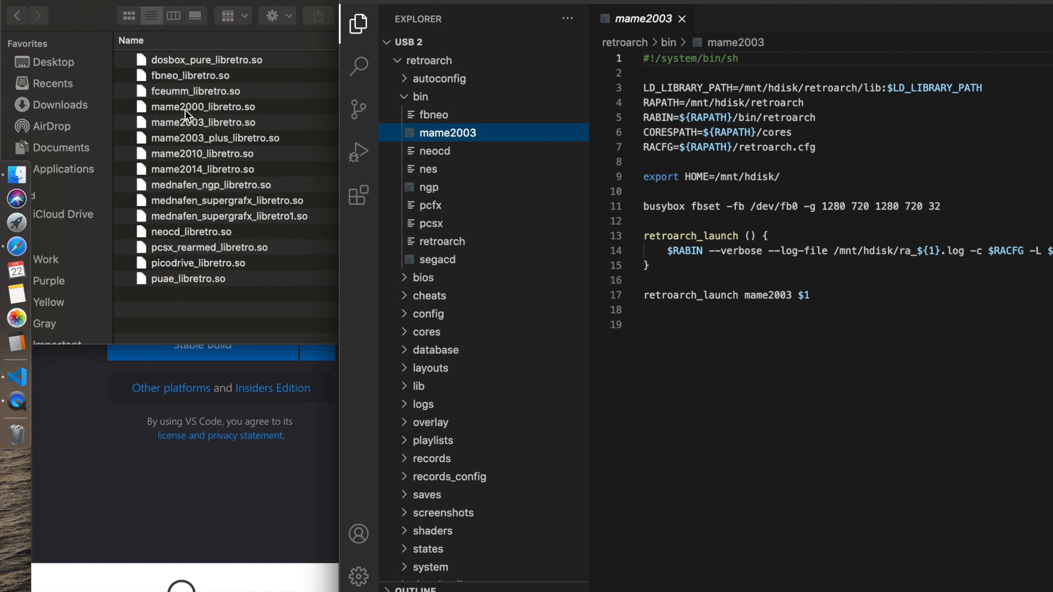
mouse_move(327, 177)
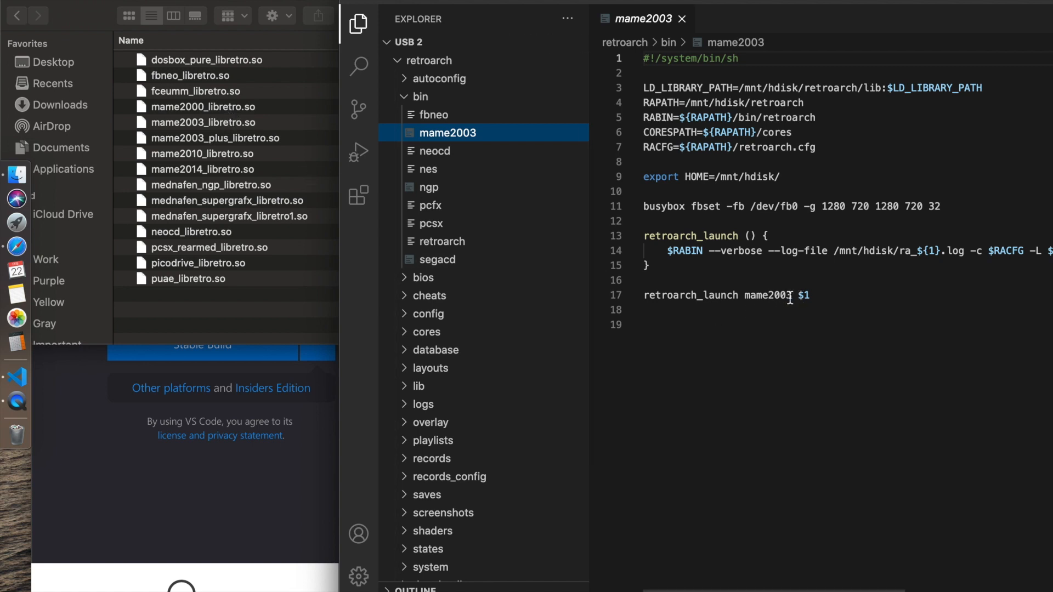
- Replace mame2003 with mame2000 on line 17
double_click(763, 295)
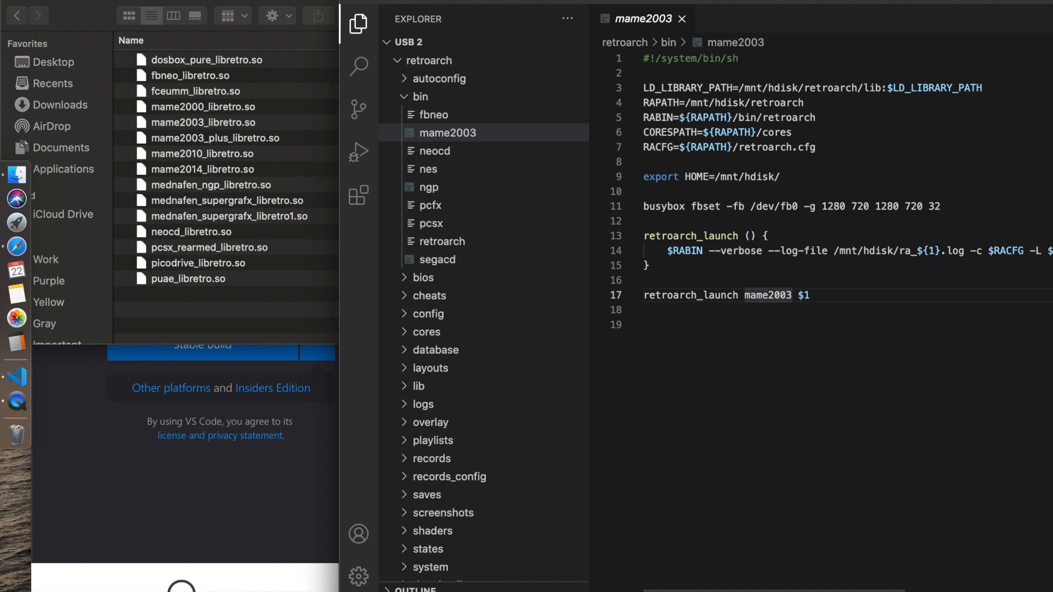
type("mame2000")
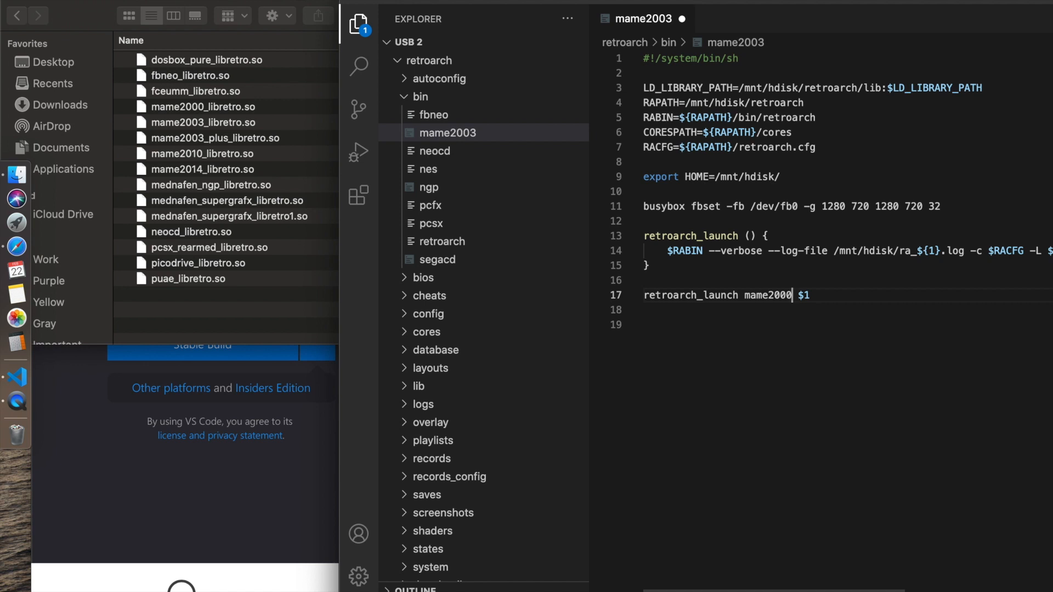
mouse_move(503, 4)
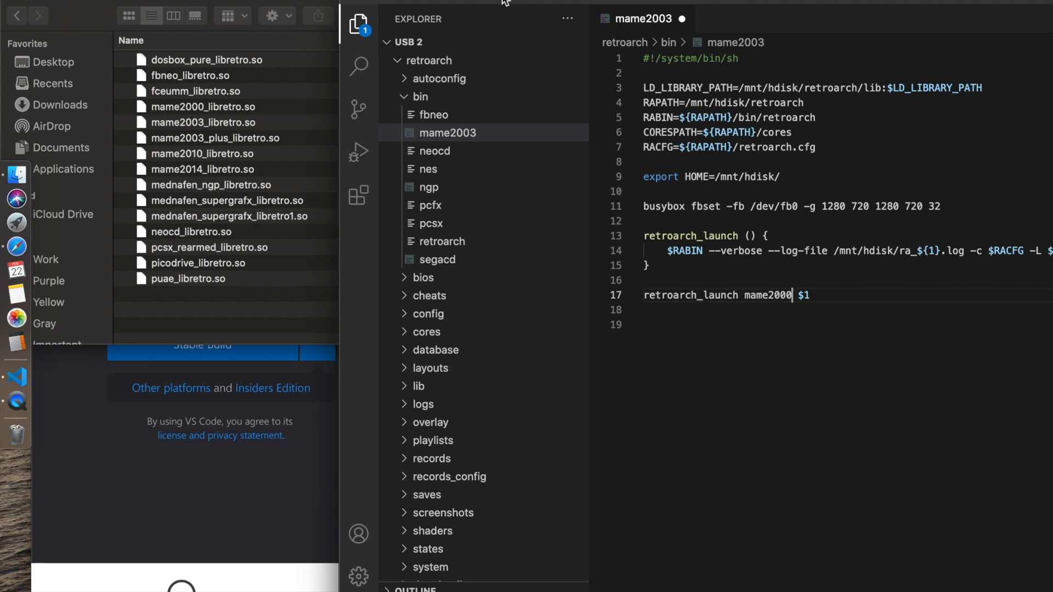
left_click(91, 7)
type("m")
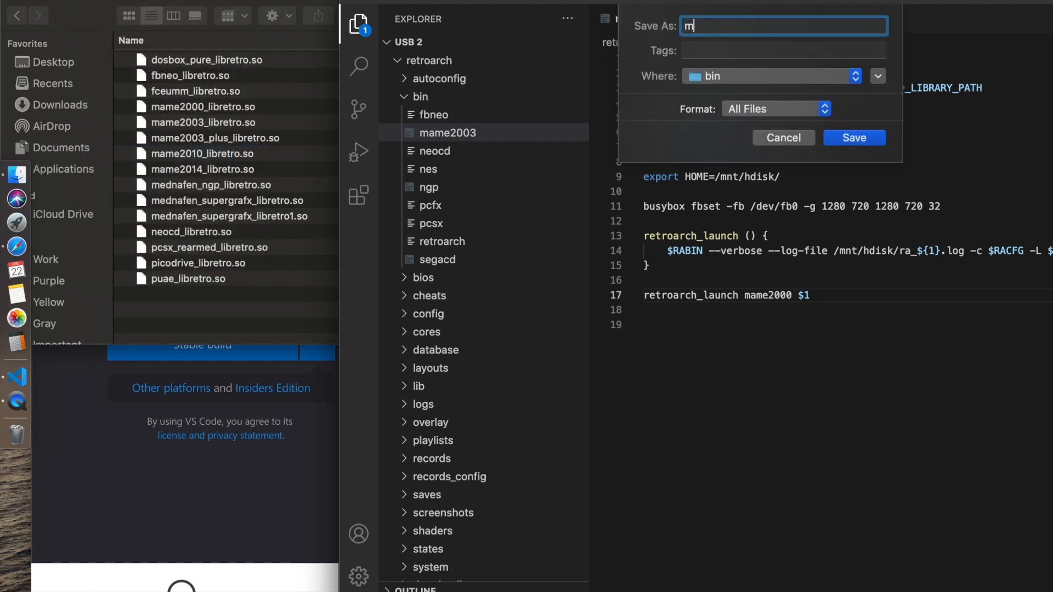
- Save the script as mame2000 in the bin folder
type("ame2000")
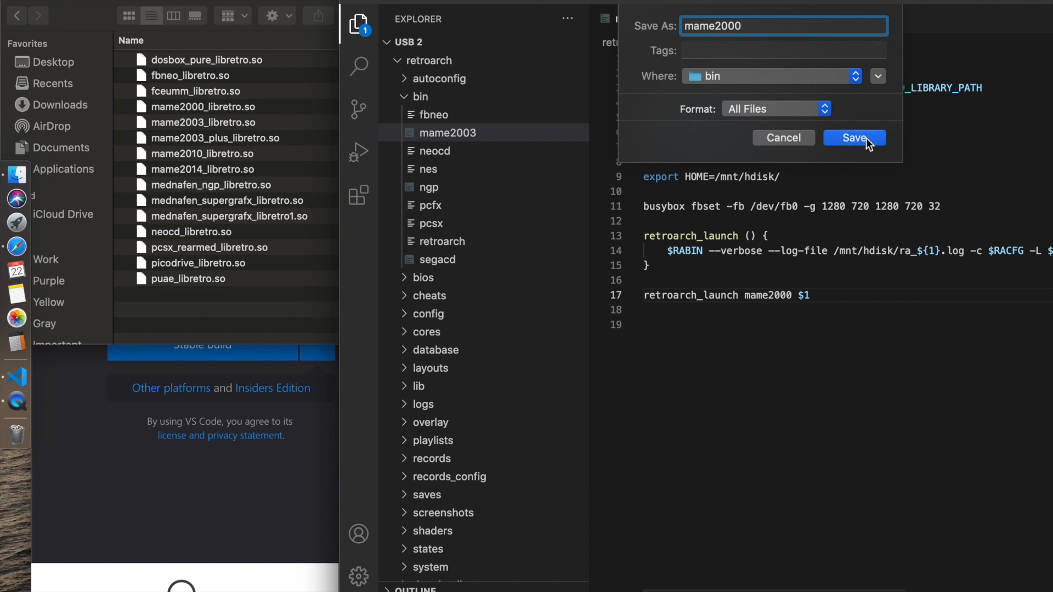
left_click(854, 138)
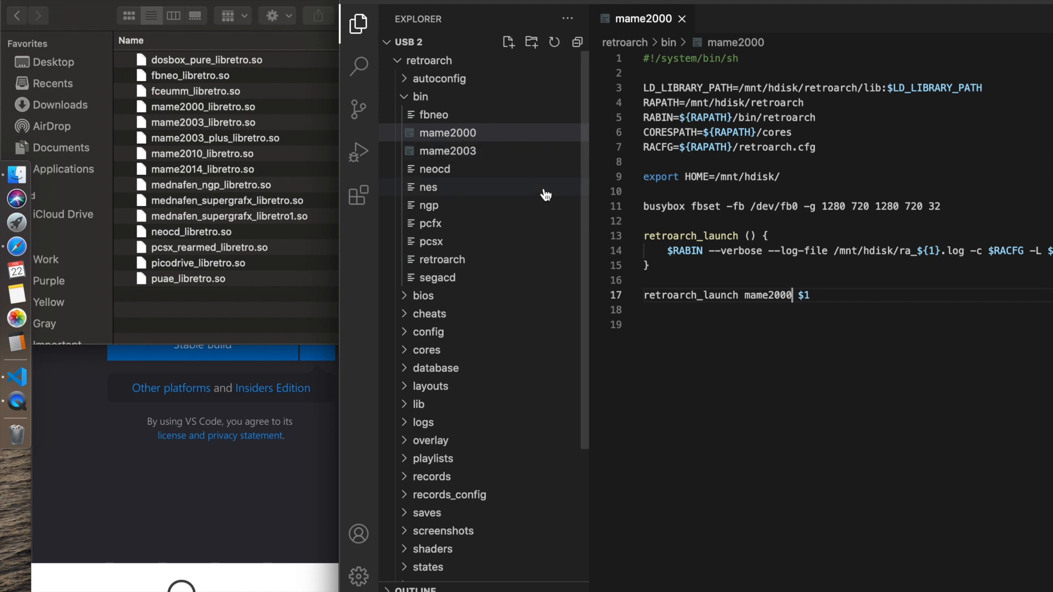
mouse_move(457, 141)
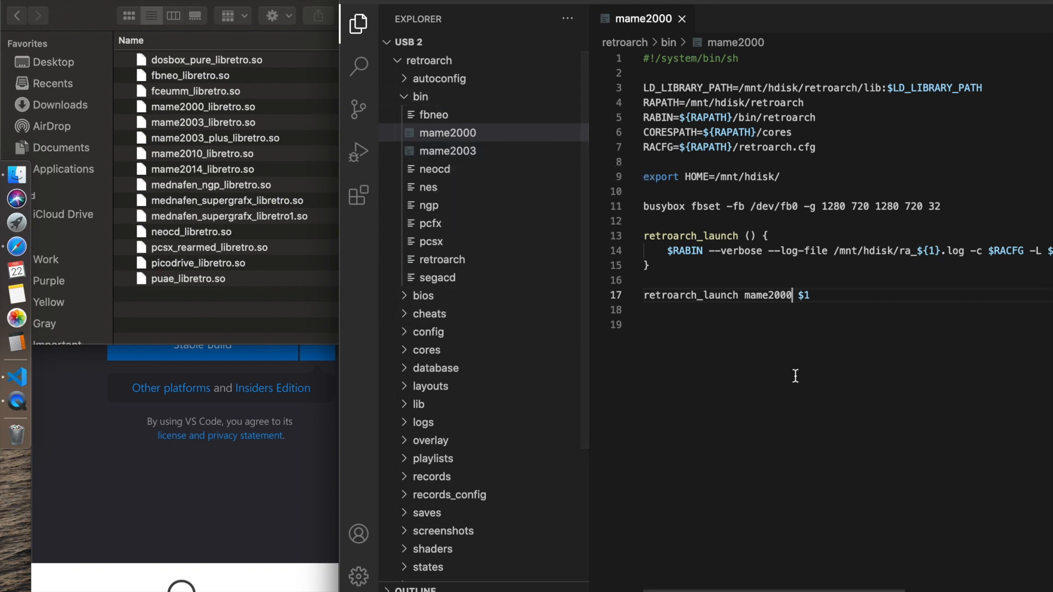
mouse_move(788, 373)
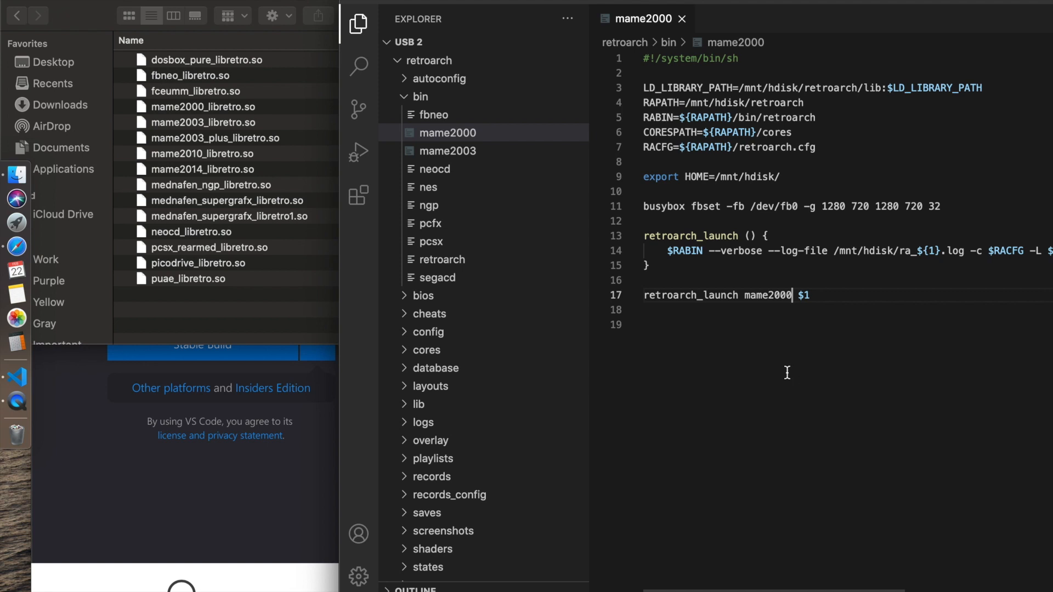
mouse_move(451, 191)
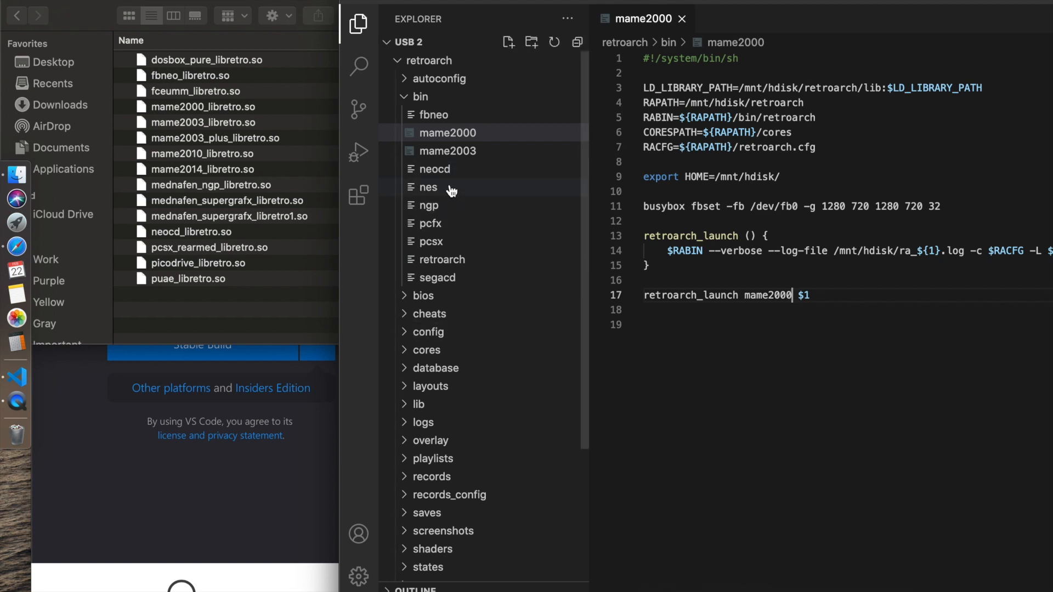
- Open the nes script and close the mame2000 tab
left_click(428, 187)
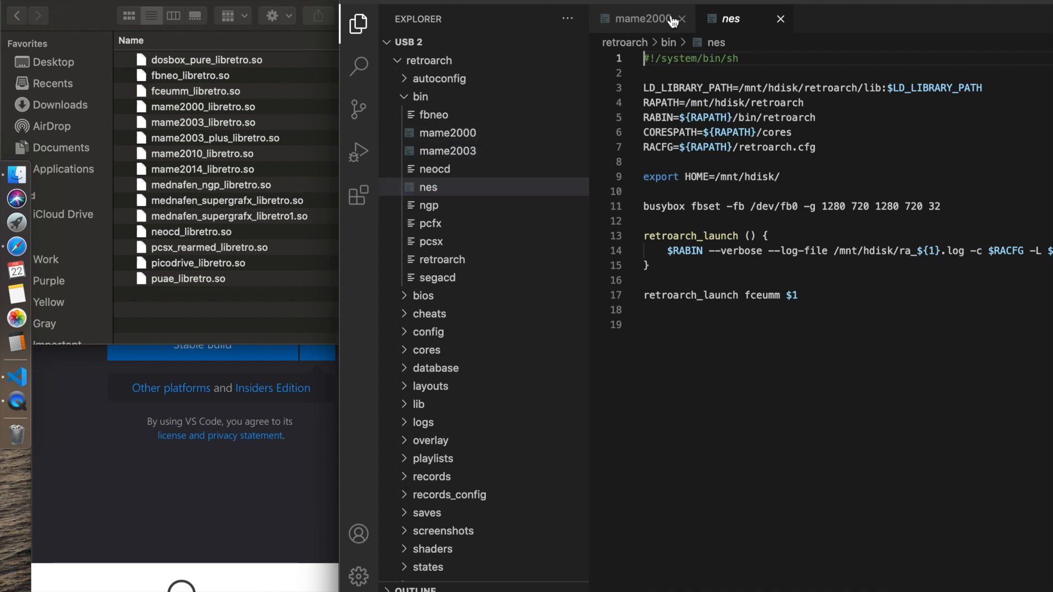
left_click(683, 18)
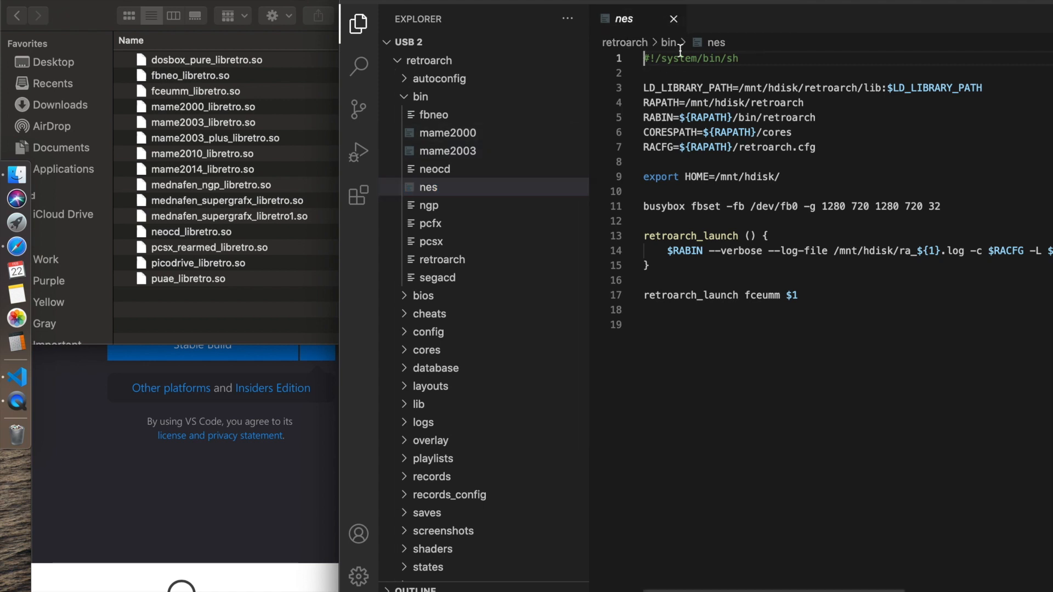
mouse_move(723, 317)
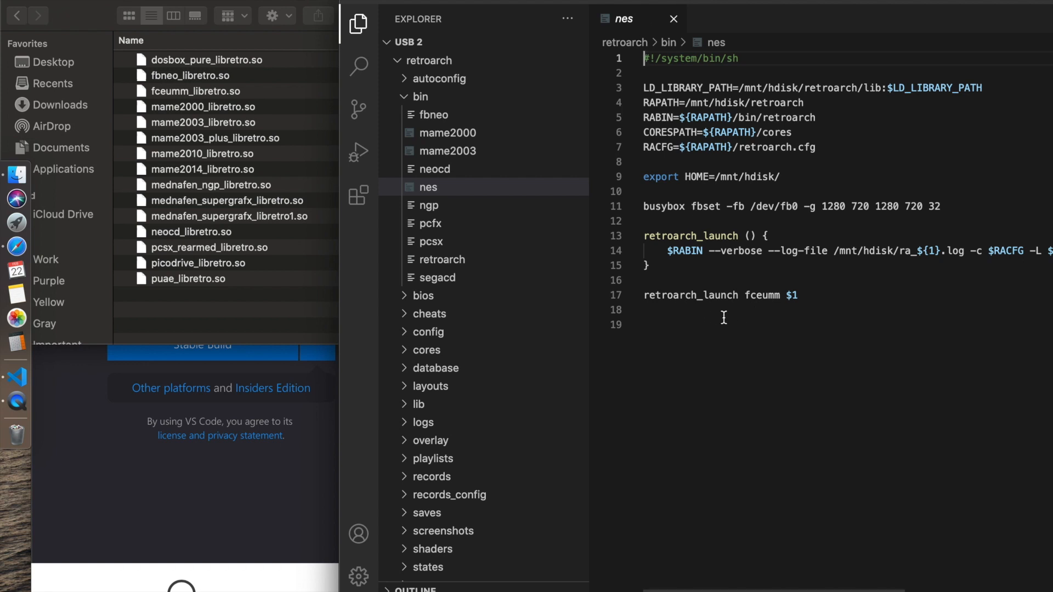
mouse_move(760, 306)
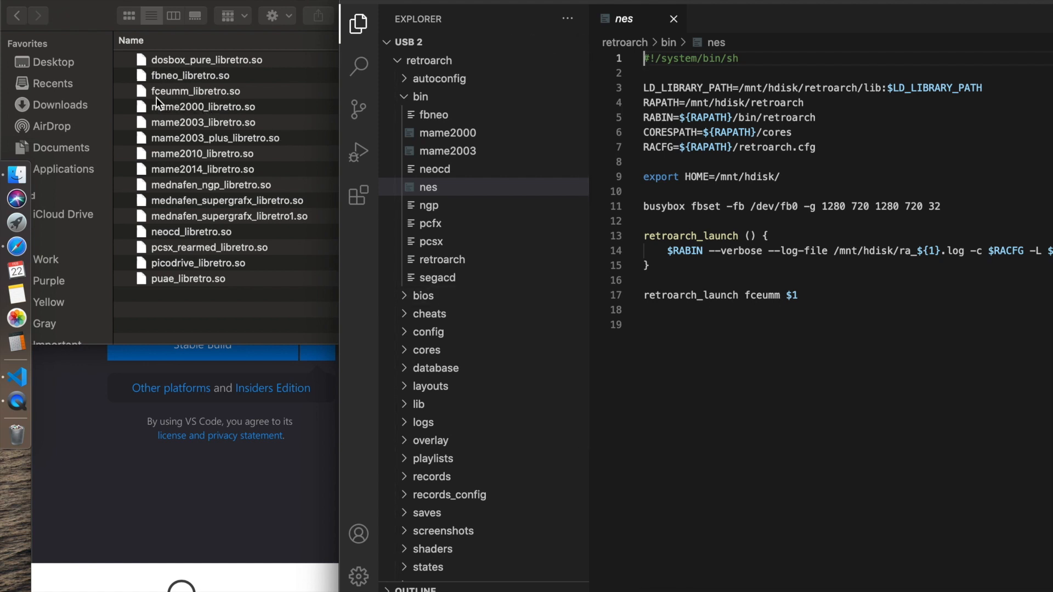
mouse_move(207, 107)
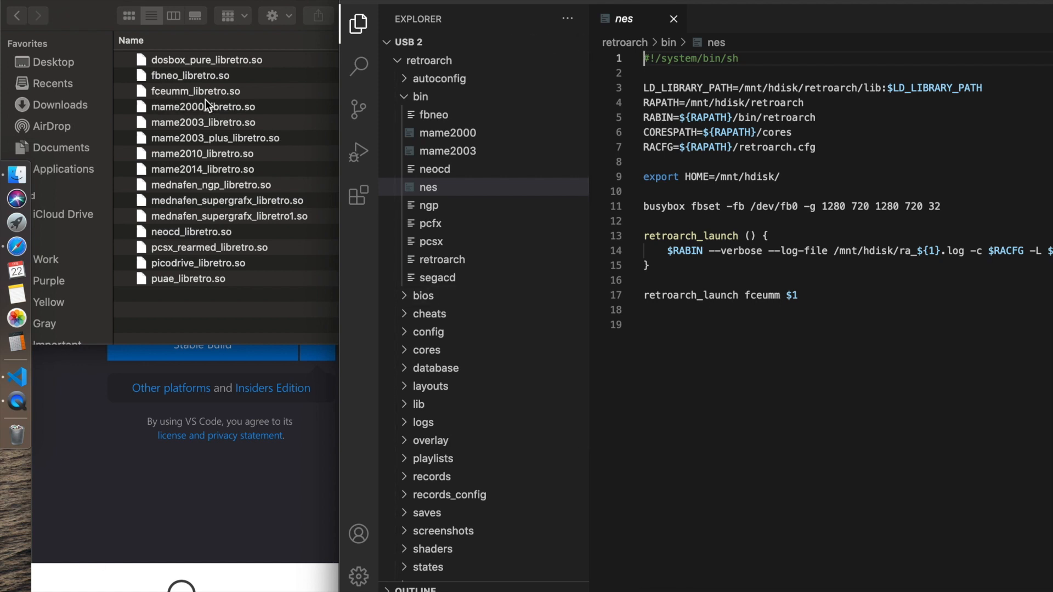
mouse_move(242, 100)
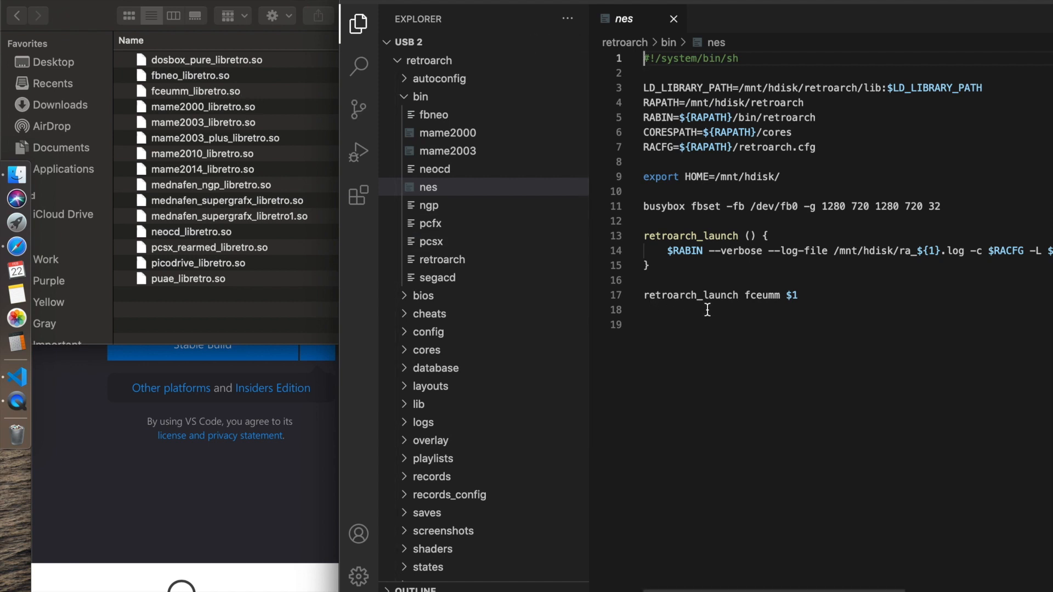
mouse_move(698, 344)
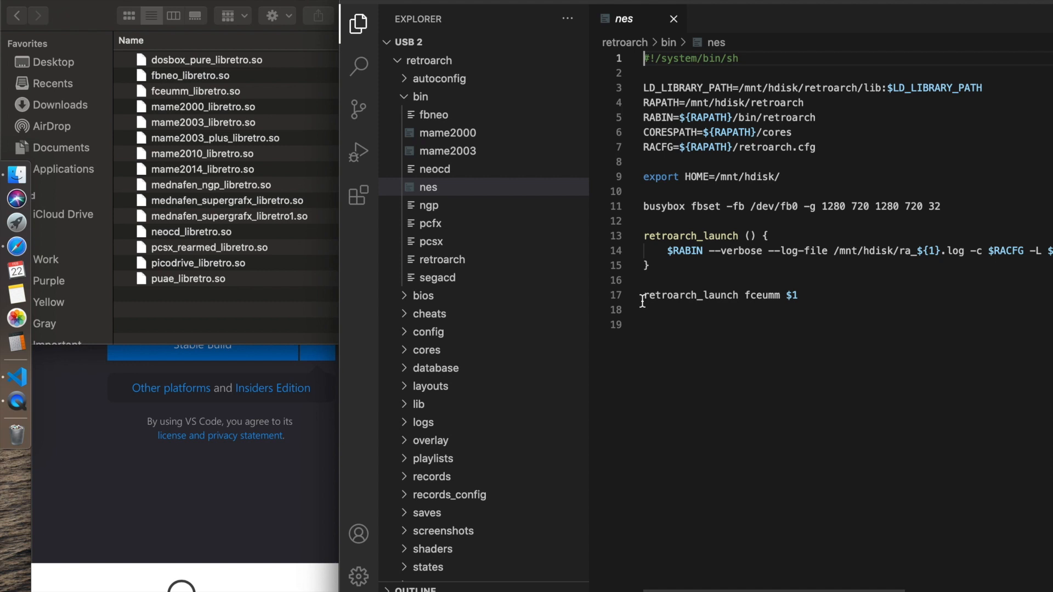
mouse_move(744, 302)
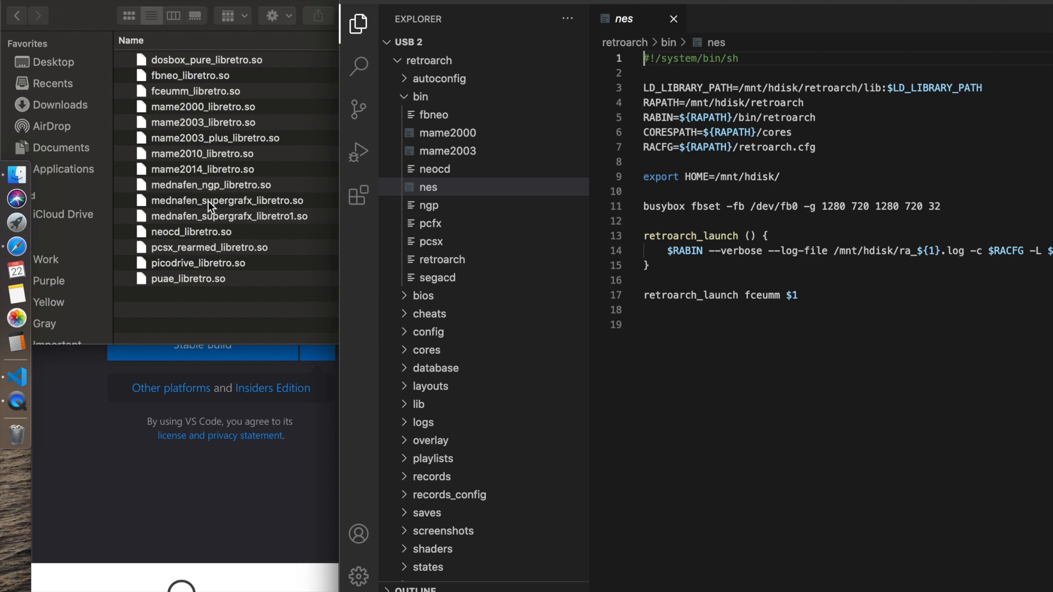
mouse_move(218, 158)
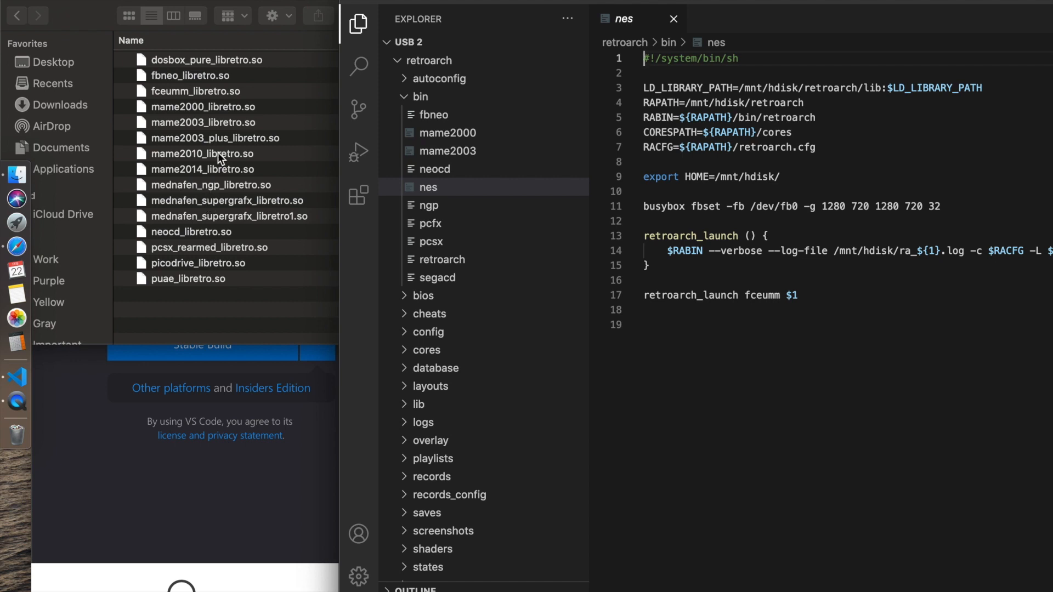
mouse_move(204, 227)
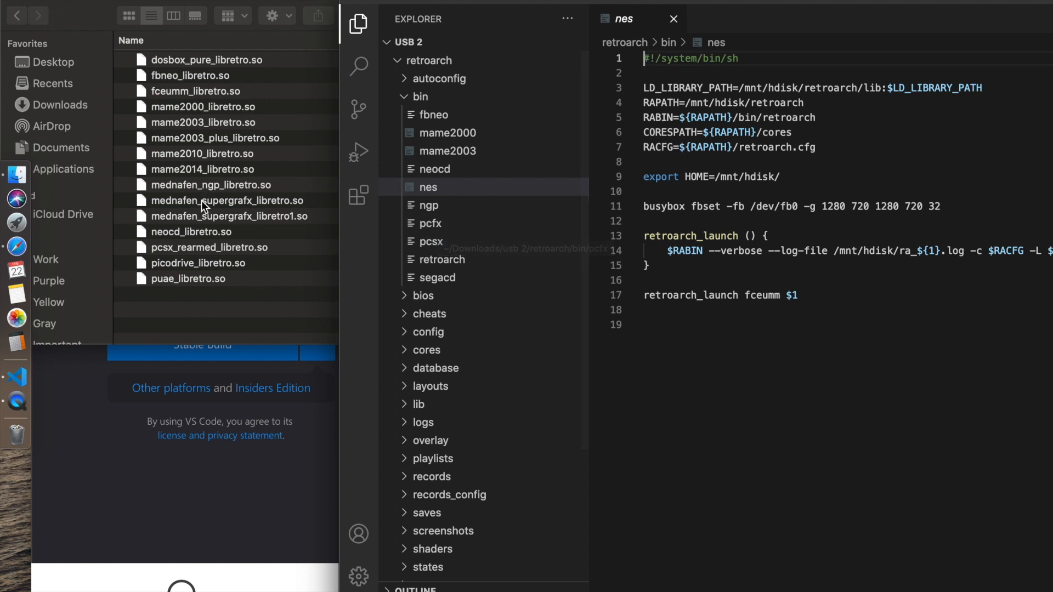
mouse_move(435, 223)
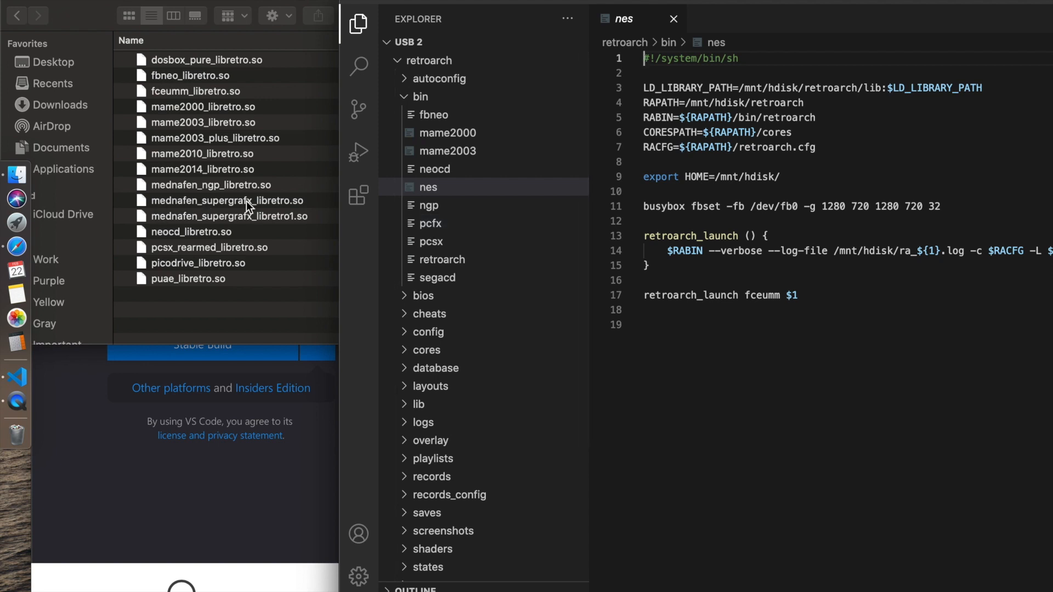
mouse_move(161, 230)
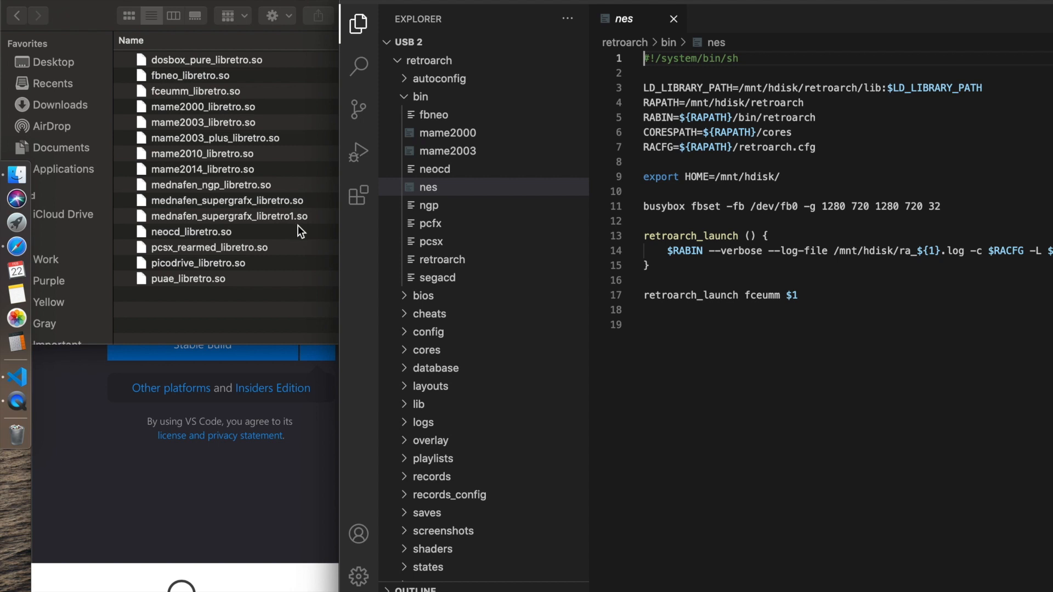
mouse_move(284, 225)
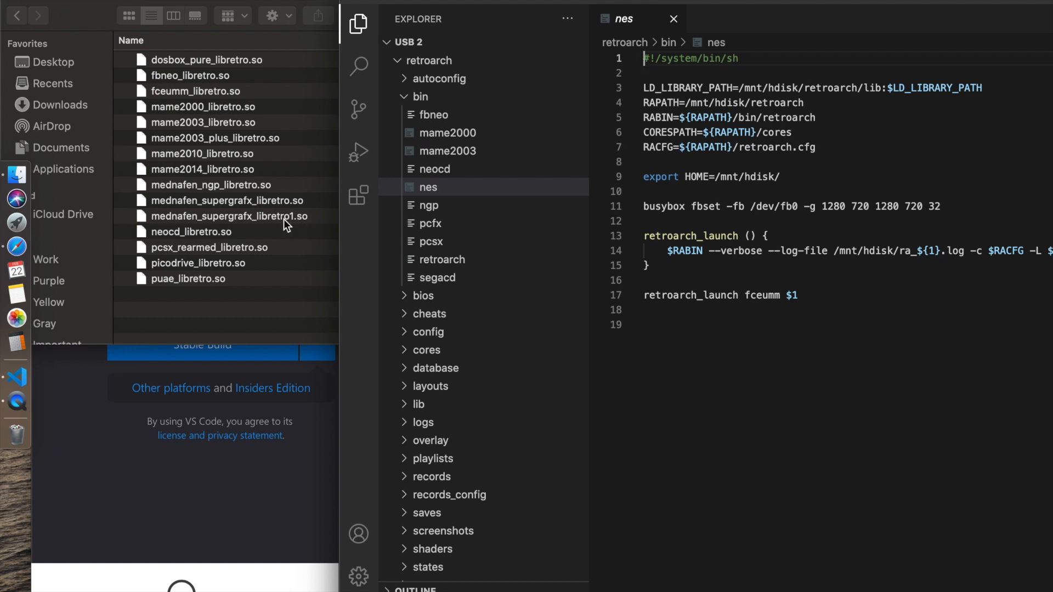
mouse_move(282, 231)
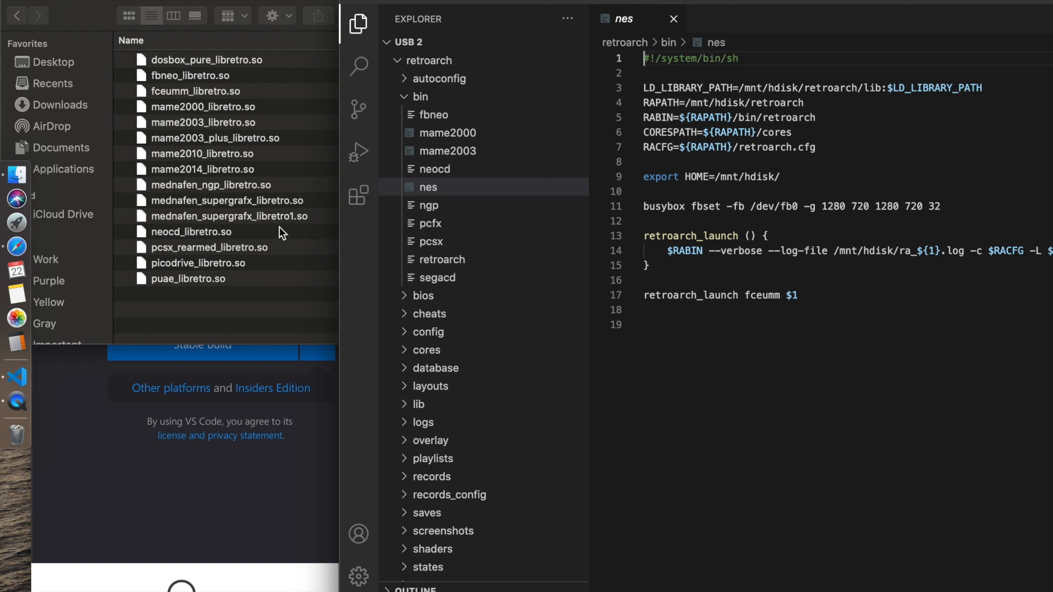
mouse_move(279, 218)
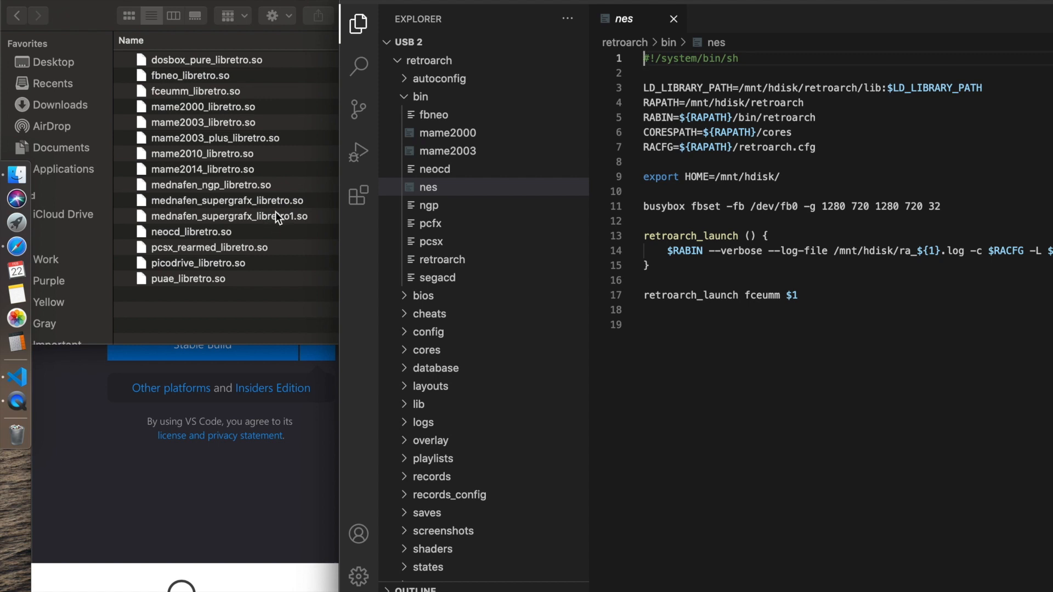
mouse_move(277, 207)
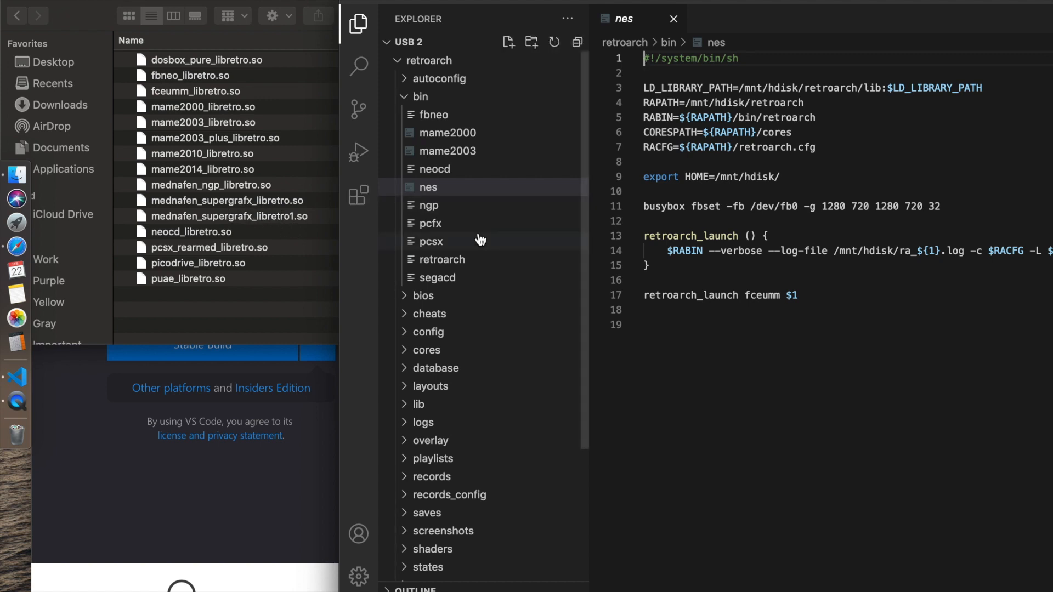
mouse_move(431, 223)
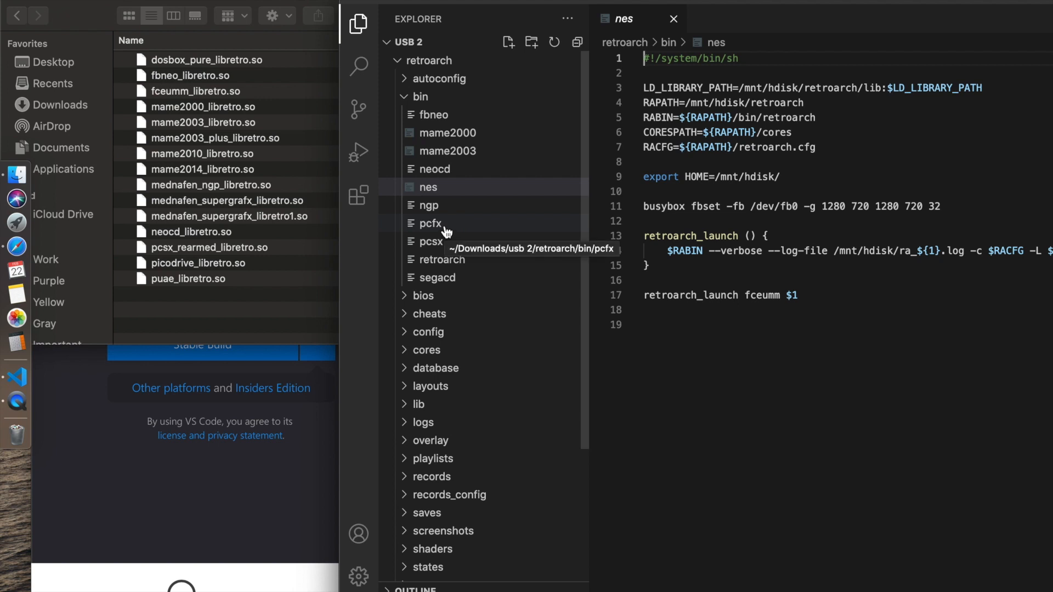
- Open the pcfx launcher script from the bin folder to view its mednafen_supergrafx launch command
left_click(430, 223)
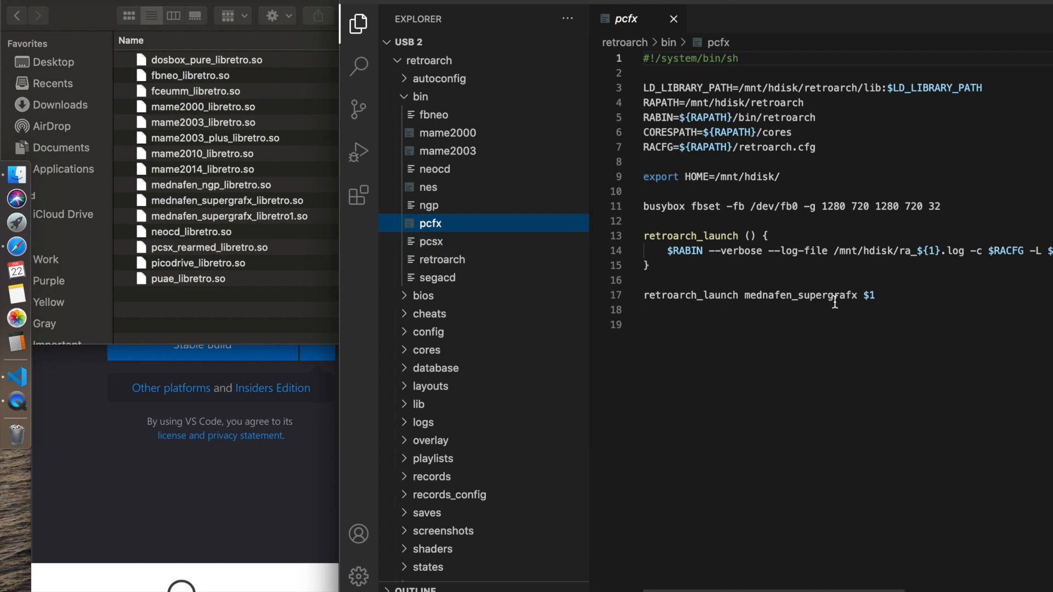
mouse_move(228, 218)
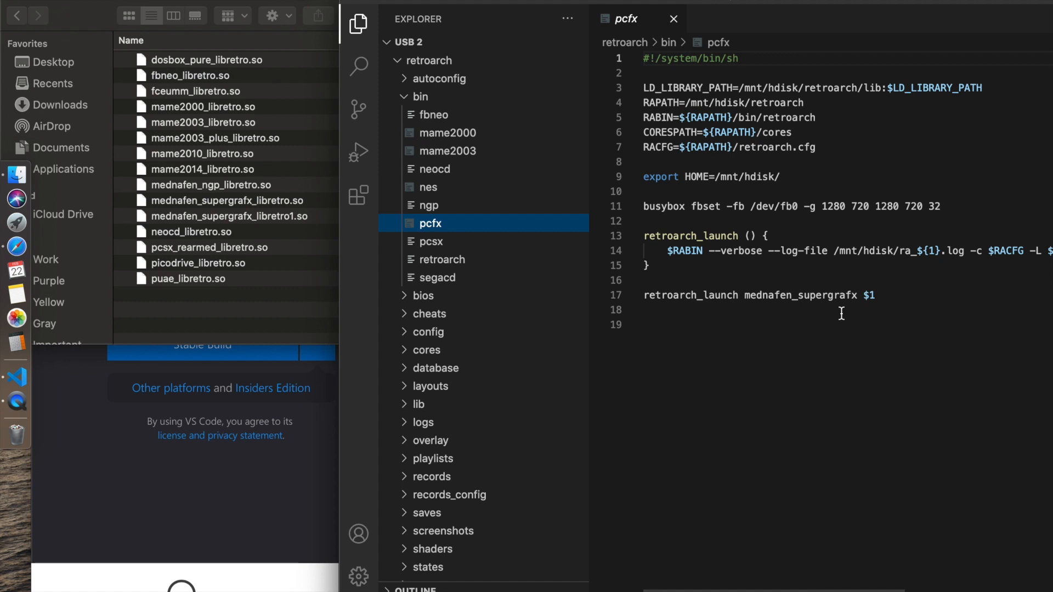
mouse_move(770, 321)
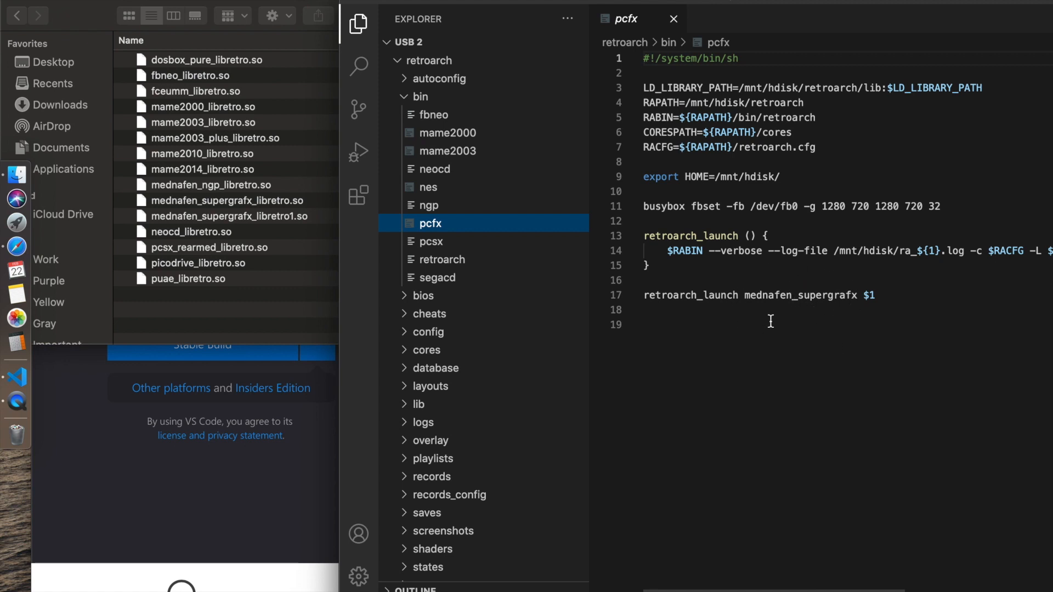
mouse_move(143, 94)
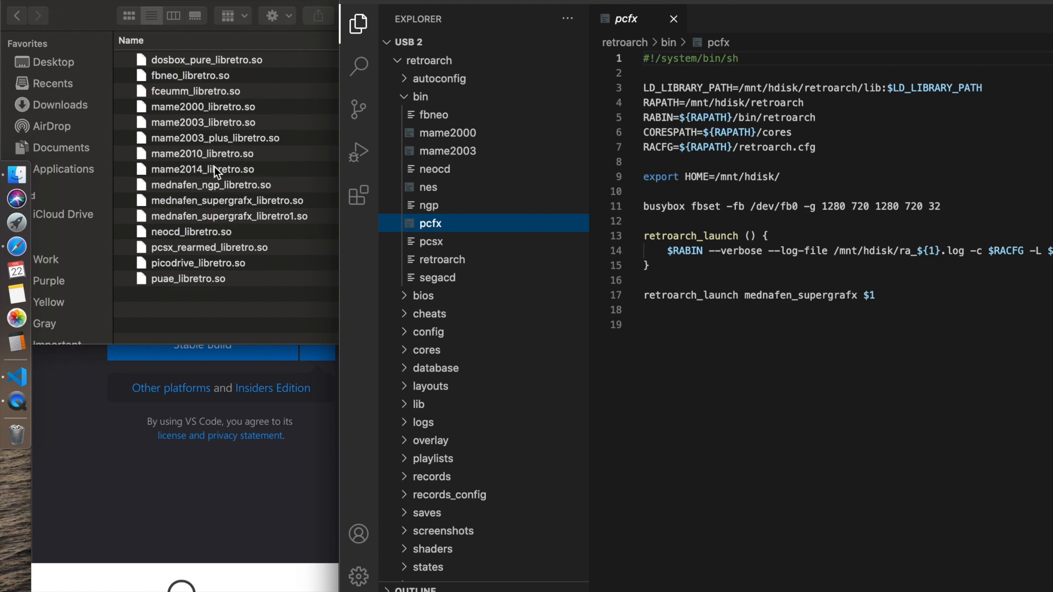
mouse_move(215, 126)
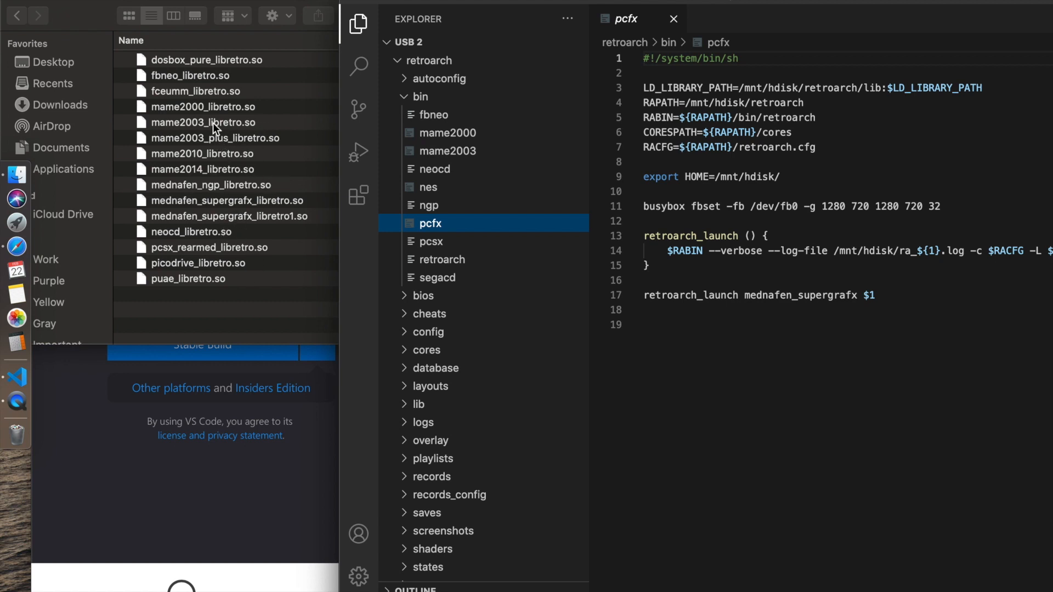
mouse_move(217, 139)
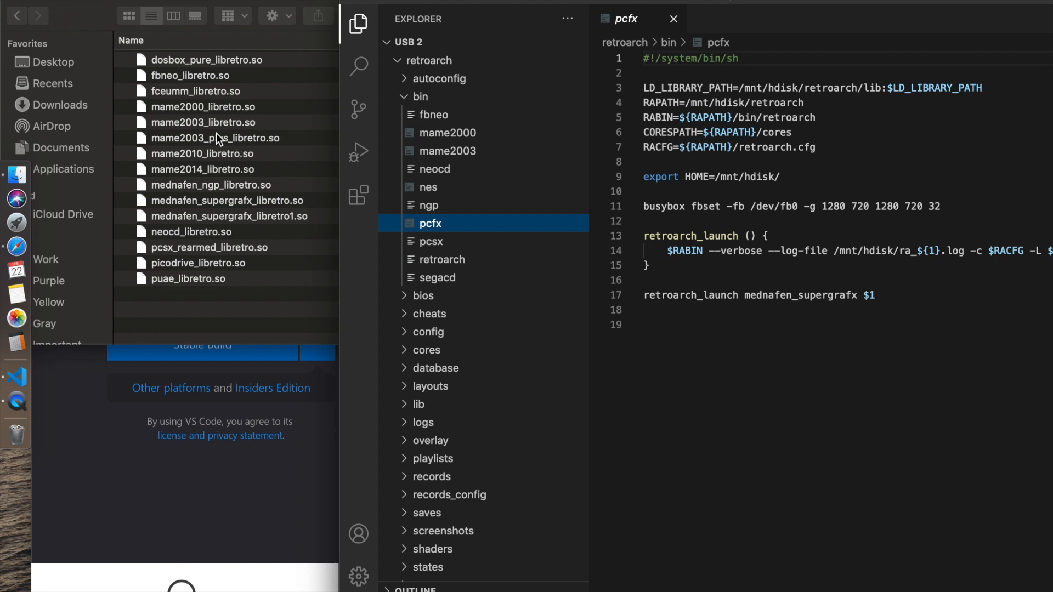
mouse_move(279, 149)
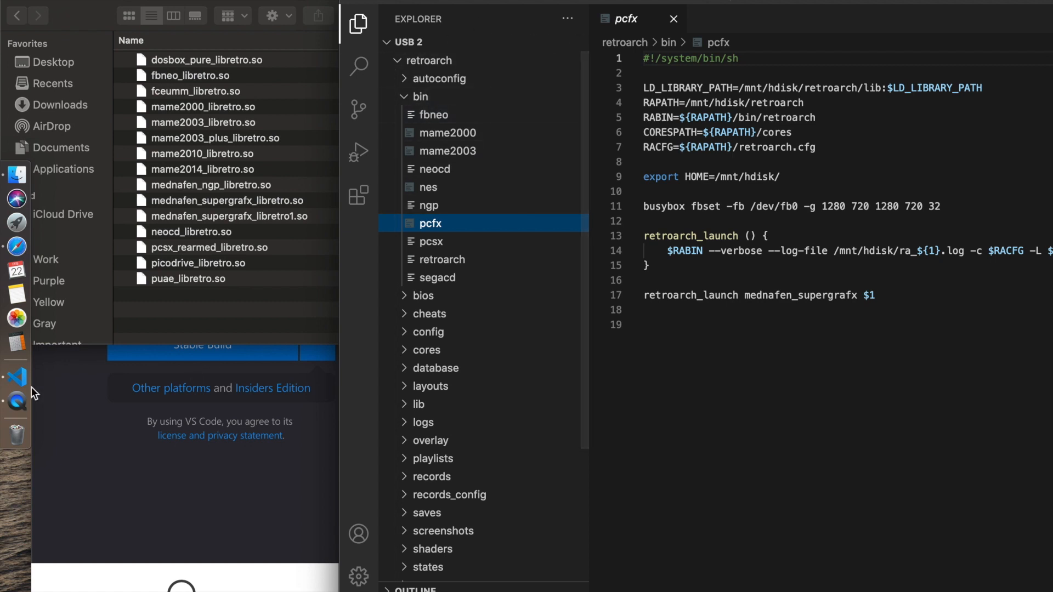
mouse_move(17, 383)
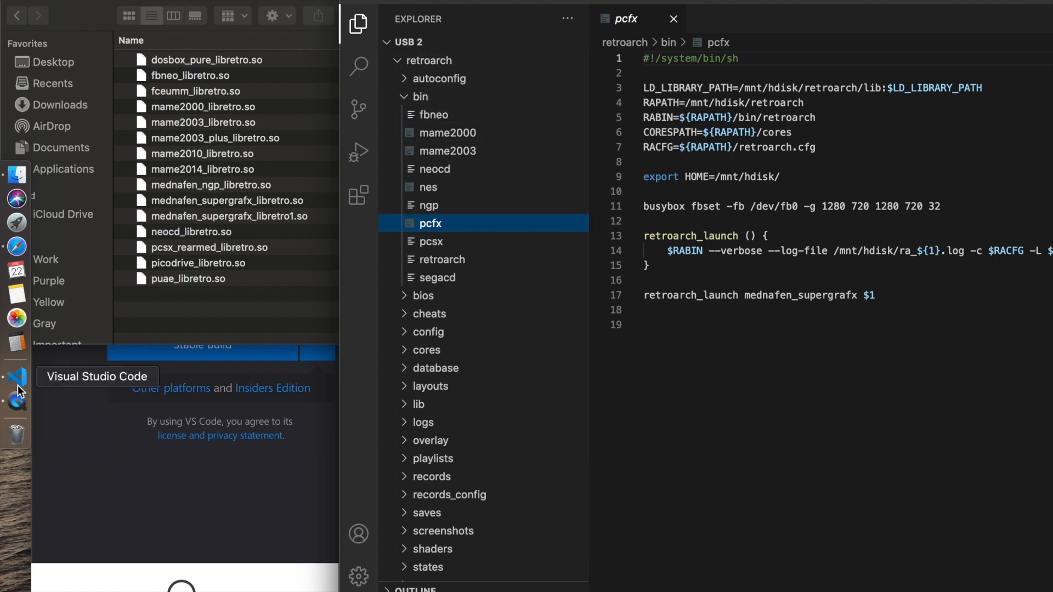